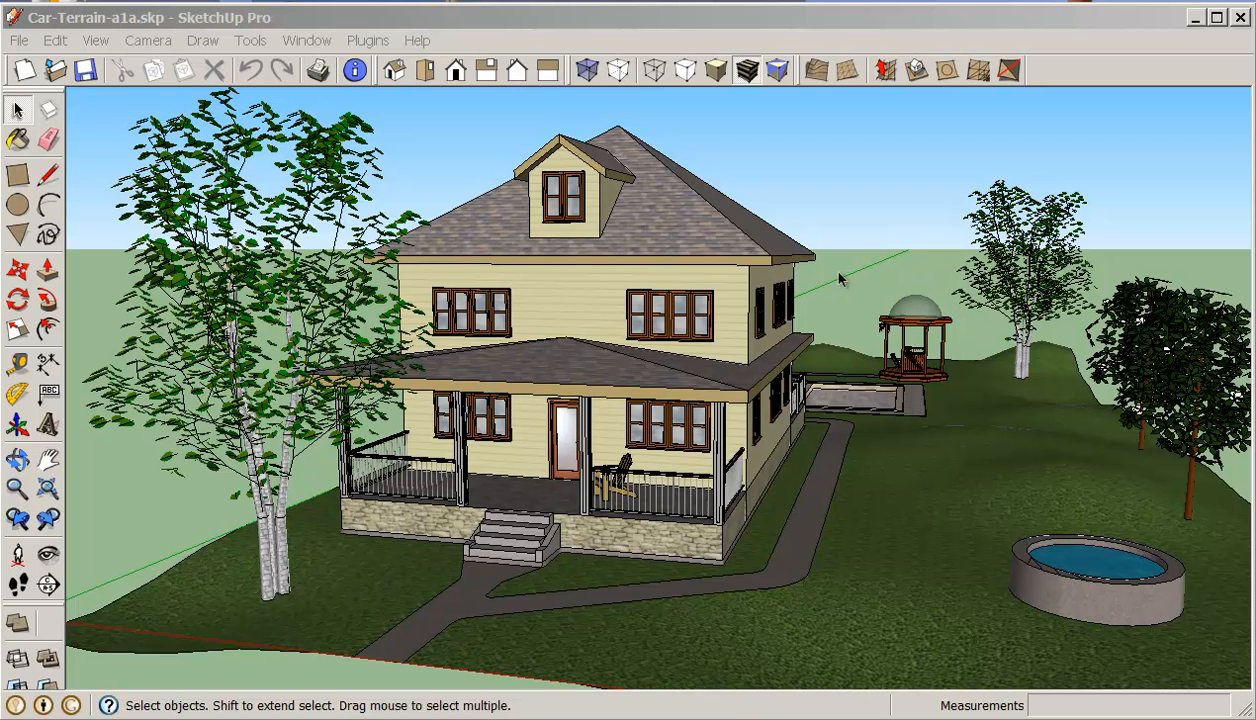
{"action": "mouse_move", "coordinate": [825, 298]}
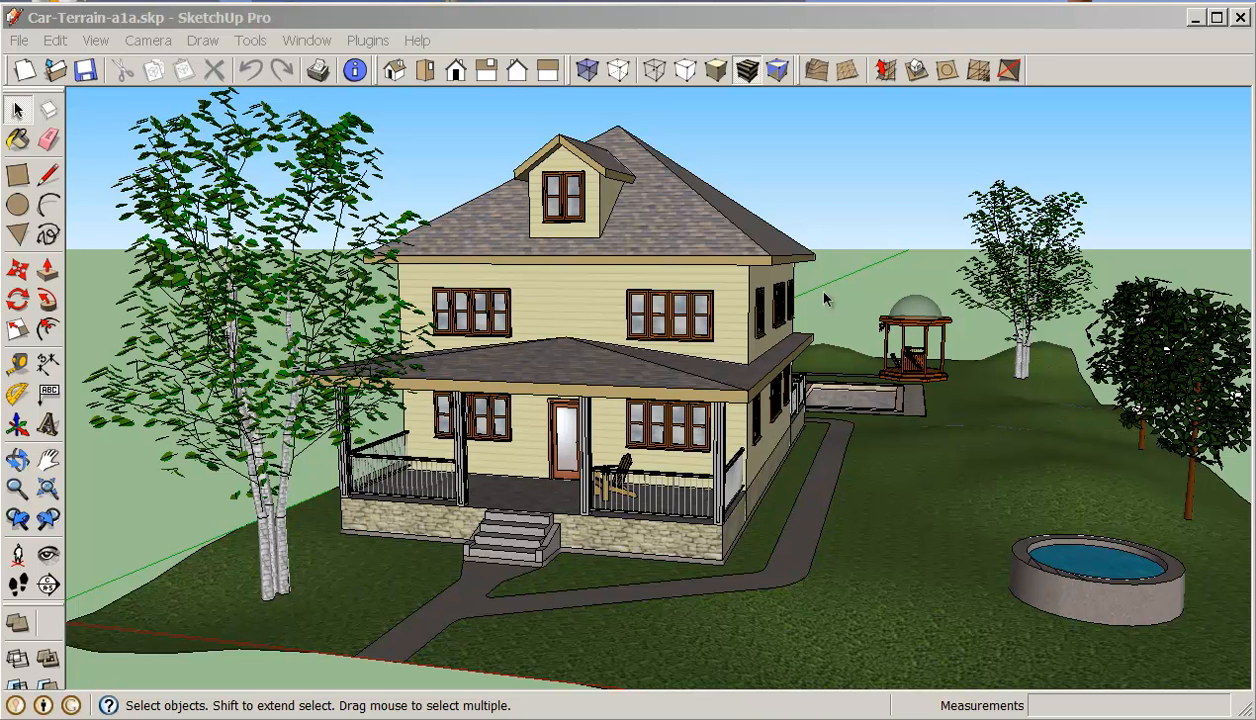
{"action": "mouse_move", "coordinate": [826, 294]}
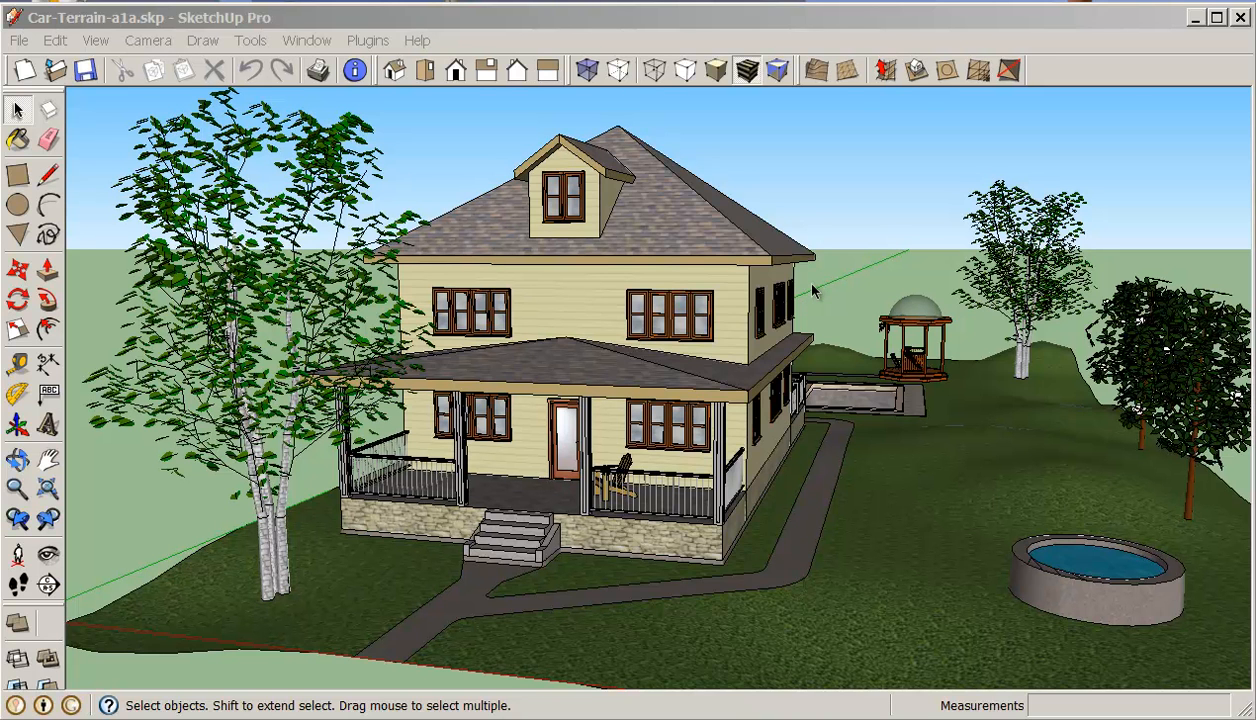
{"action": "mouse_move", "coordinate": [380, 110]}
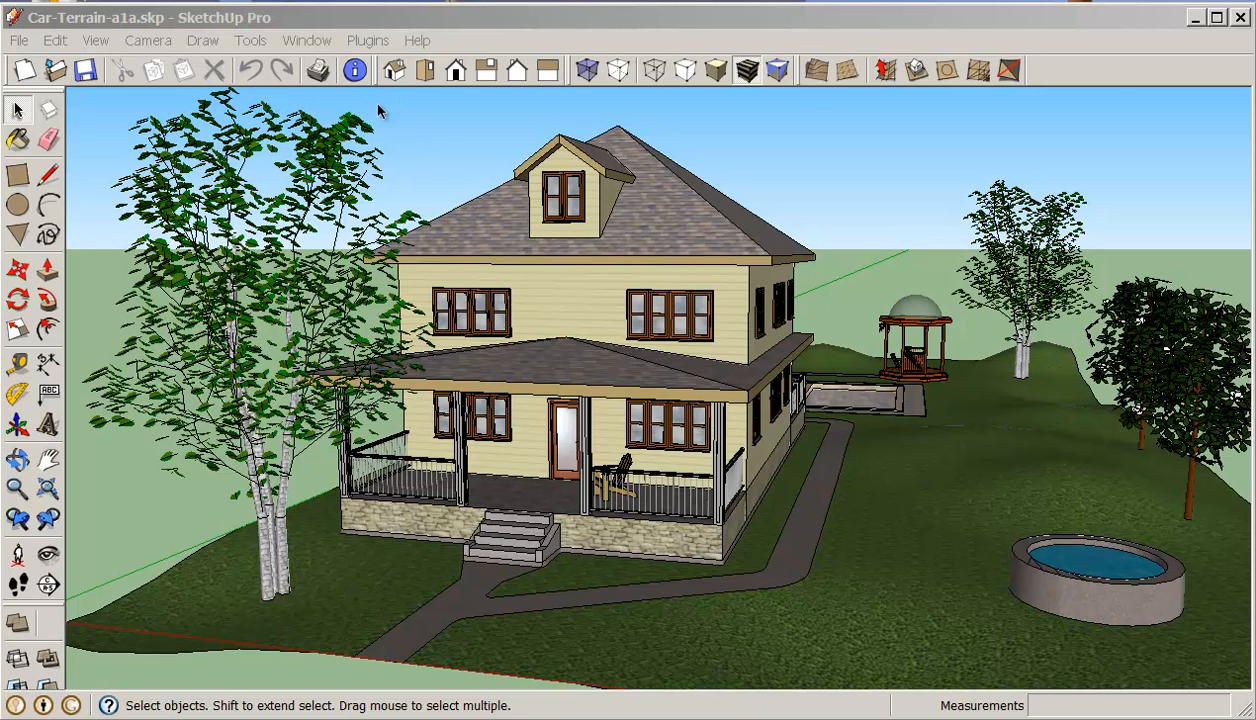
{"action": "mouse_move", "coordinate": [783, 543]}
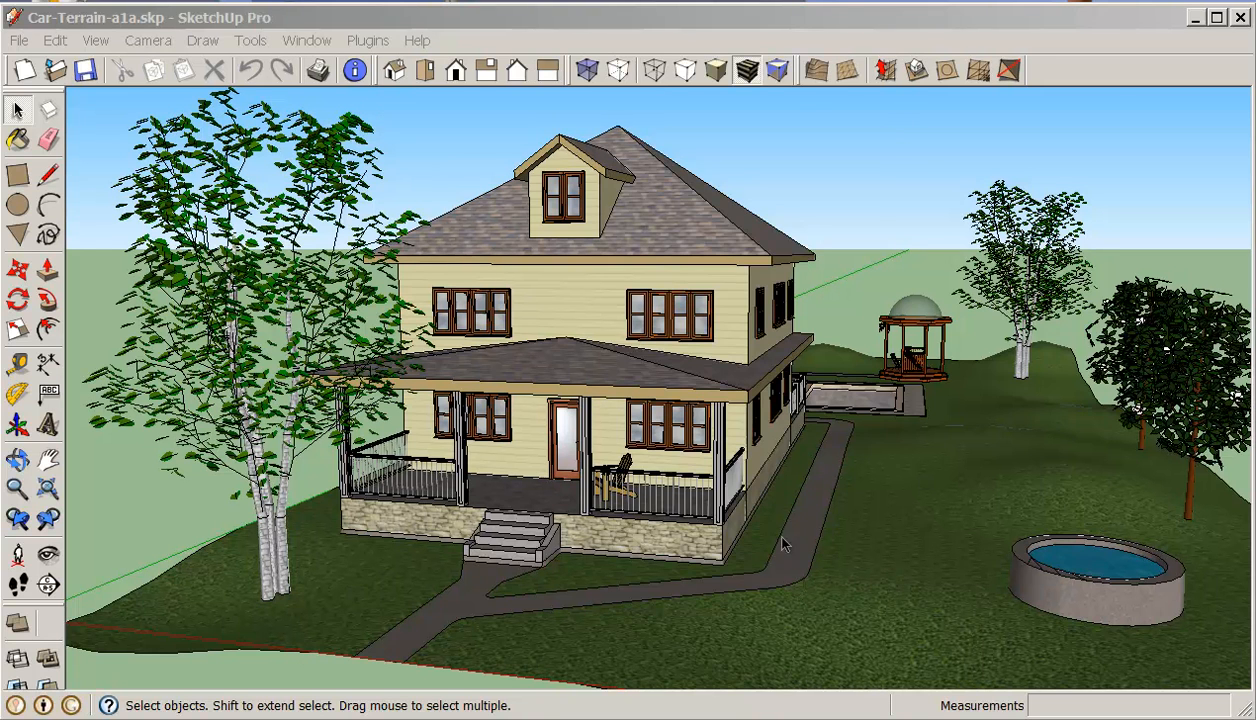
{"action": "mouse_move", "coordinate": [1096, 502]}
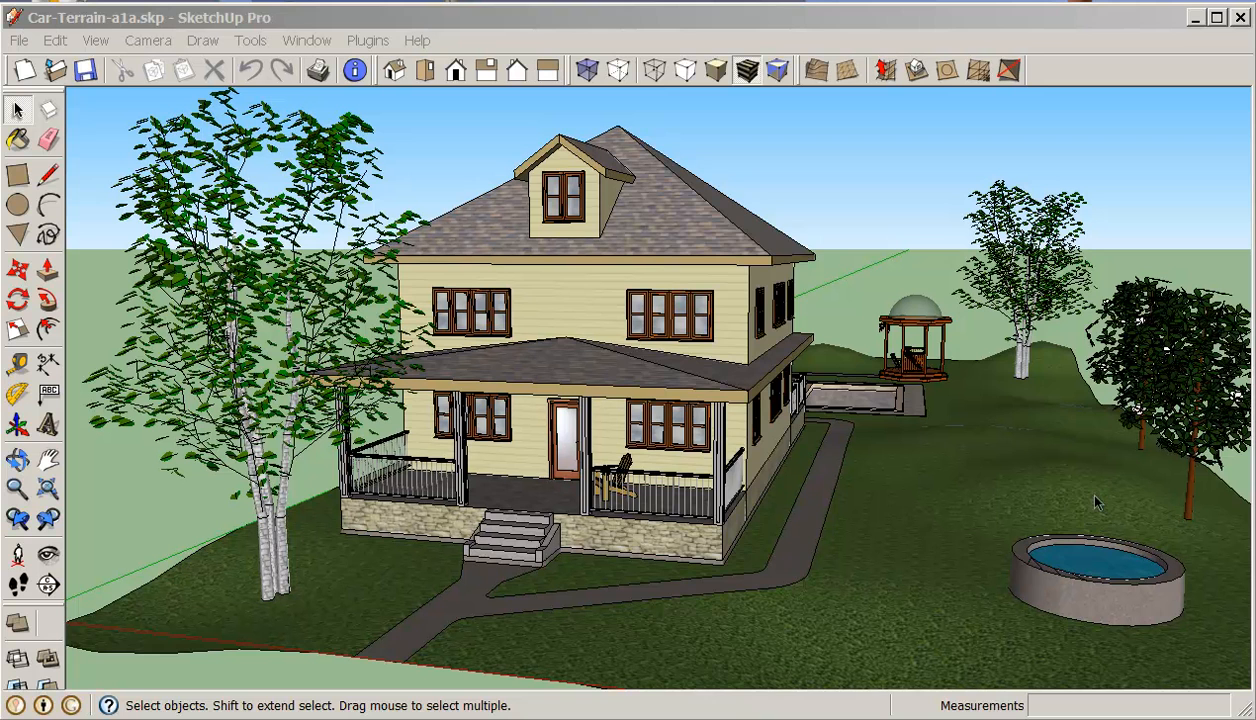
{"action": "mouse_move", "coordinate": [362, 293]}
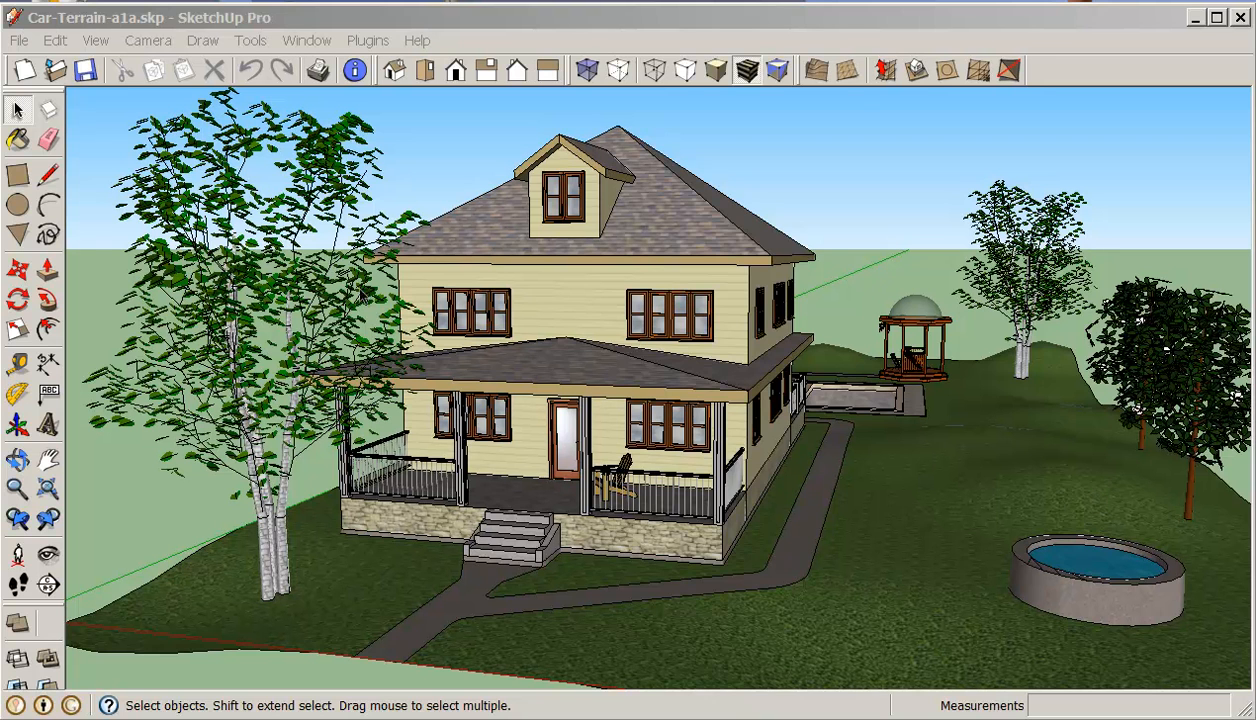
{"action": "mouse_move", "coordinate": [370, 285]}
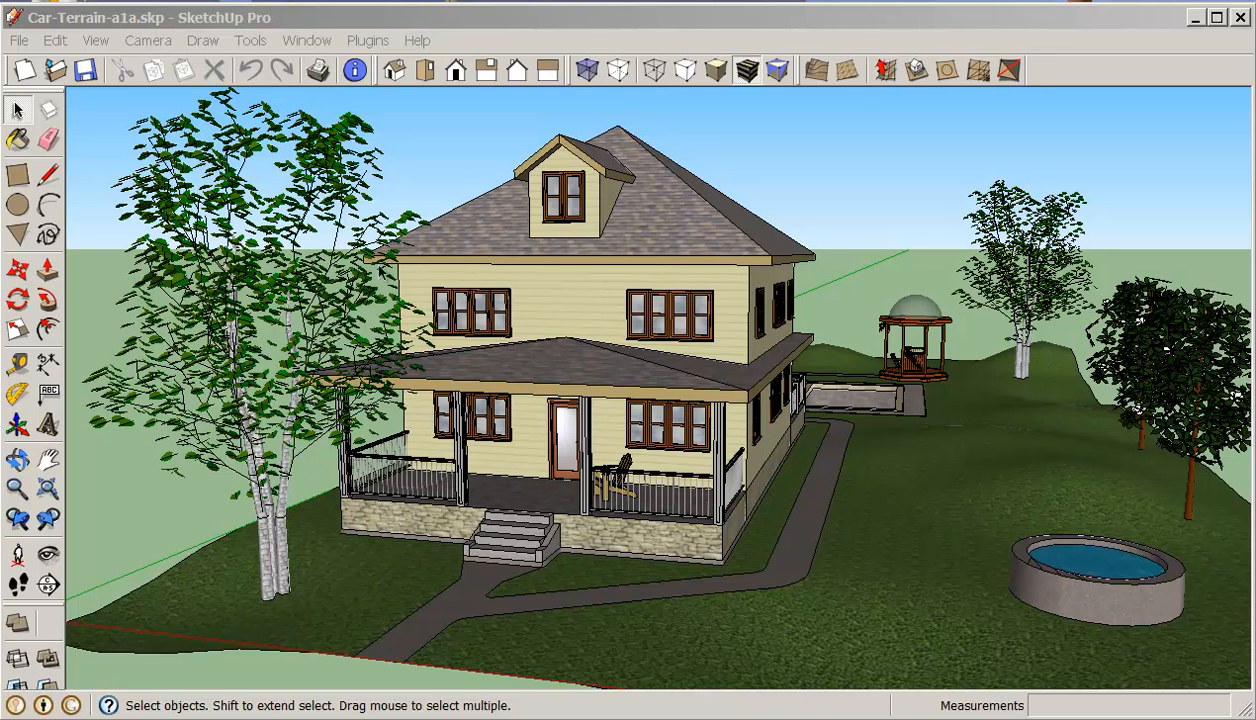
{"action": "mouse_move", "coordinate": [832, 278]}
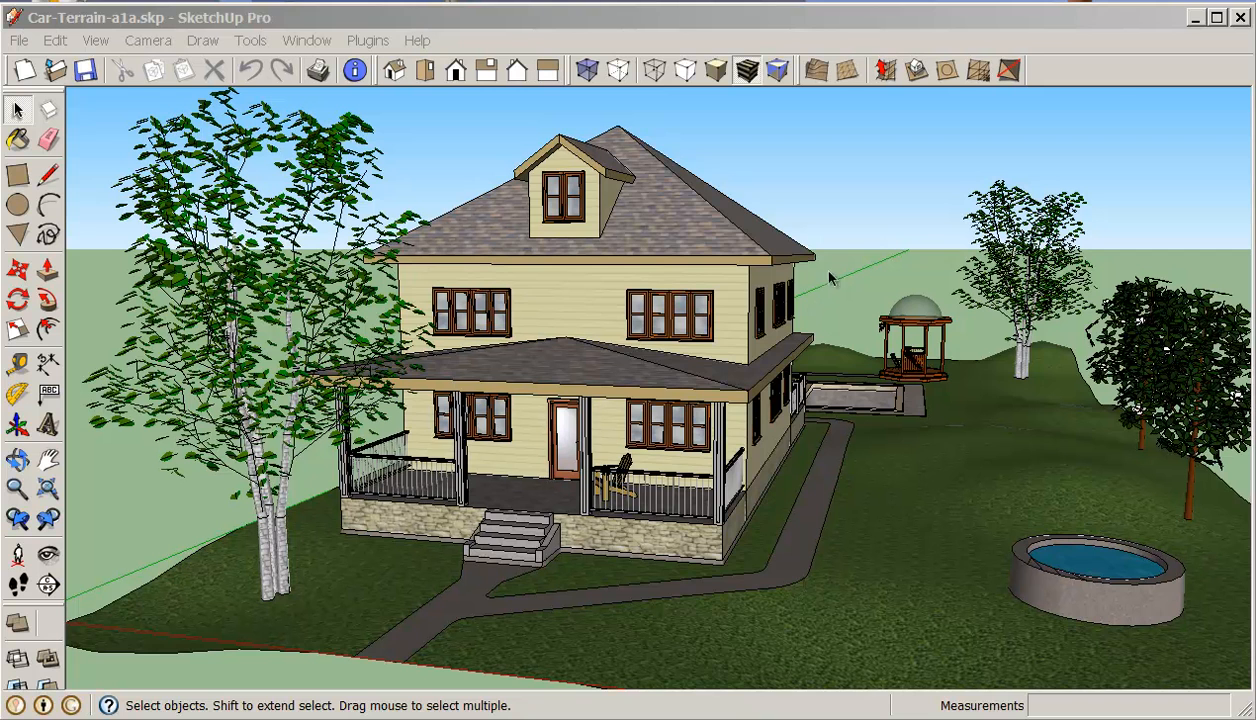
{"action": "mouse_move", "coordinate": [838, 294]}
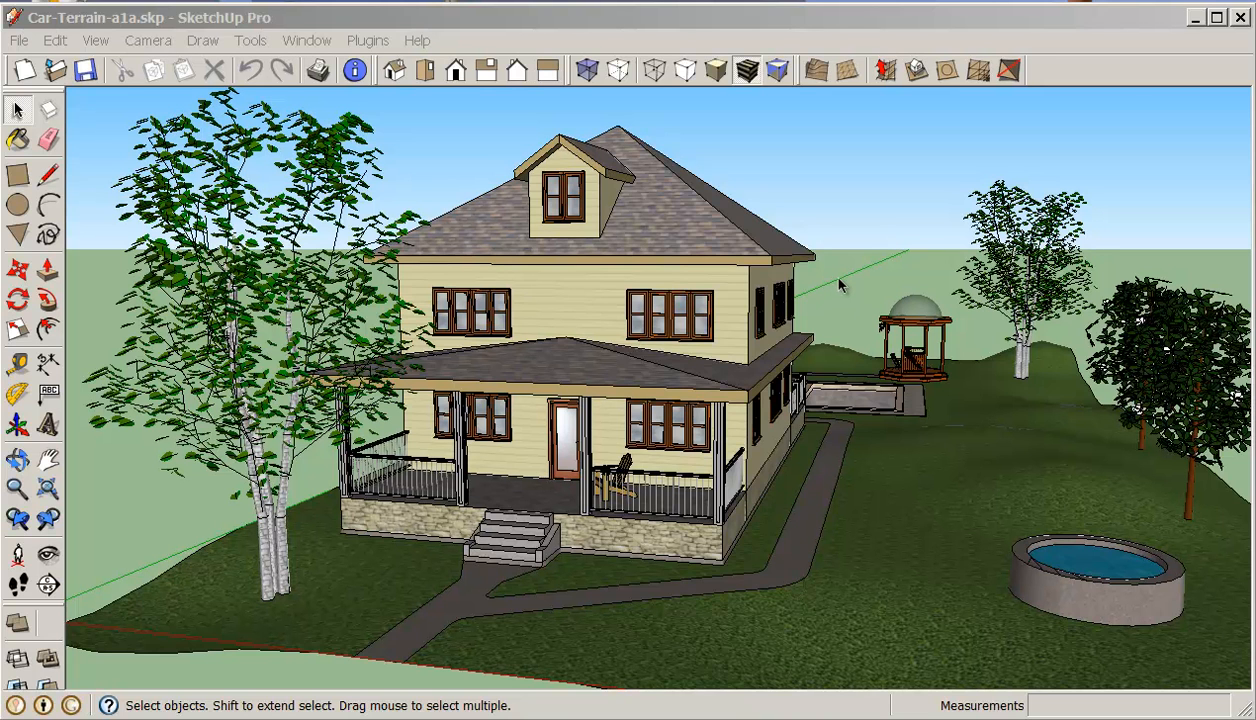
{"action": "mouse_move", "coordinate": [835, 270]}
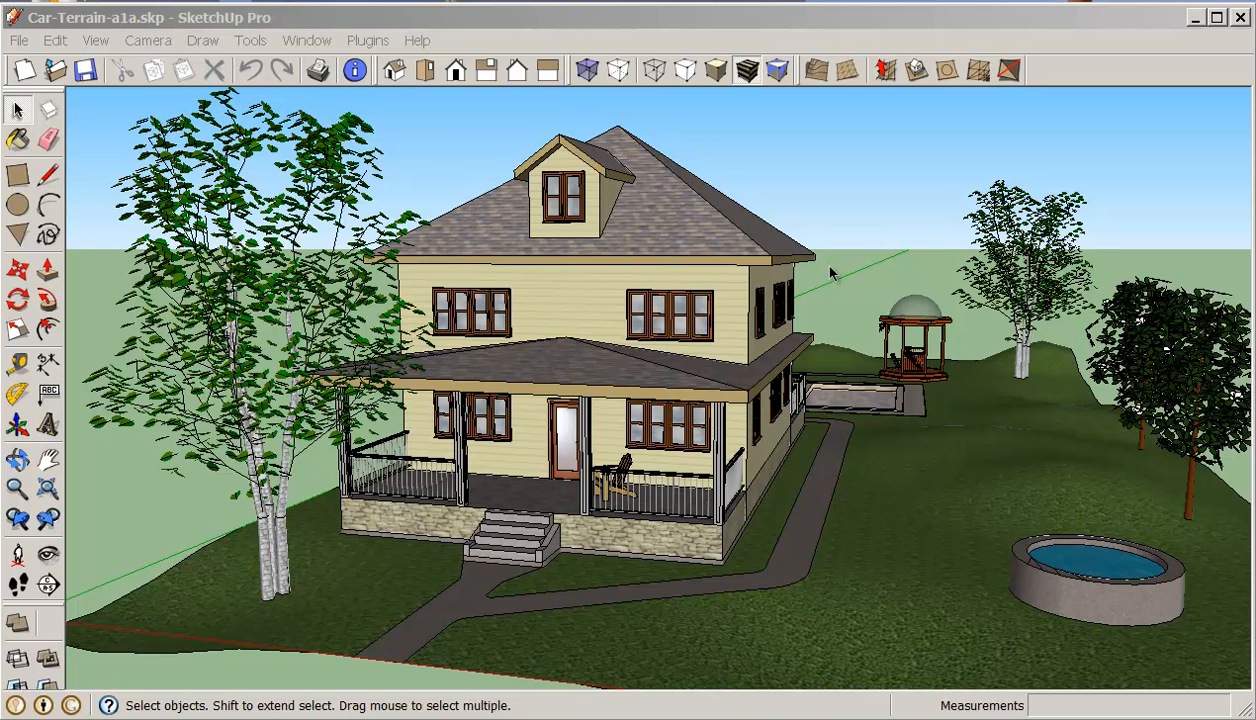
{"action": "mouse_move", "coordinate": [831, 272]}
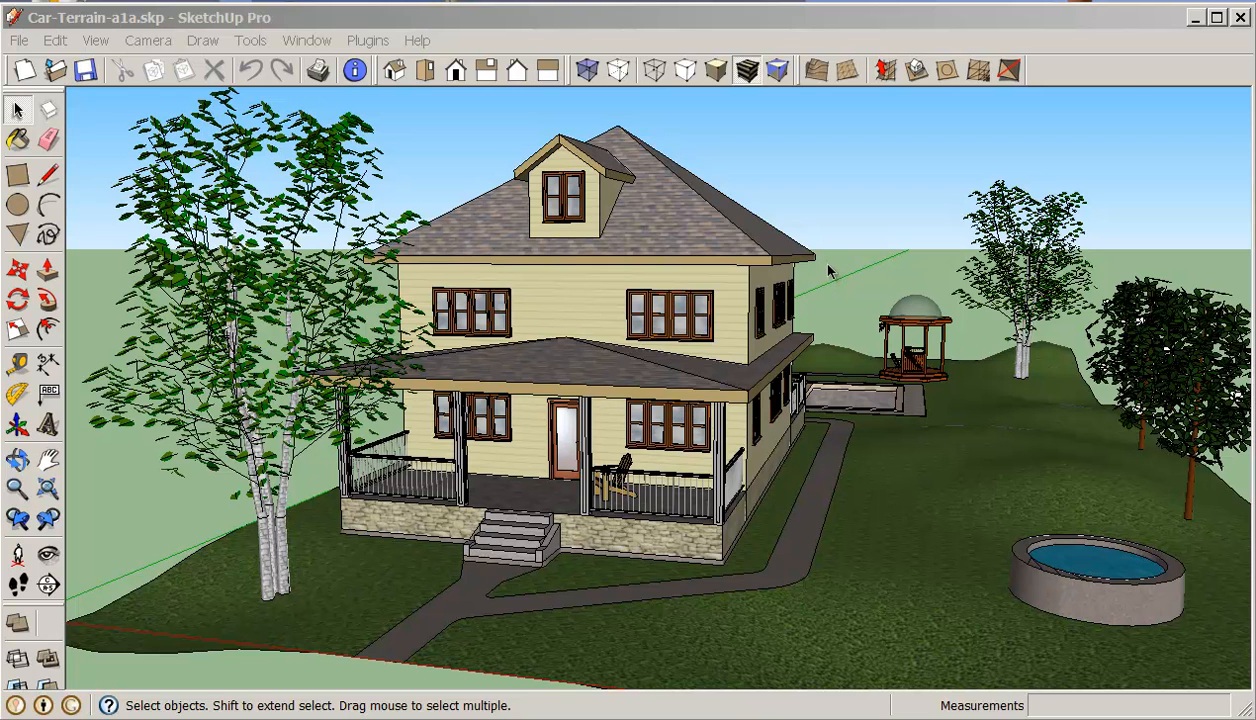
{"action": "mouse_move", "coordinate": [818, 275]}
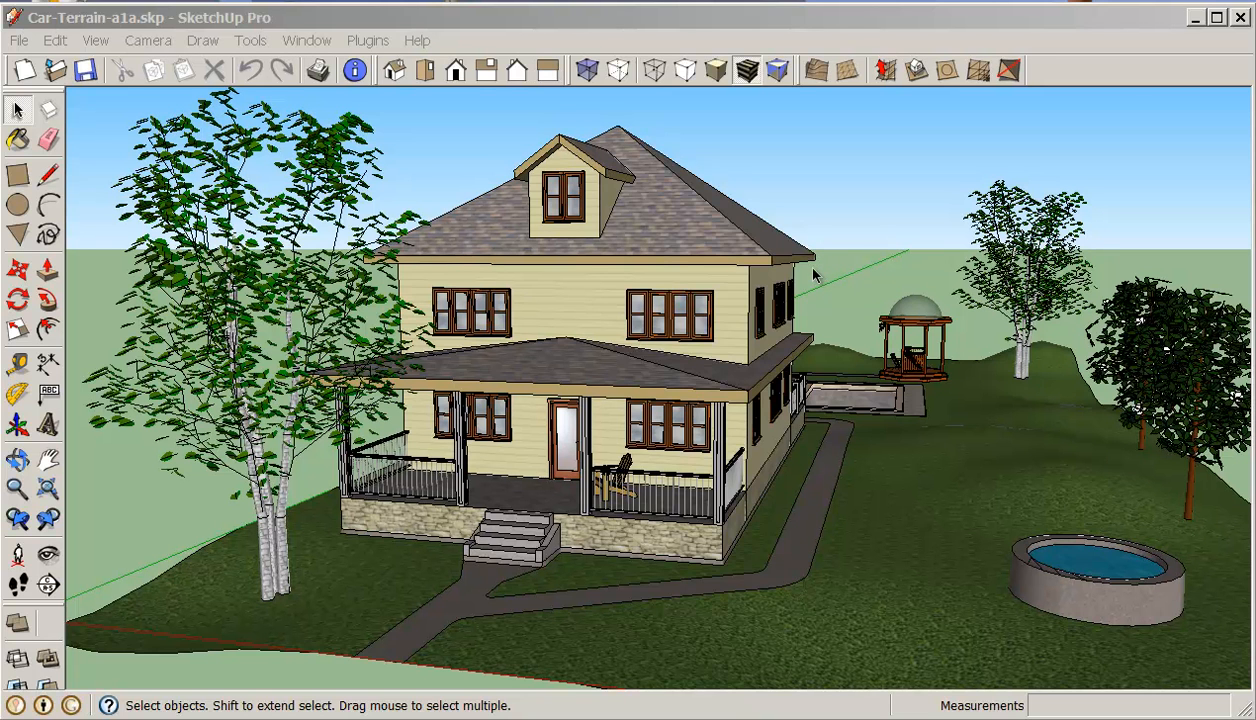
{"action": "mouse_move", "coordinate": [769, 278]}
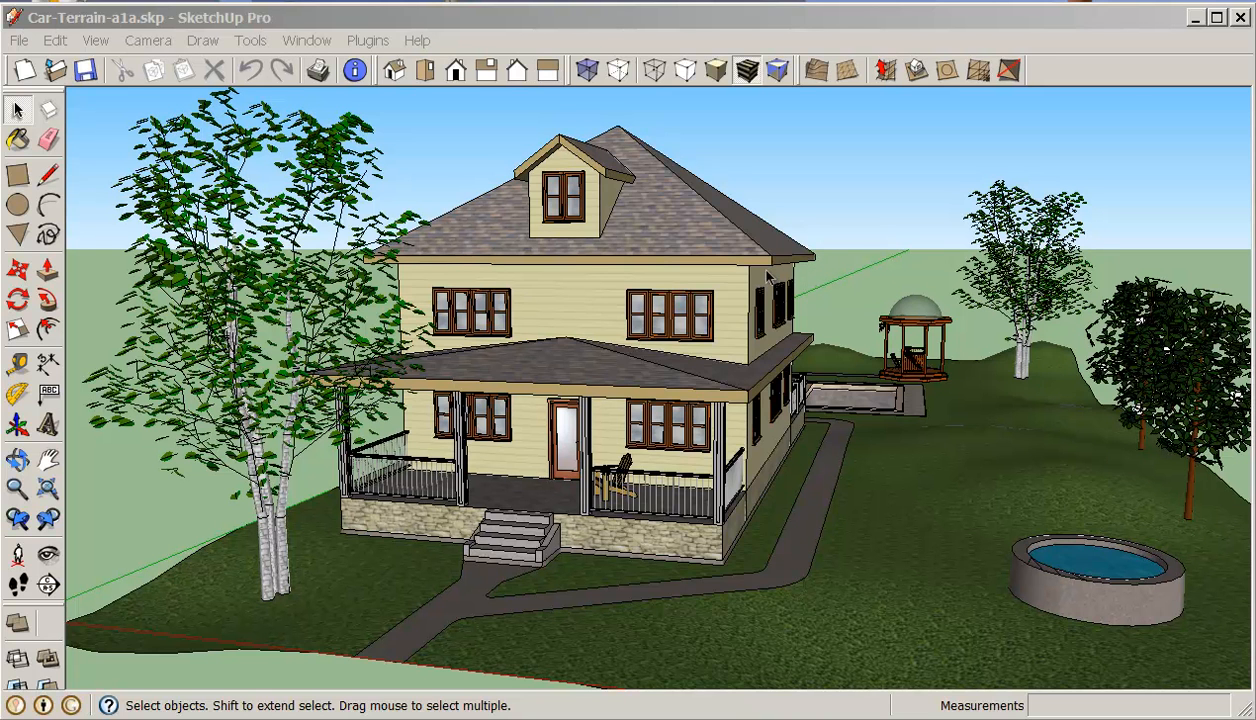
{"action": "mouse_move", "coordinate": [745, 275]}
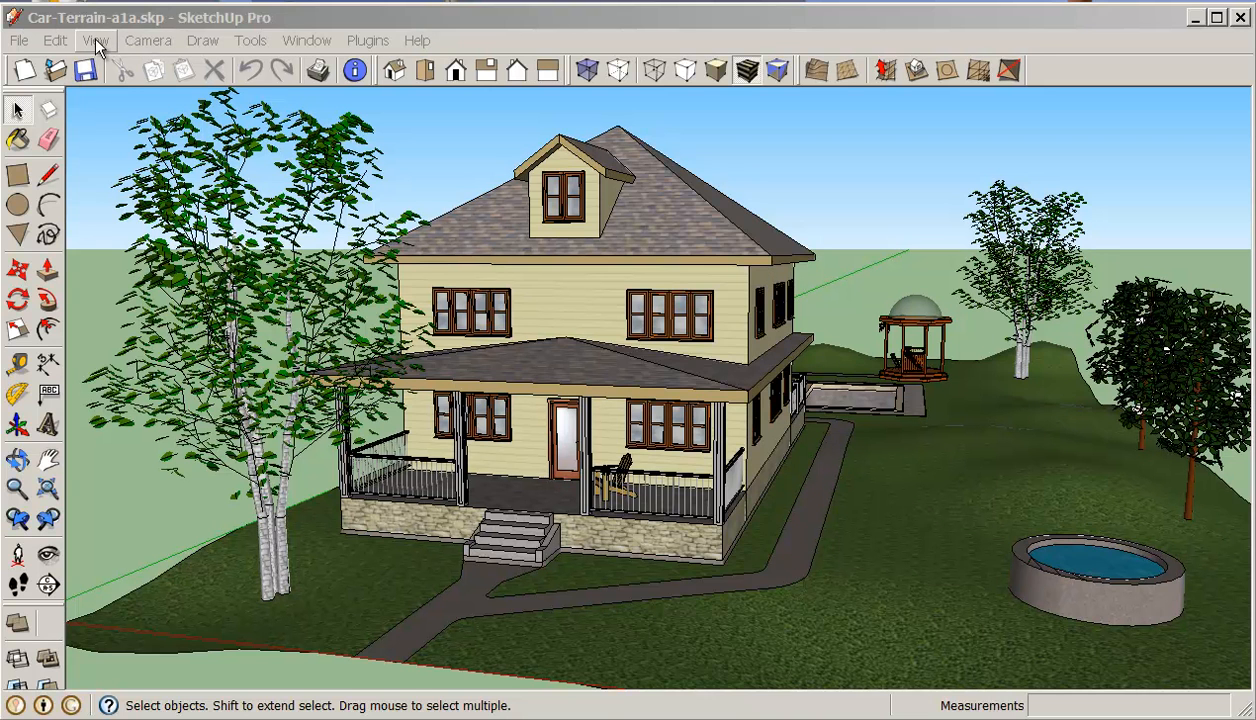
Step: Capture the current house-and-terrain view as Scene 1 with View > Animation > Add Scene
{"action": "left_click", "coordinate": [96, 40]}
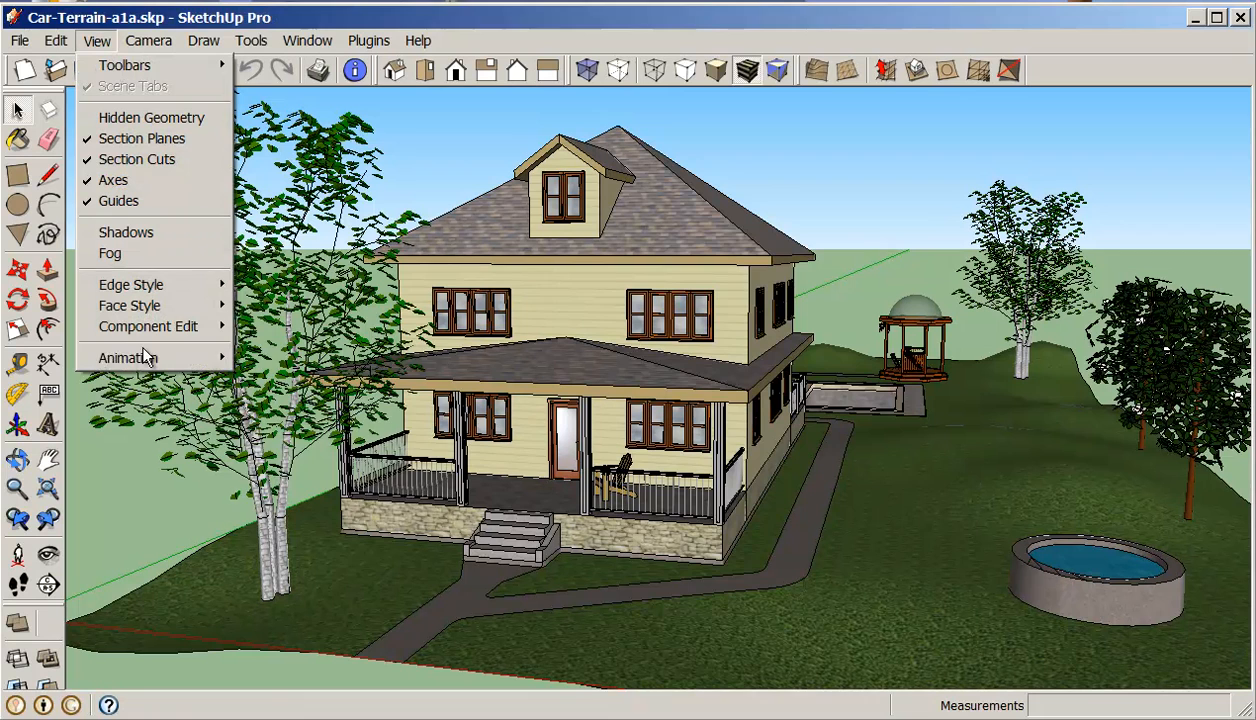
{"action": "left_click", "coordinate": [128, 357]}
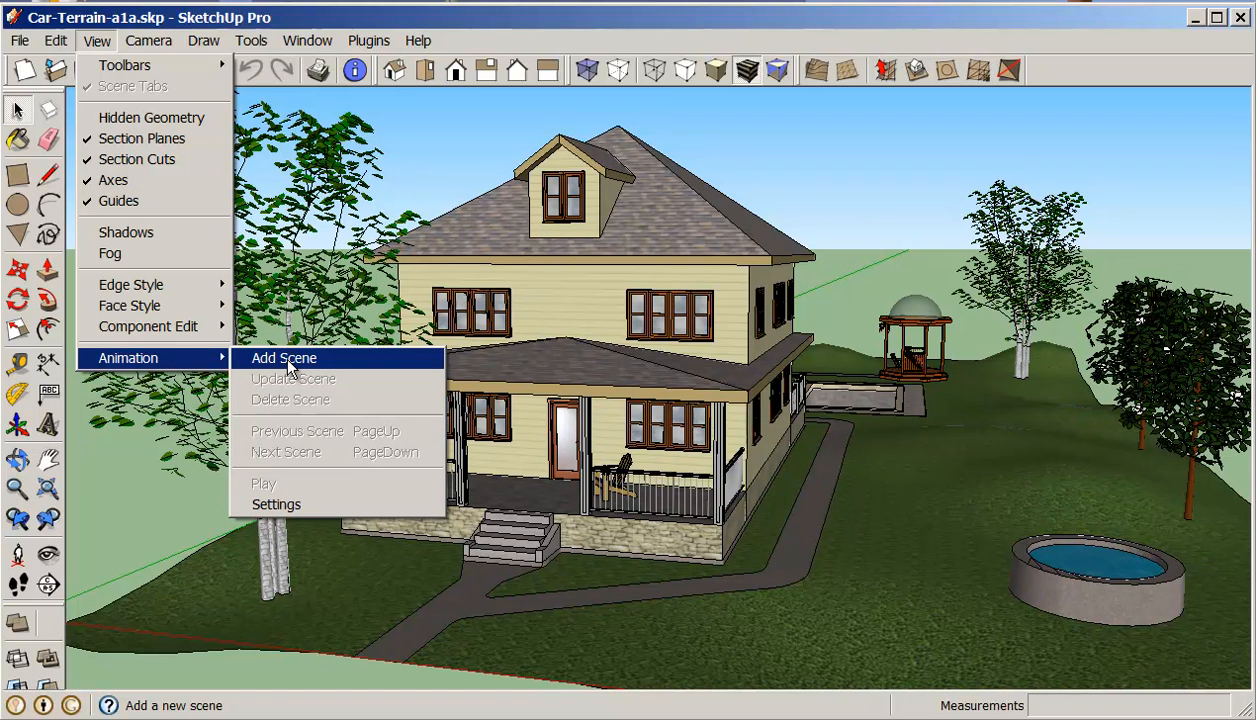
{"action": "left_click", "coordinate": [284, 357]}
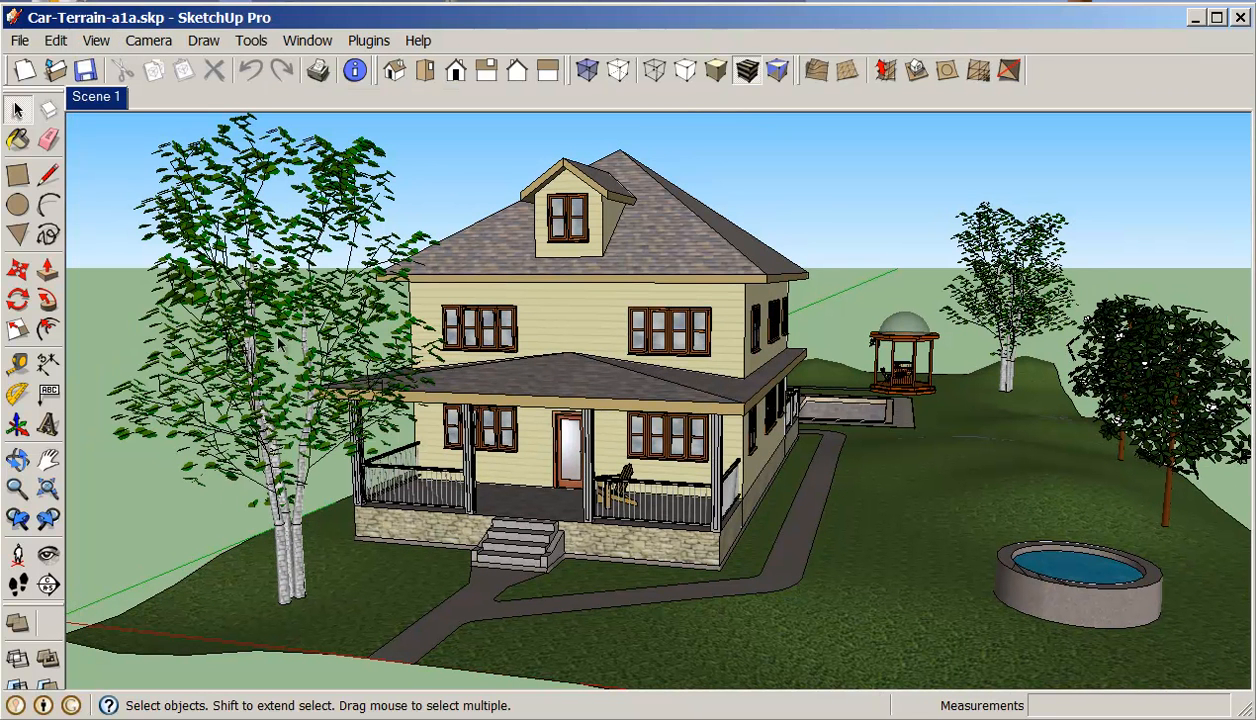
{"action": "mouse_move", "coordinate": [95, 108]}
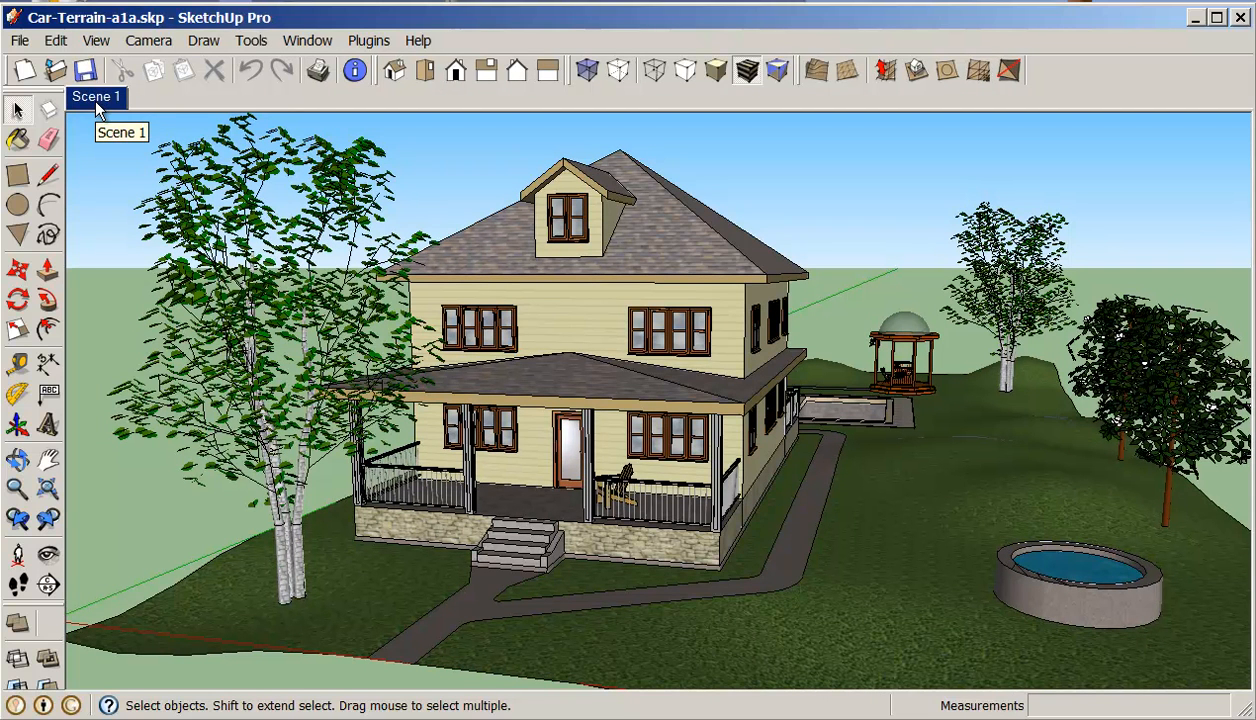
{"action": "mouse_move", "coordinate": [113, 110]}
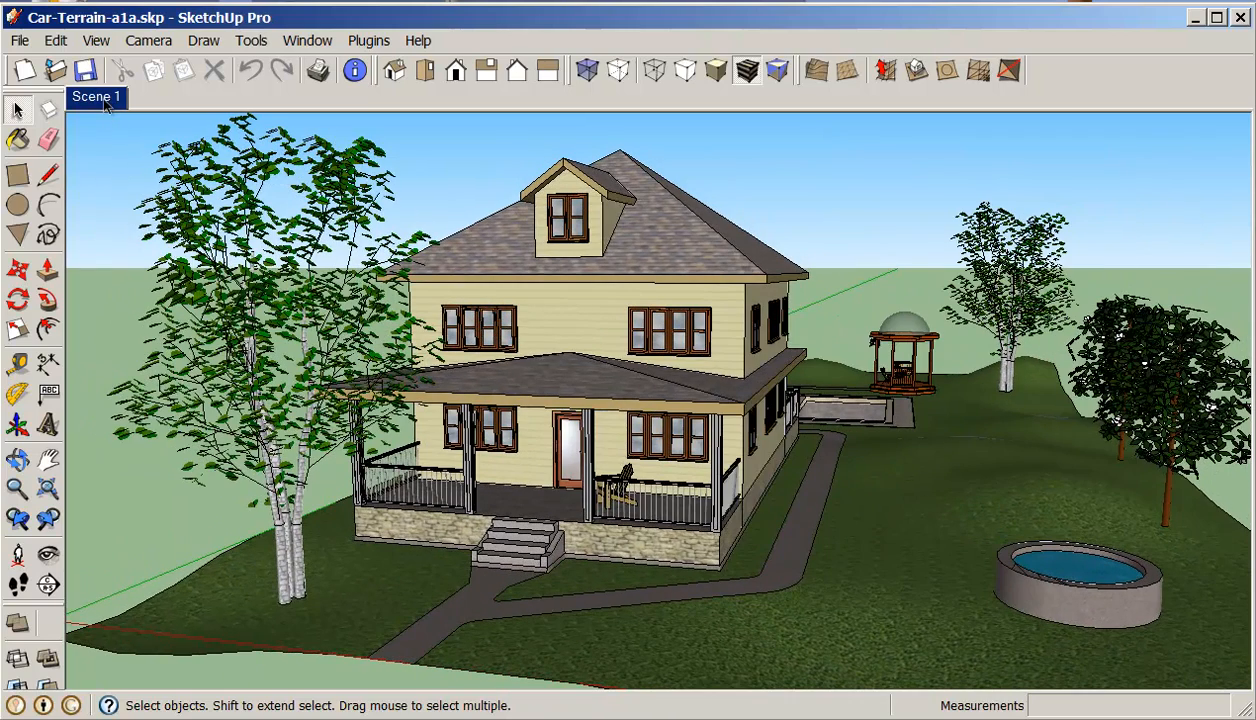
{"action": "mouse_move", "coordinate": [447, 335]}
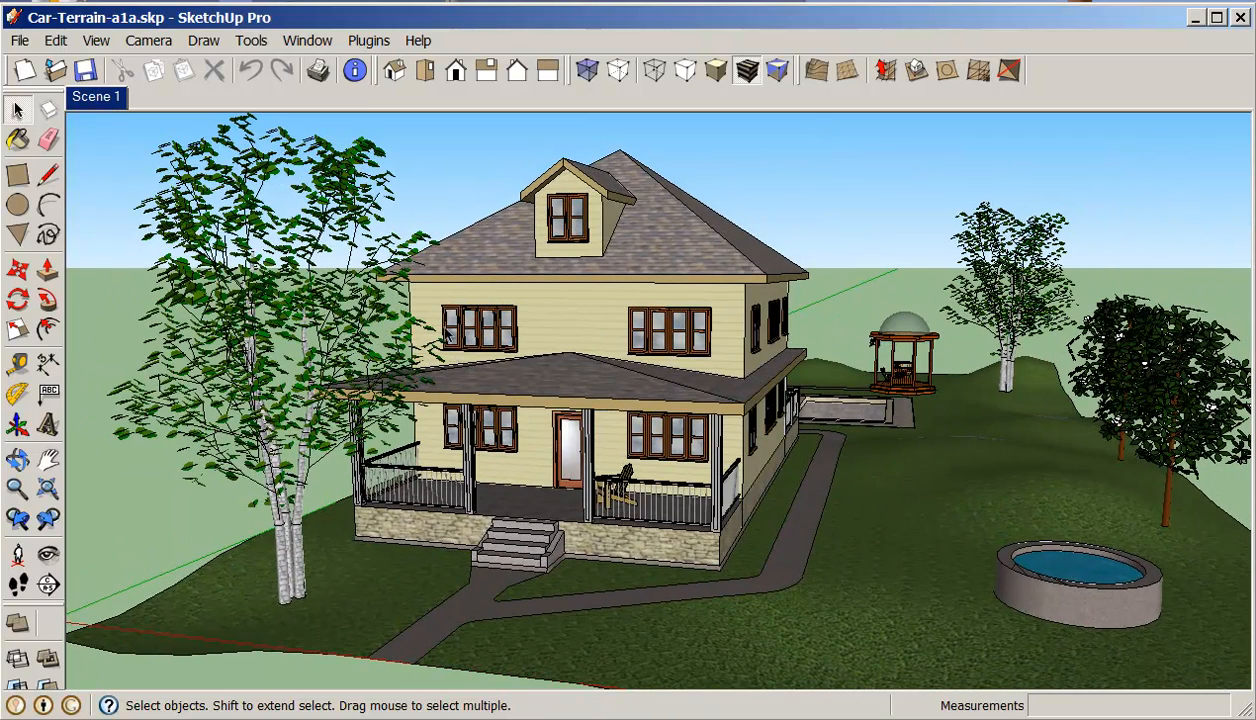
{"action": "mouse_move", "coordinate": [508, 295]}
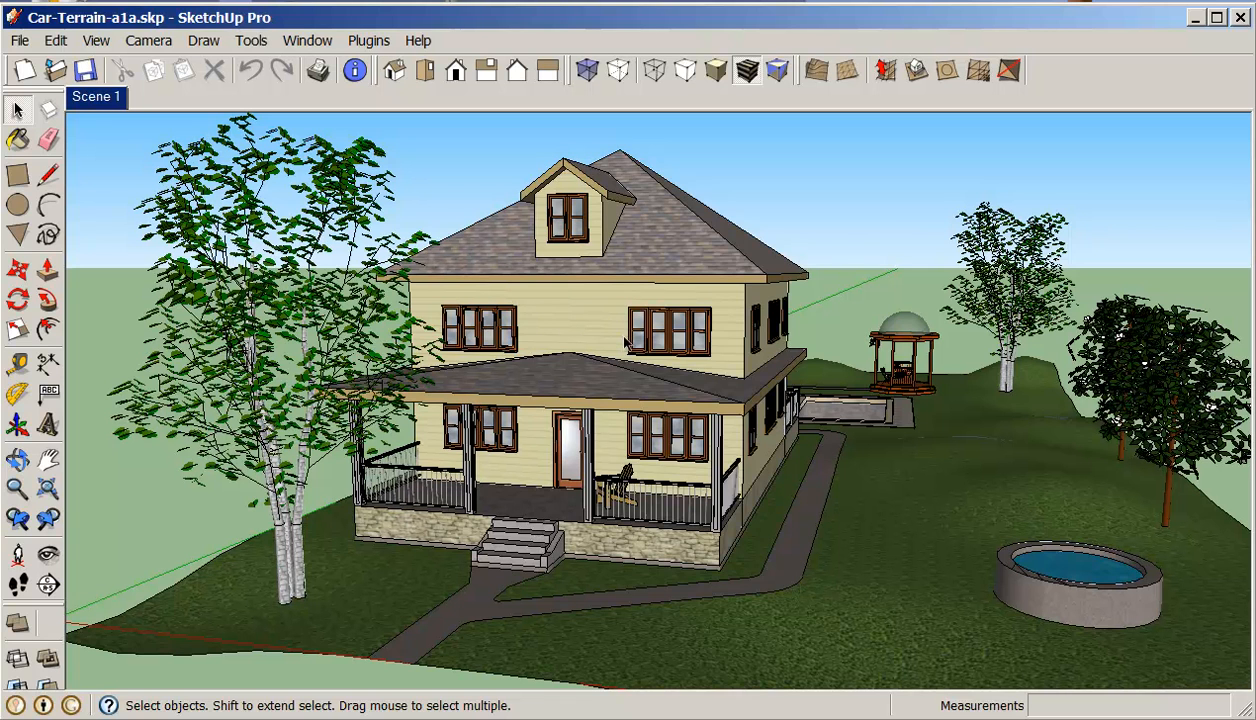
{"action": "mouse_move", "coordinate": [595, 318]}
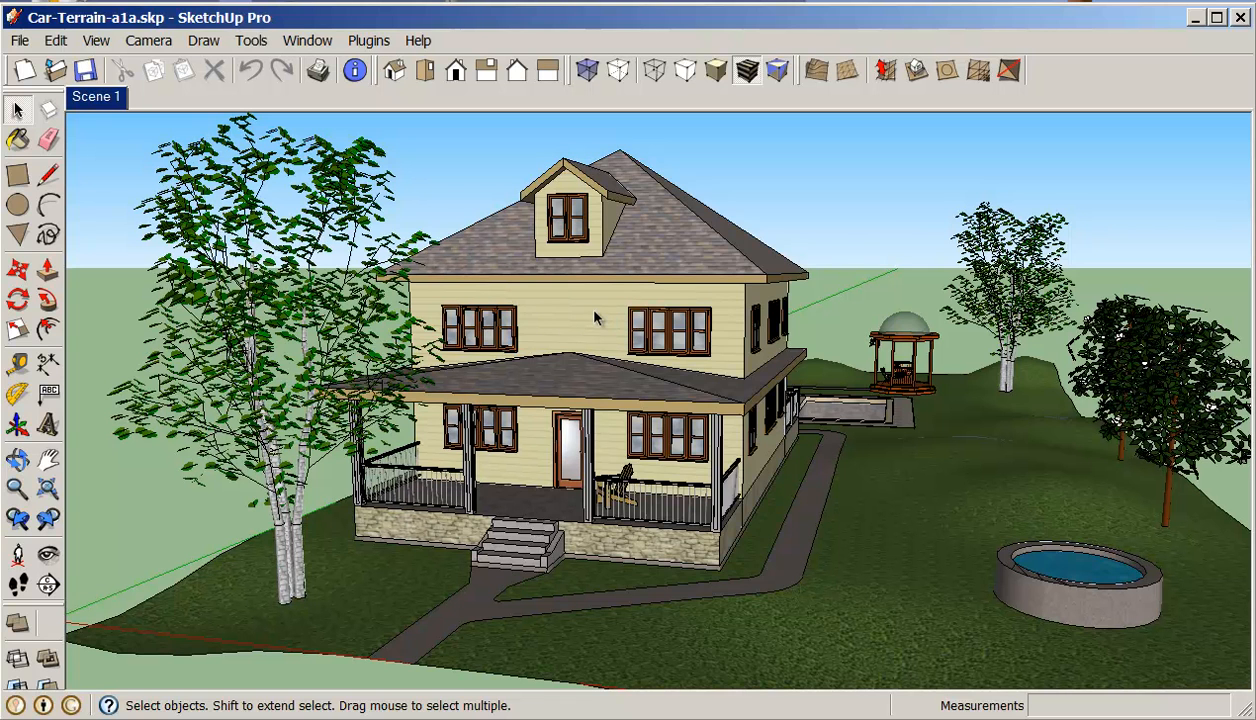
{"action": "mouse_move", "coordinate": [572, 298]}
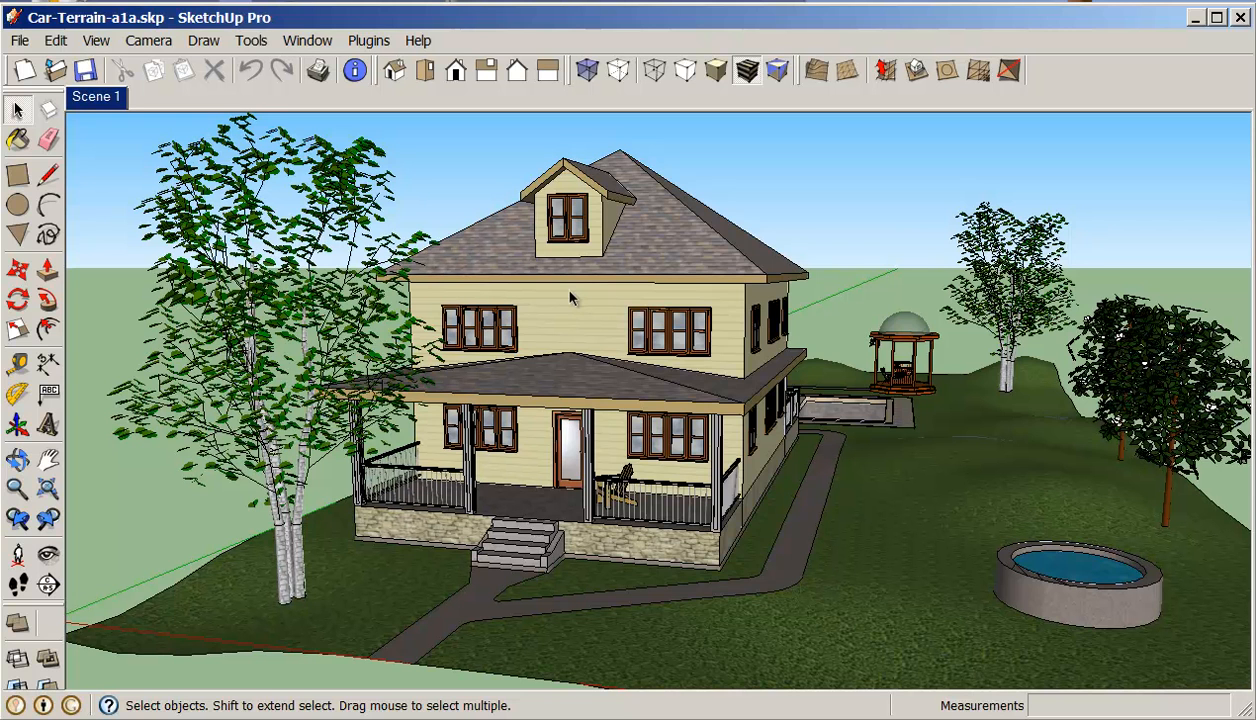
Step: Open the Styles panel from the Window menu
{"action": "left_click", "coordinate": [308, 40]}
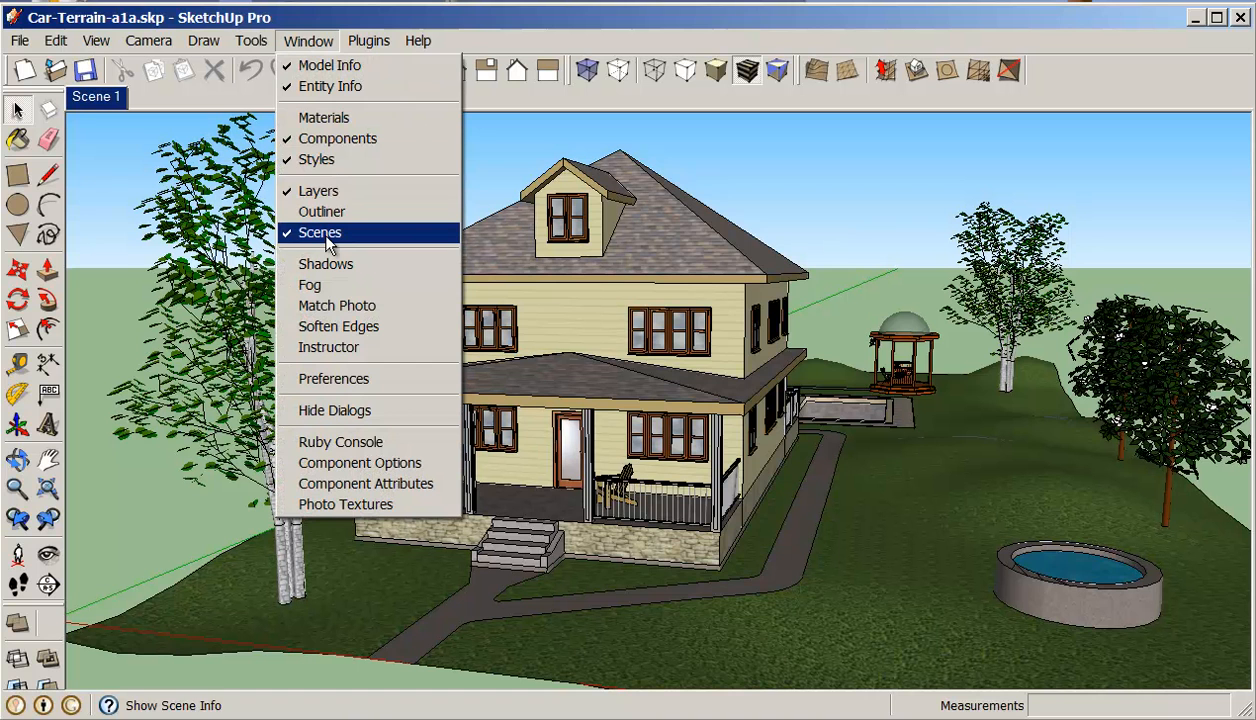
{"action": "mouse_move", "coordinate": [316, 159]}
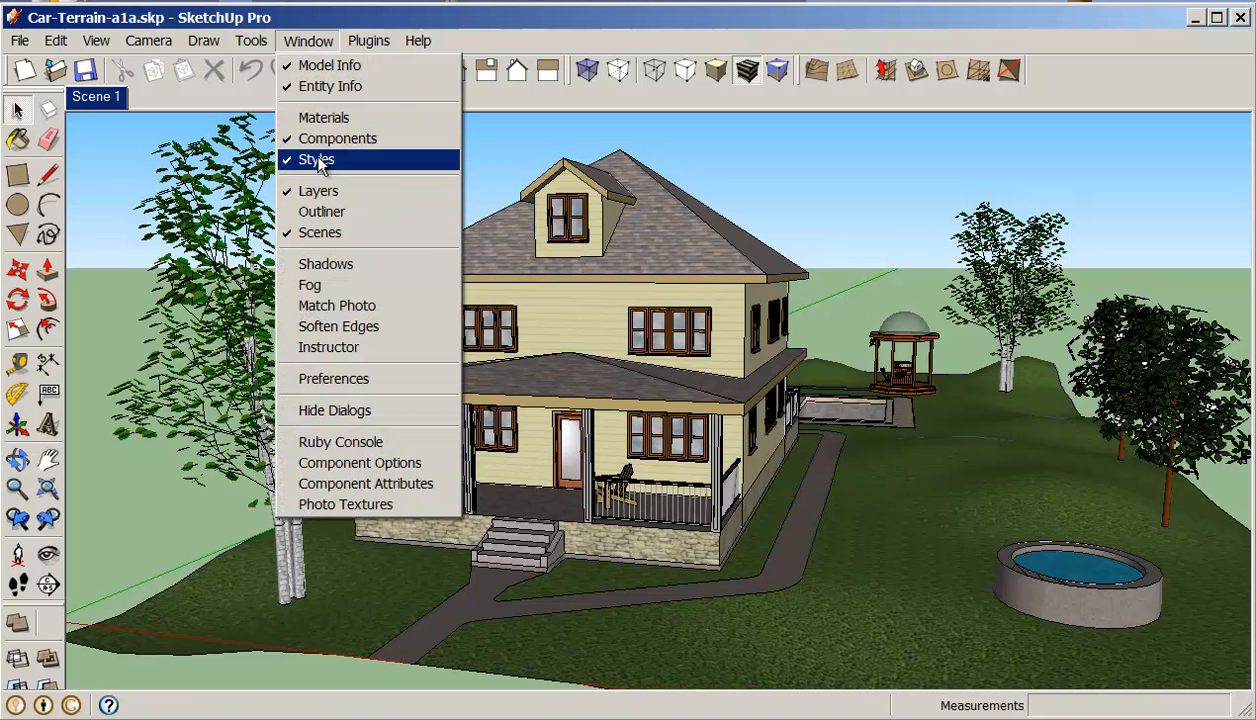
{"action": "left_click", "coordinate": [316, 159]}
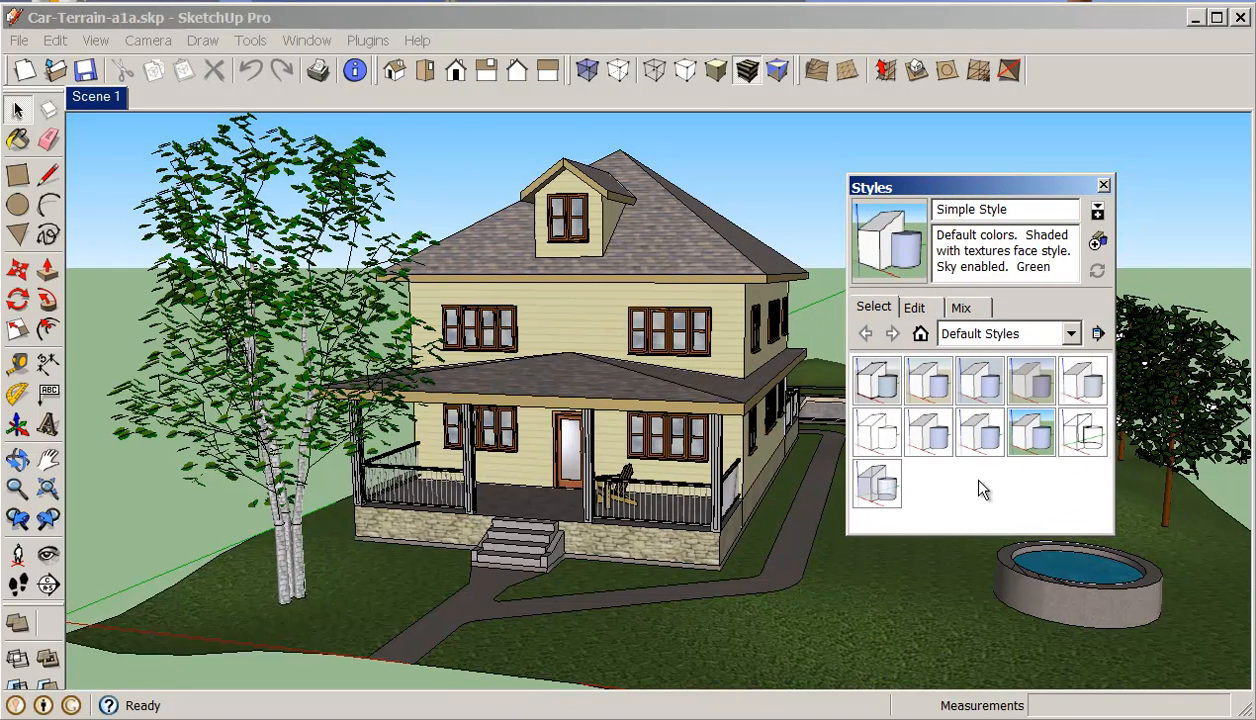
{"action": "mouse_move", "coordinate": [960, 493]}
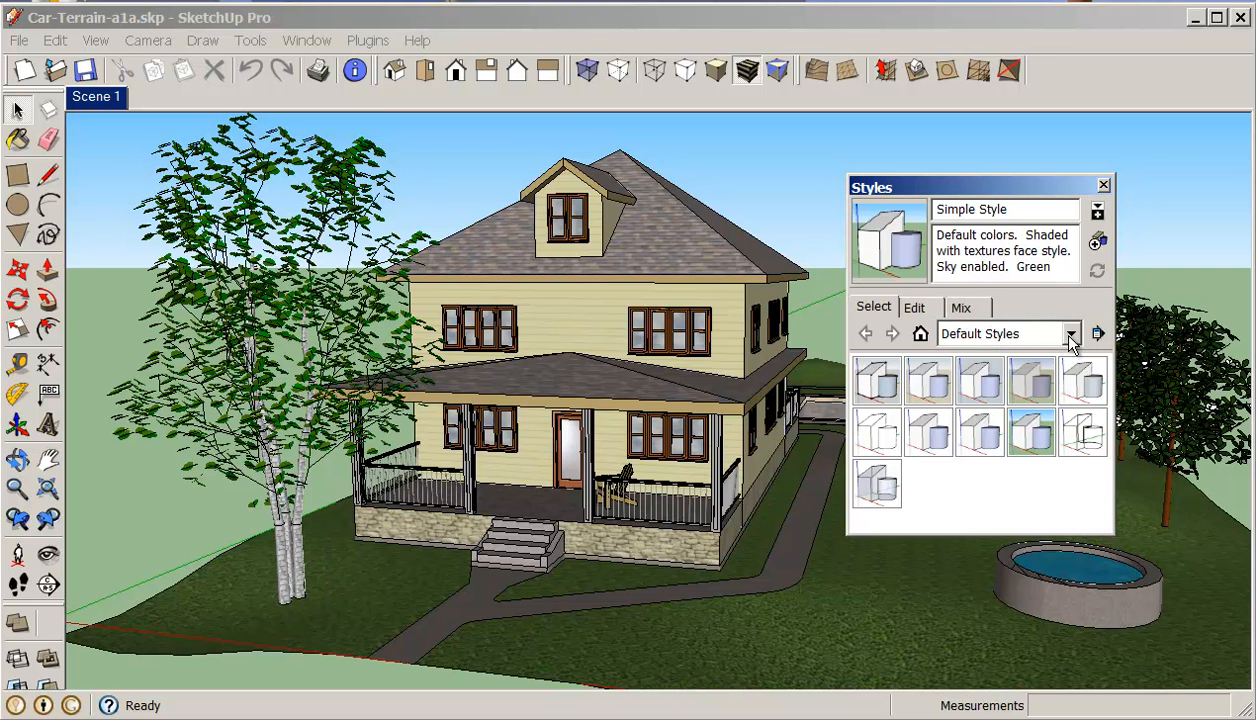
Step: Preview several Sketchy Edges styles, apply Conte, and close the Styles panel
{"action": "left_click", "coordinate": [1071, 333]}
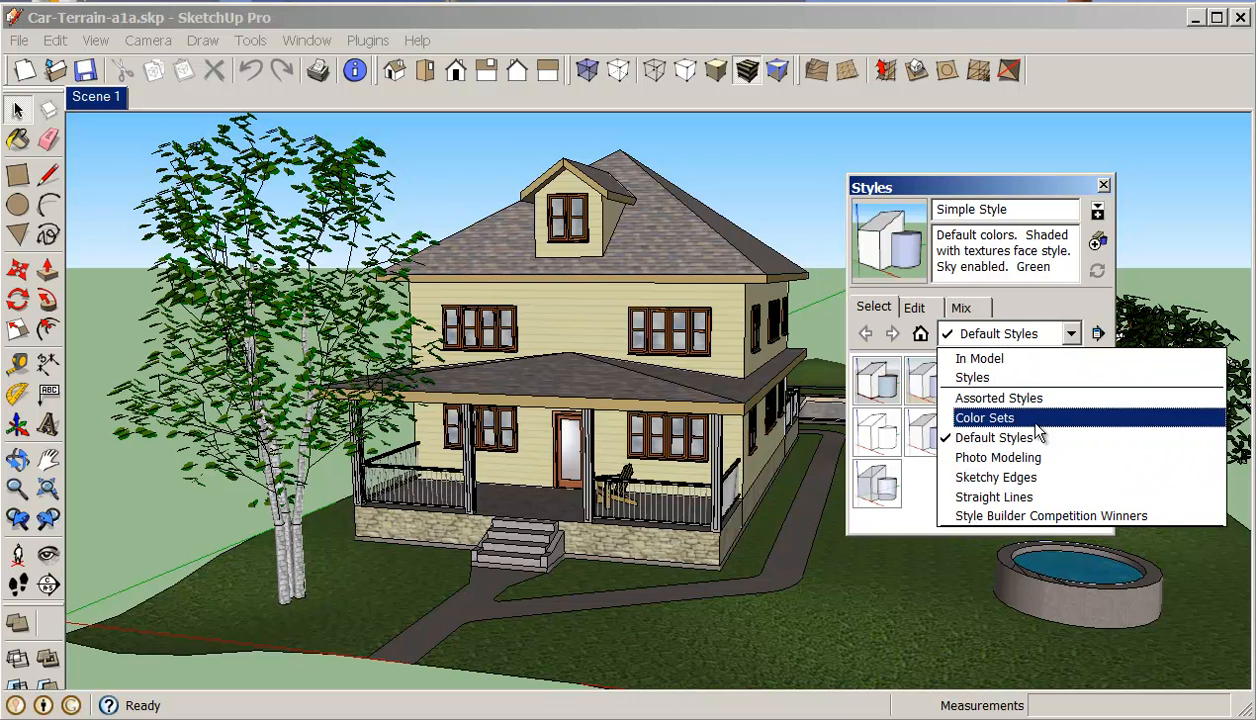
{"action": "mouse_move", "coordinate": [998, 398]}
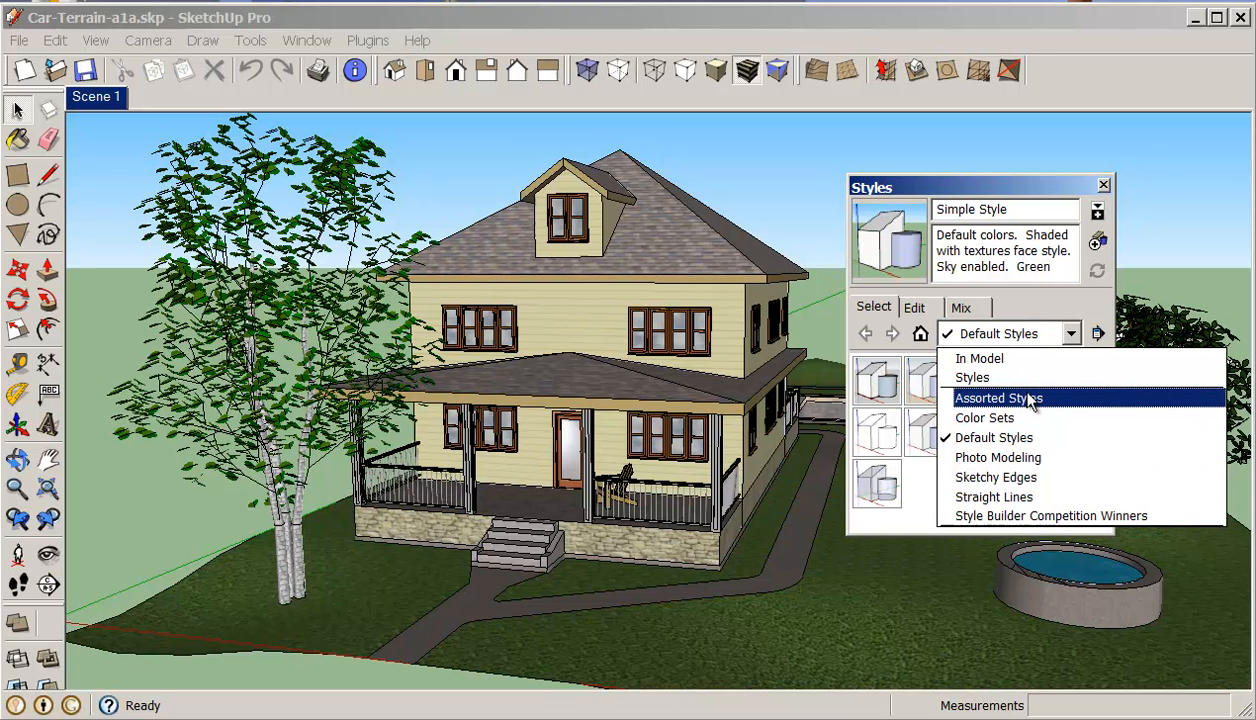
{"action": "mouse_move", "coordinate": [998, 457]}
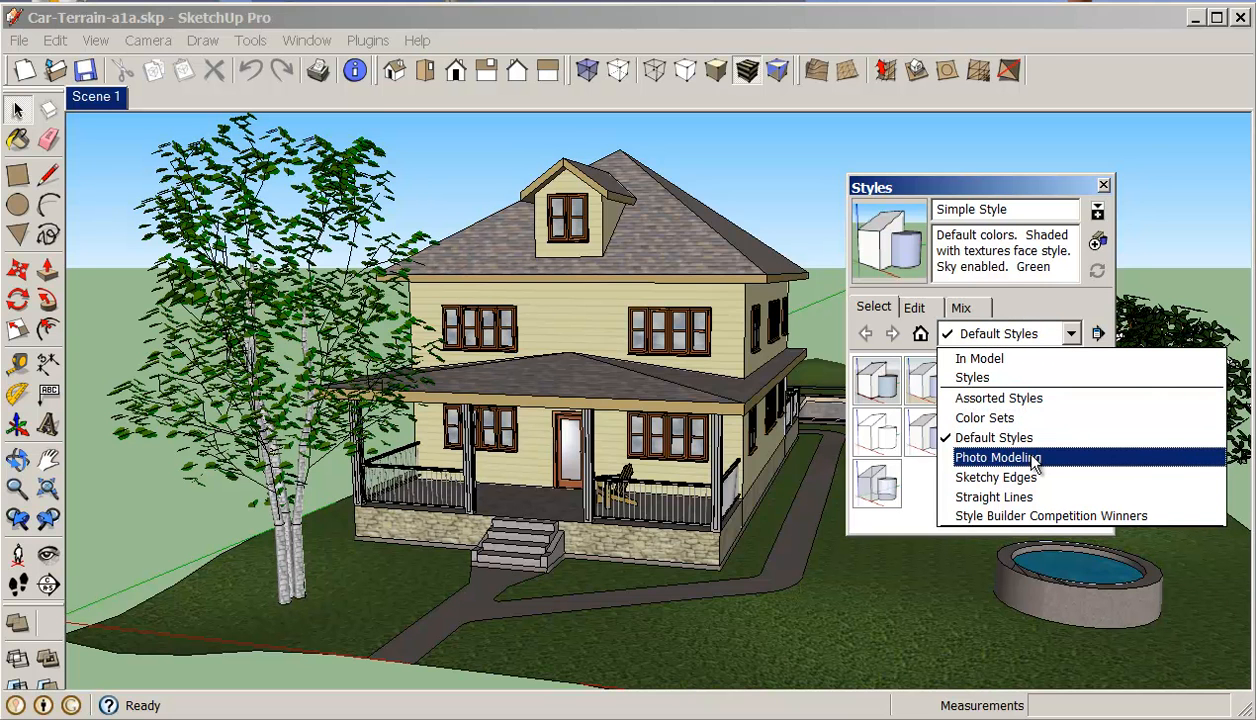
{"action": "mouse_move", "coordinate": [1033, 487]}
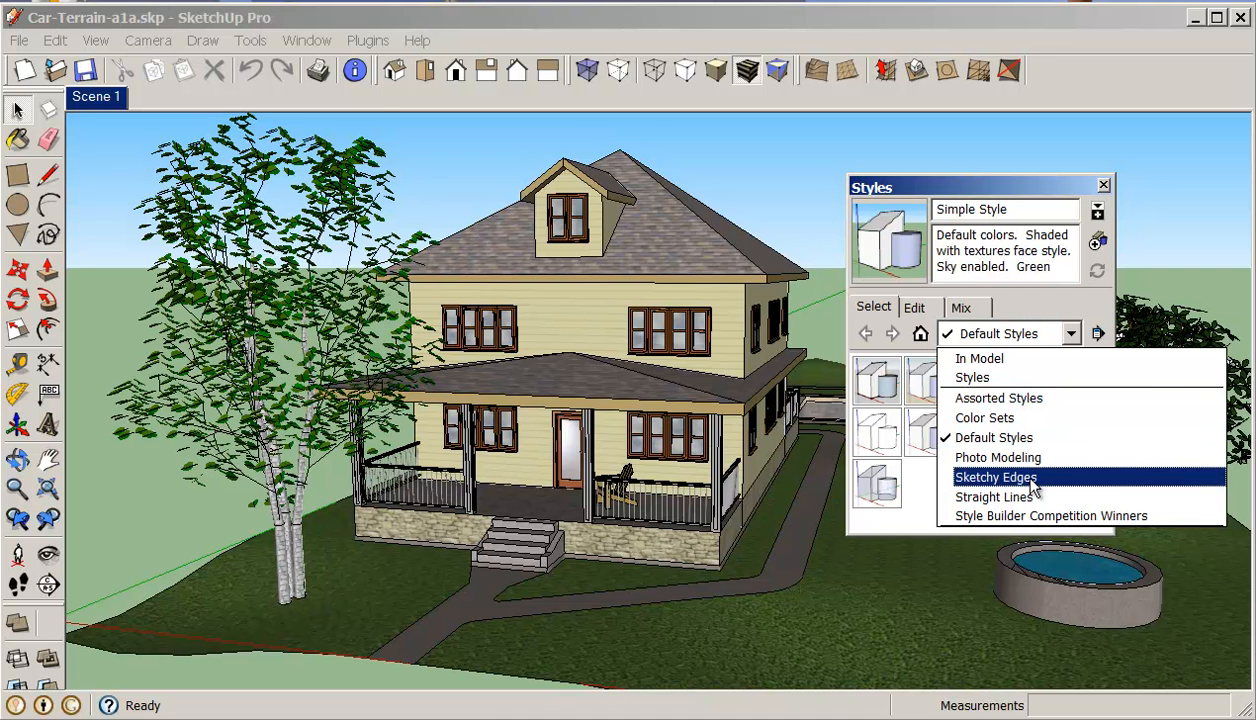
{"action": "left_click", "coordinate": [995, 477]}
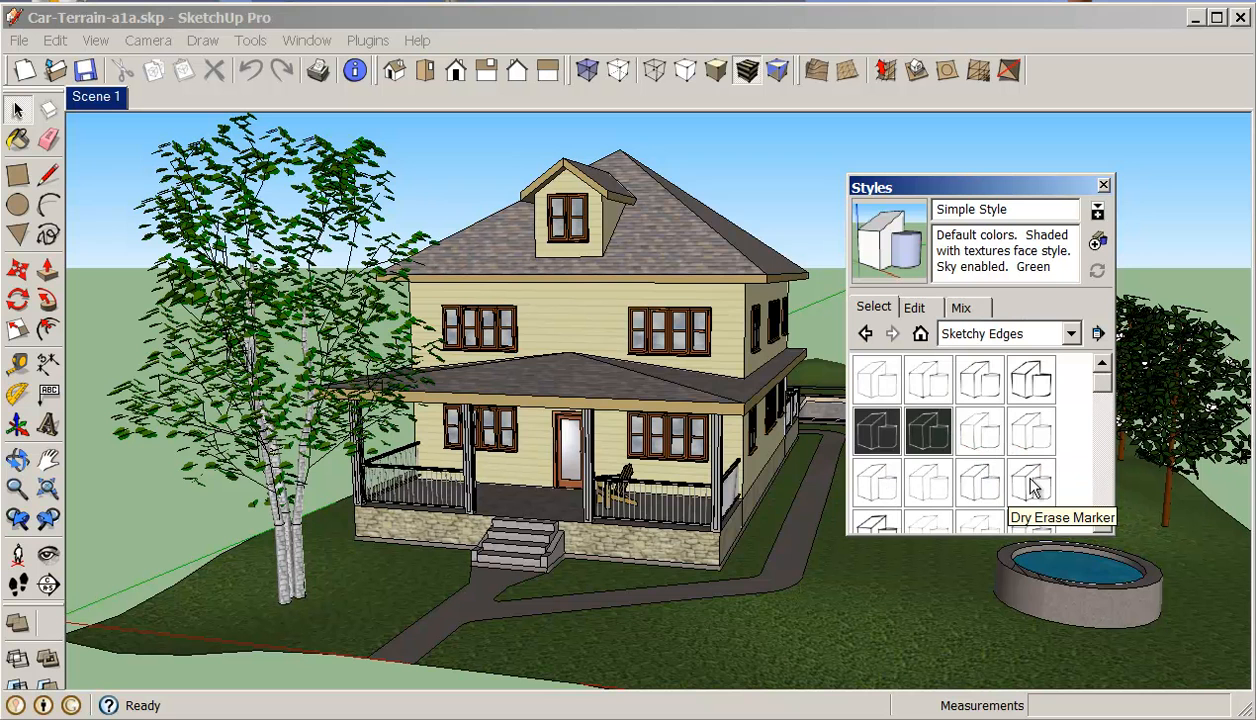
{"action": "mouse_move", "coordinate": [1078, 440]}
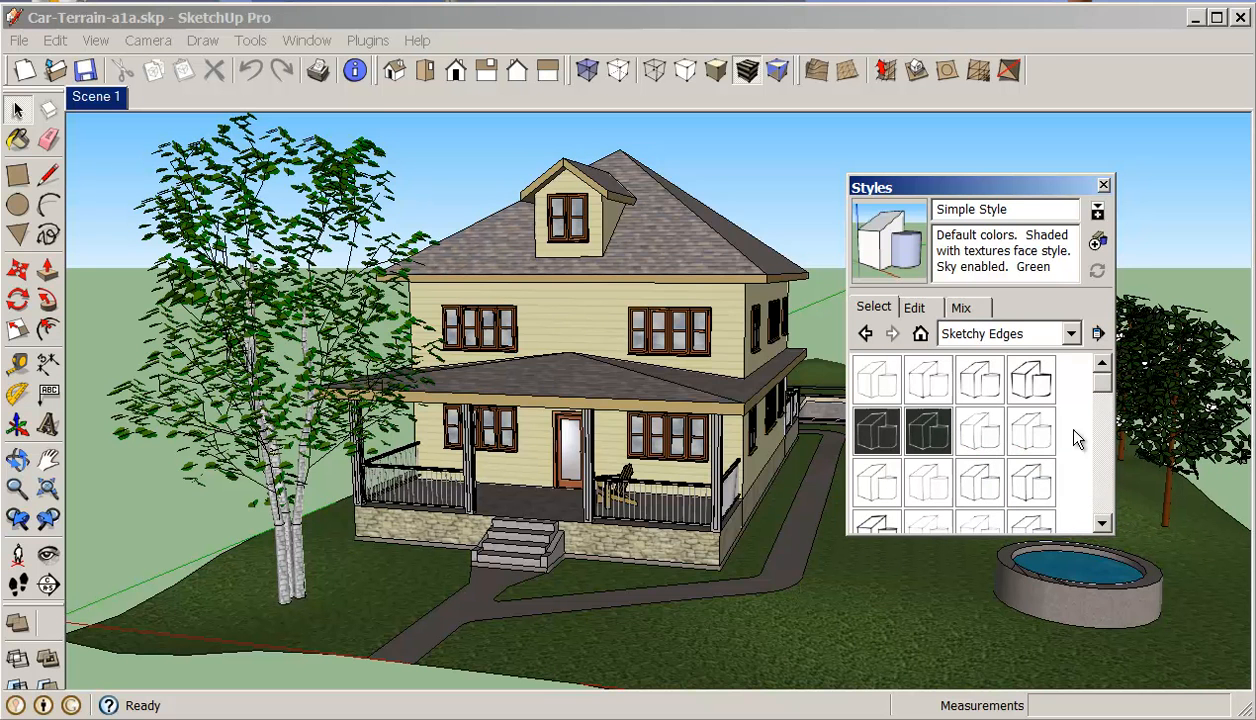
{"action": "left_click", "coordinate": [1031, 483]}
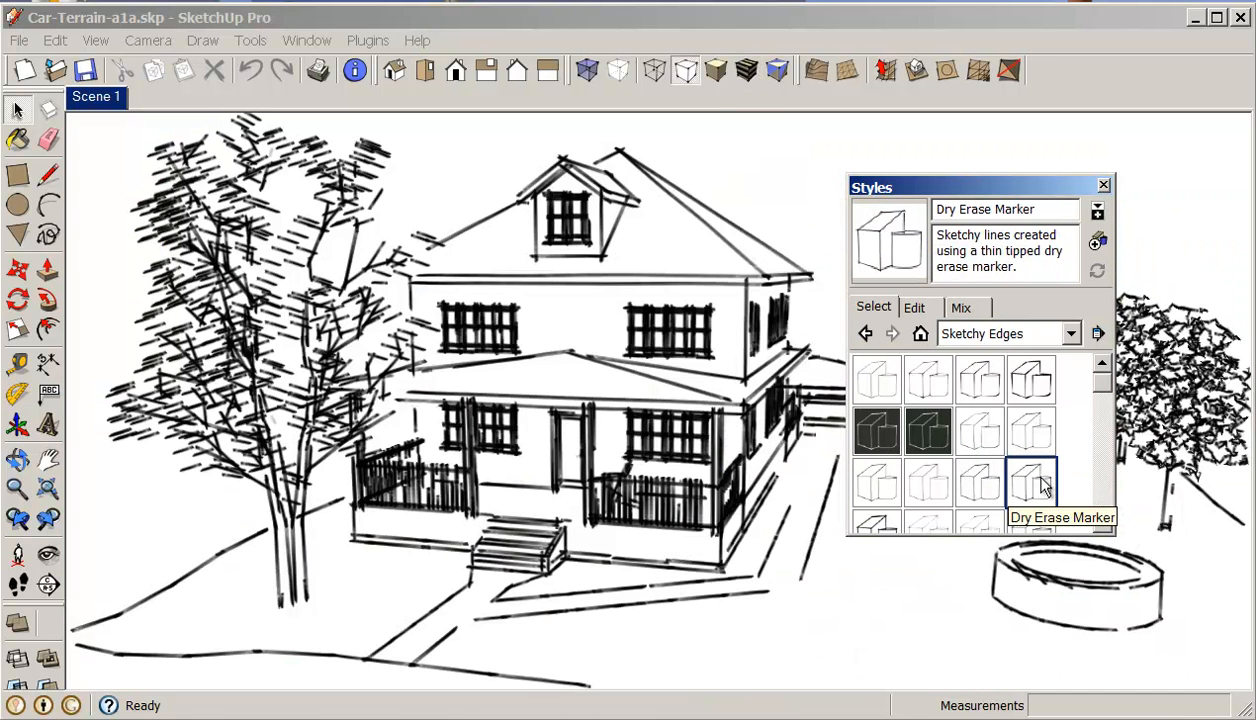
{"action": "left_click", "coordinate": [1032, 430]}
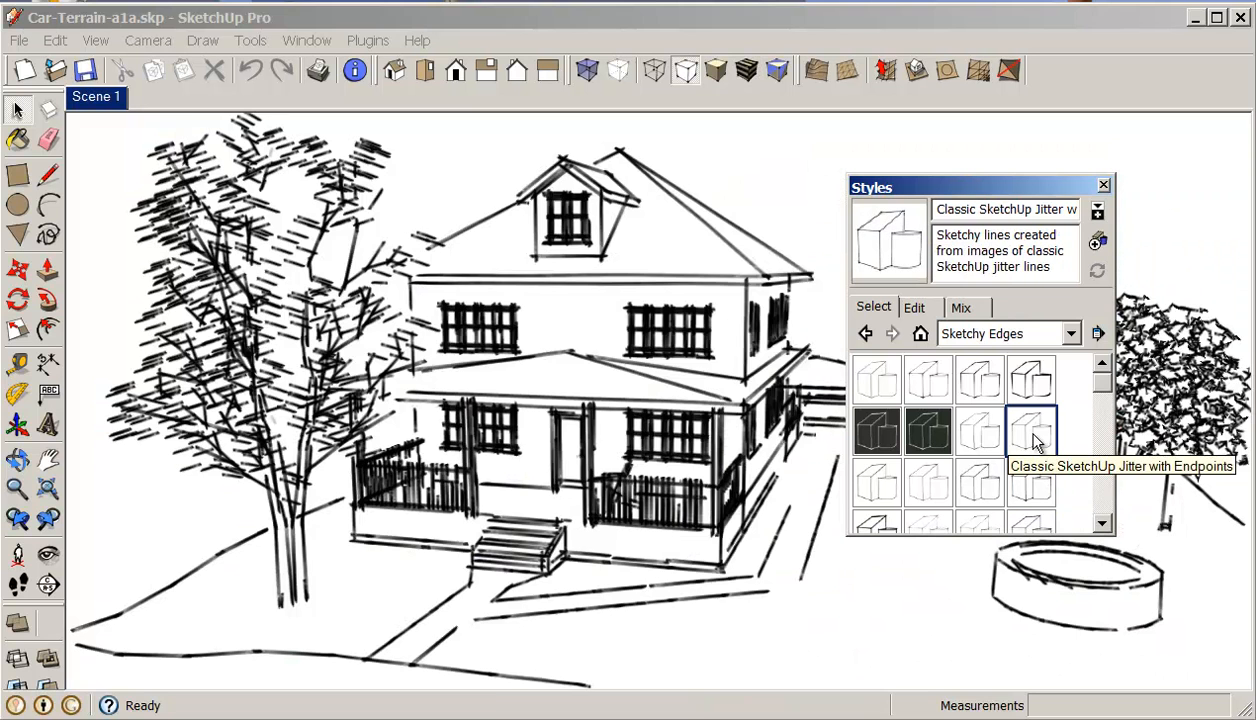
{"action": "left_click", "coordinate": [978, 432]}
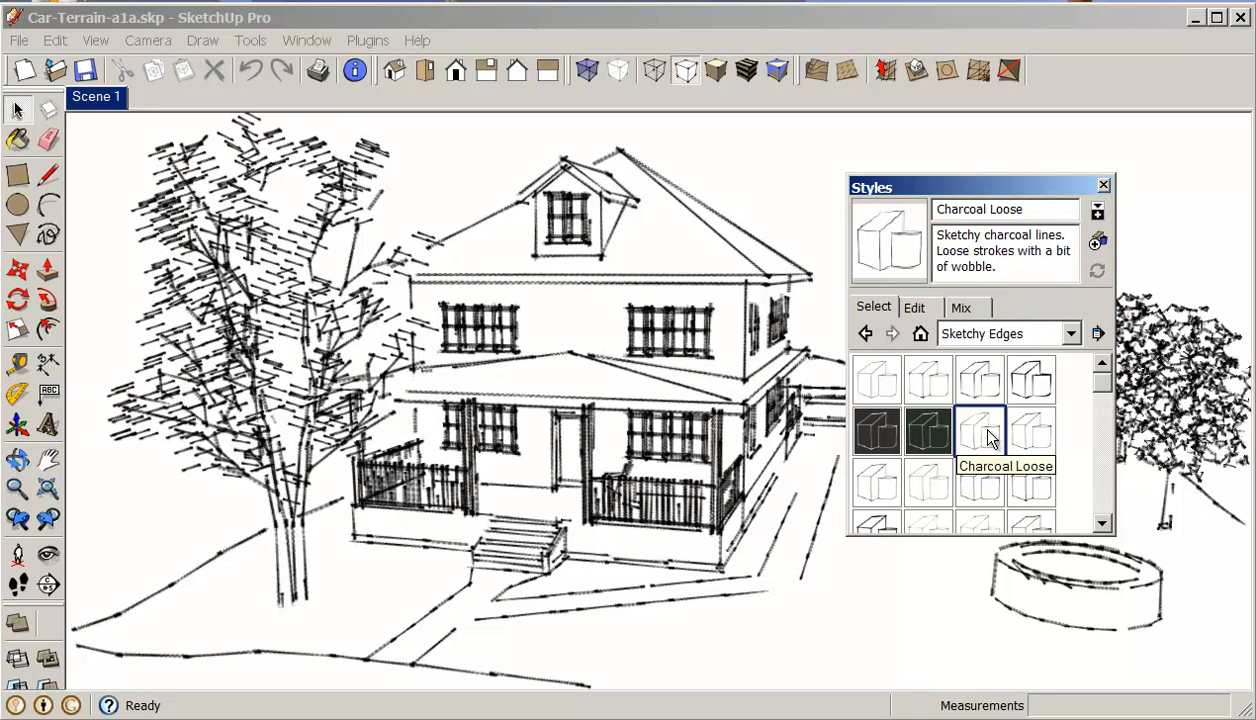
{"action": "left_click", "coordinate": [979, 380]}
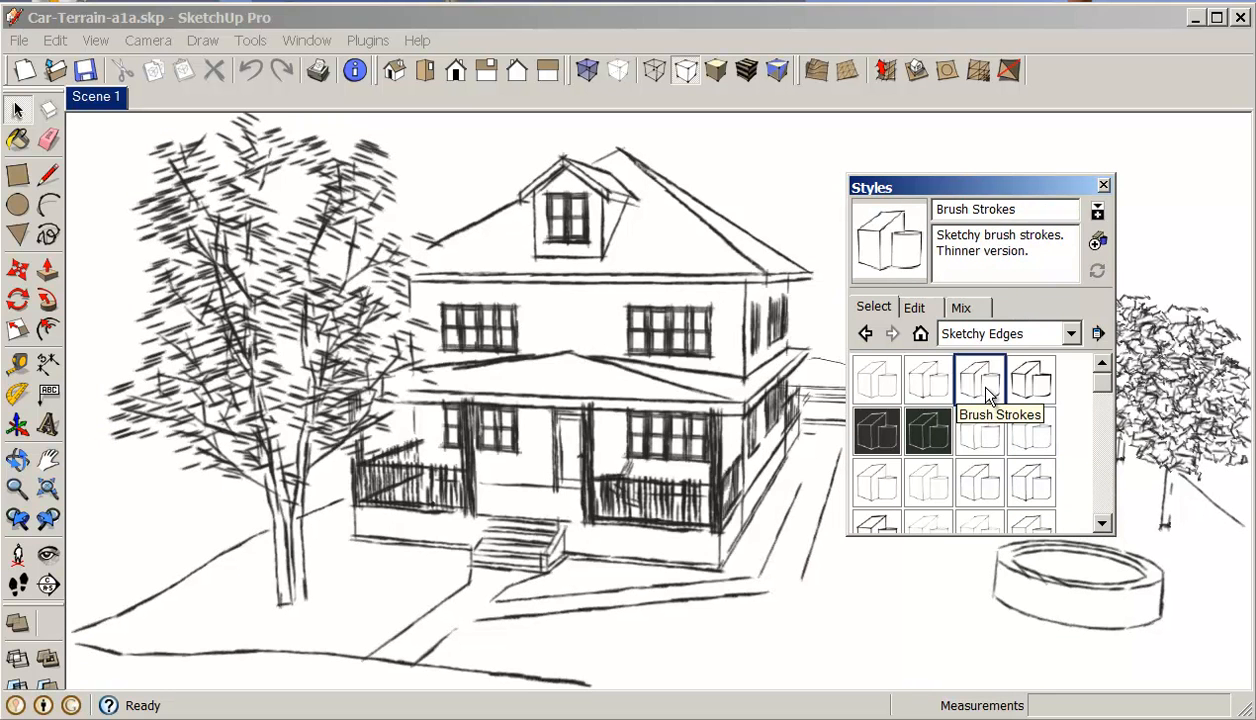
{"action": "left_click", "coordinate": [1031, 381]}
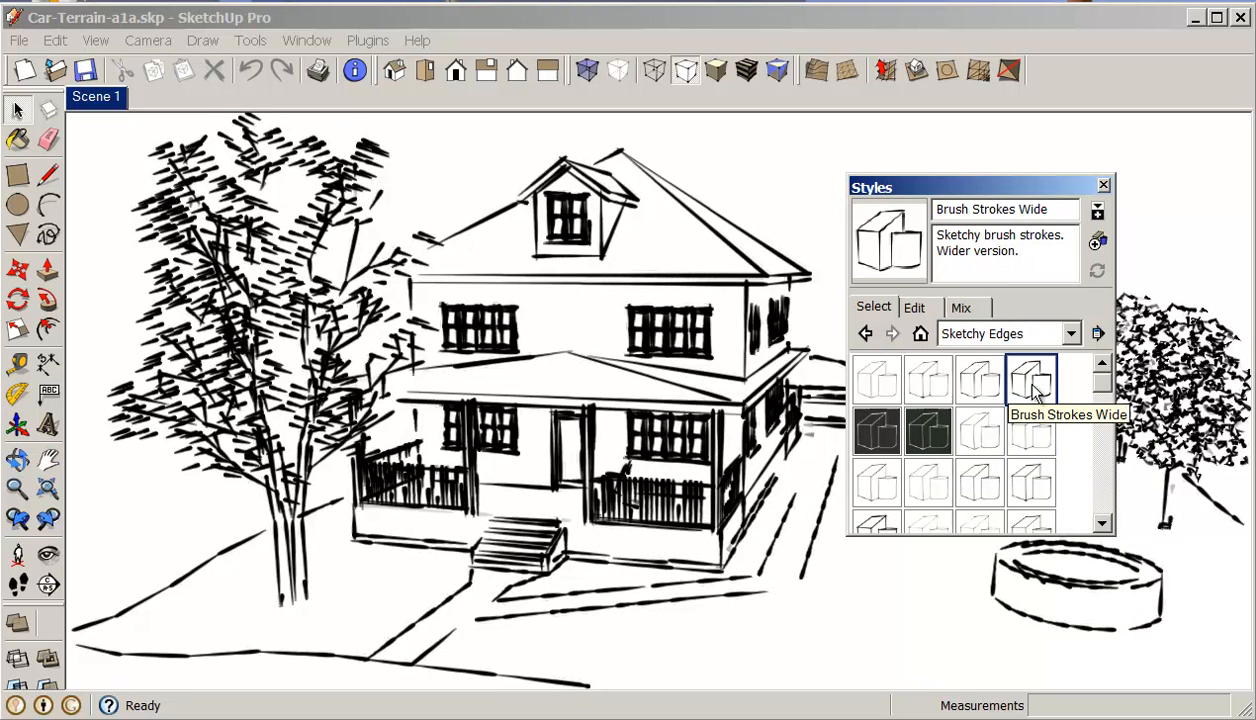
{"action": "left_click", "coordinate": [927, 380]}
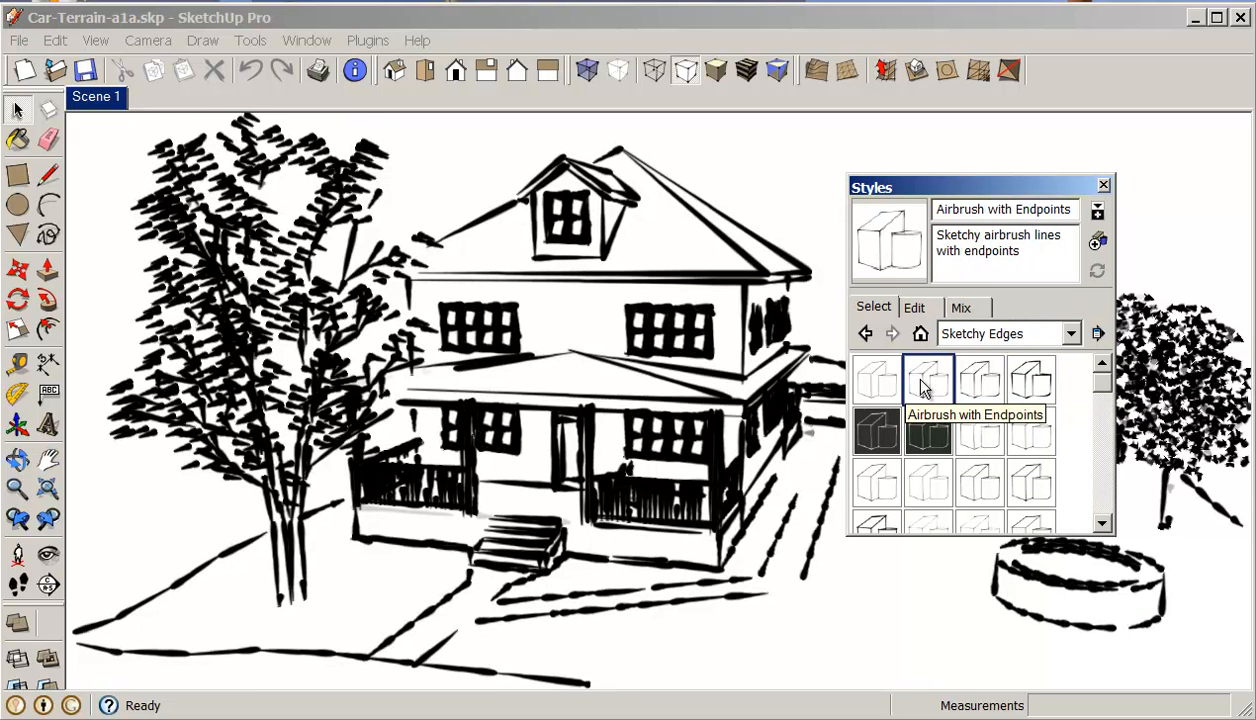
{"action": "left_click", "coordinate": [876, 380]}
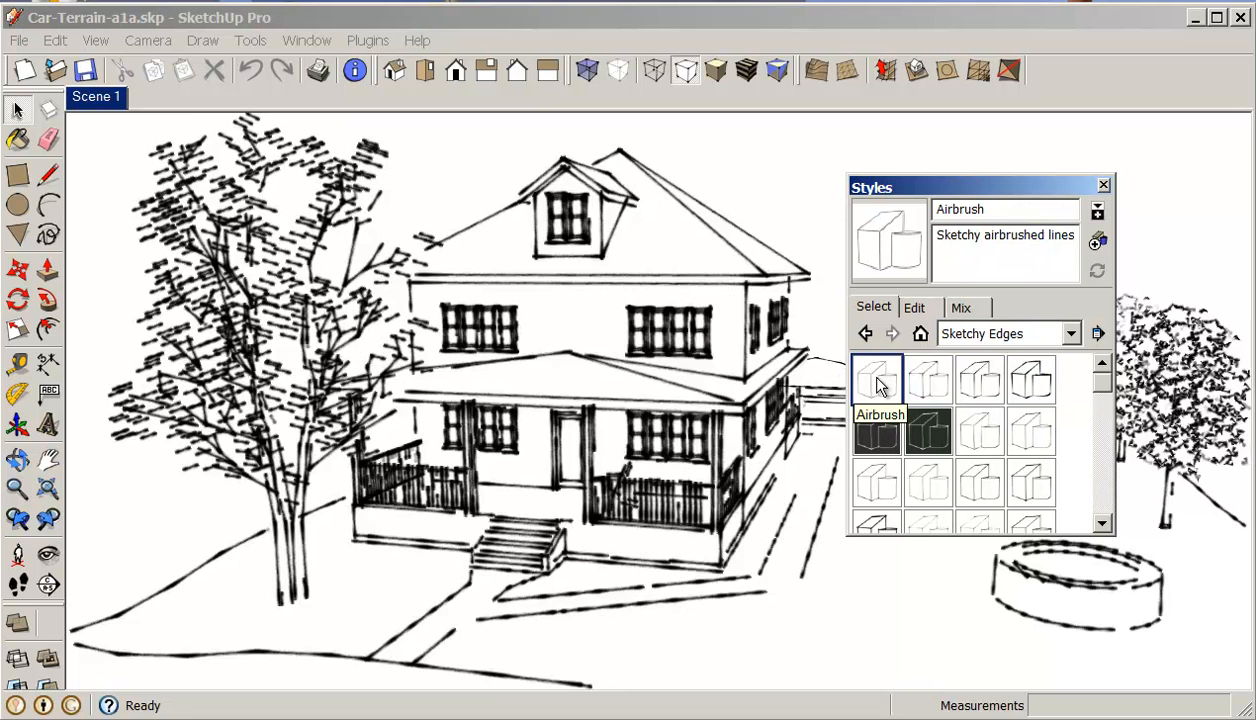
{"action": "left_click", "coordinate": [876, 483]}
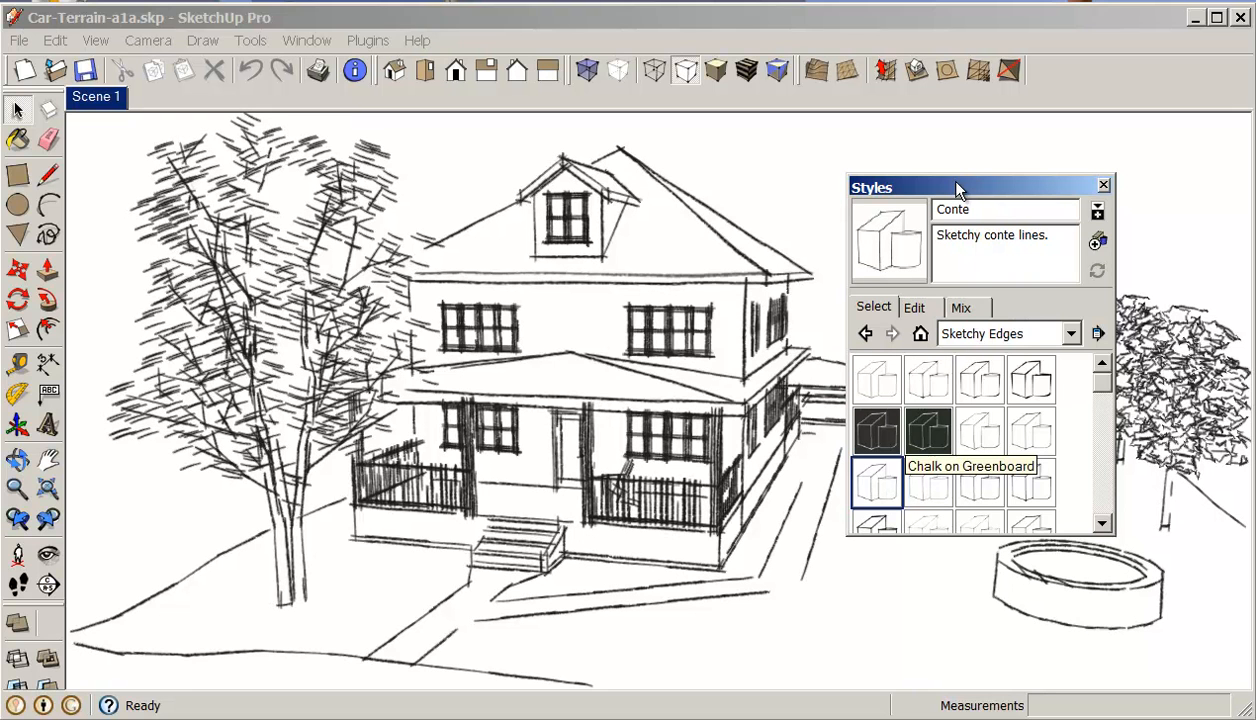
{"action": "left_click", "coordinate": [1103, 185]}
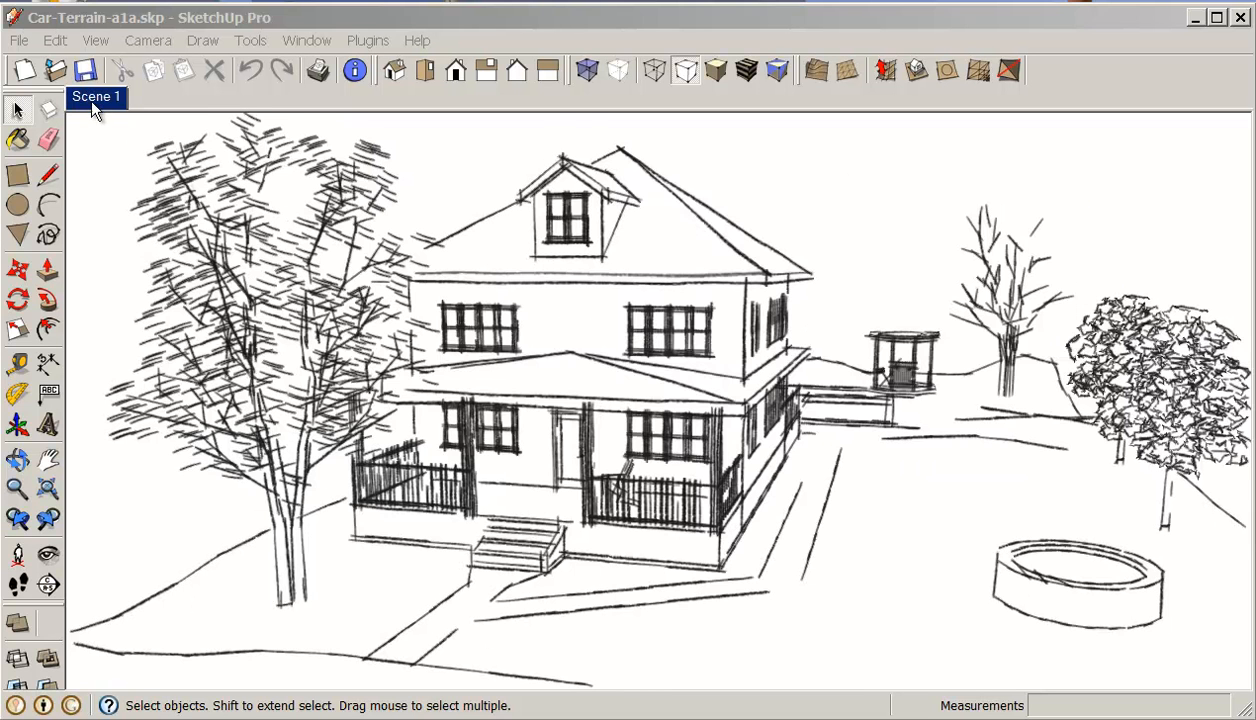
Step: Update Scene 1 so it stores the Conte sketchy style
{"action": "right_click", "coordinate": [95, 96]}
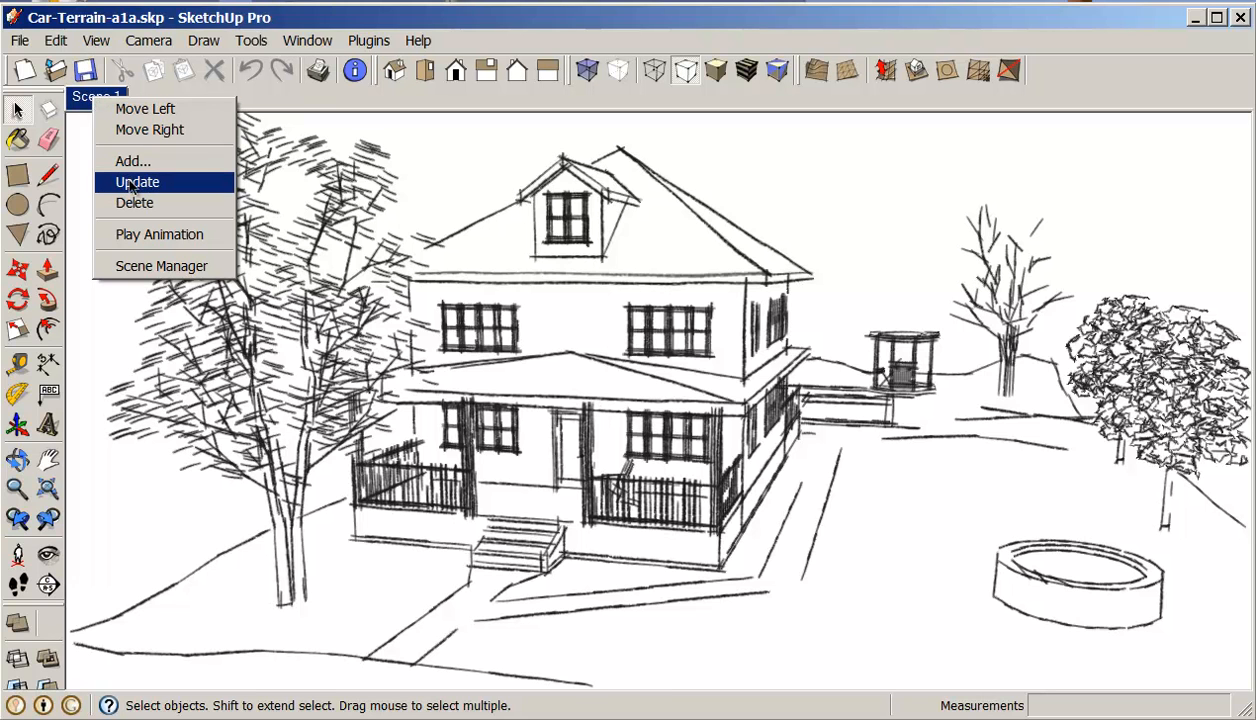
{"action": "left_click", "coordinate": [137, 181]}
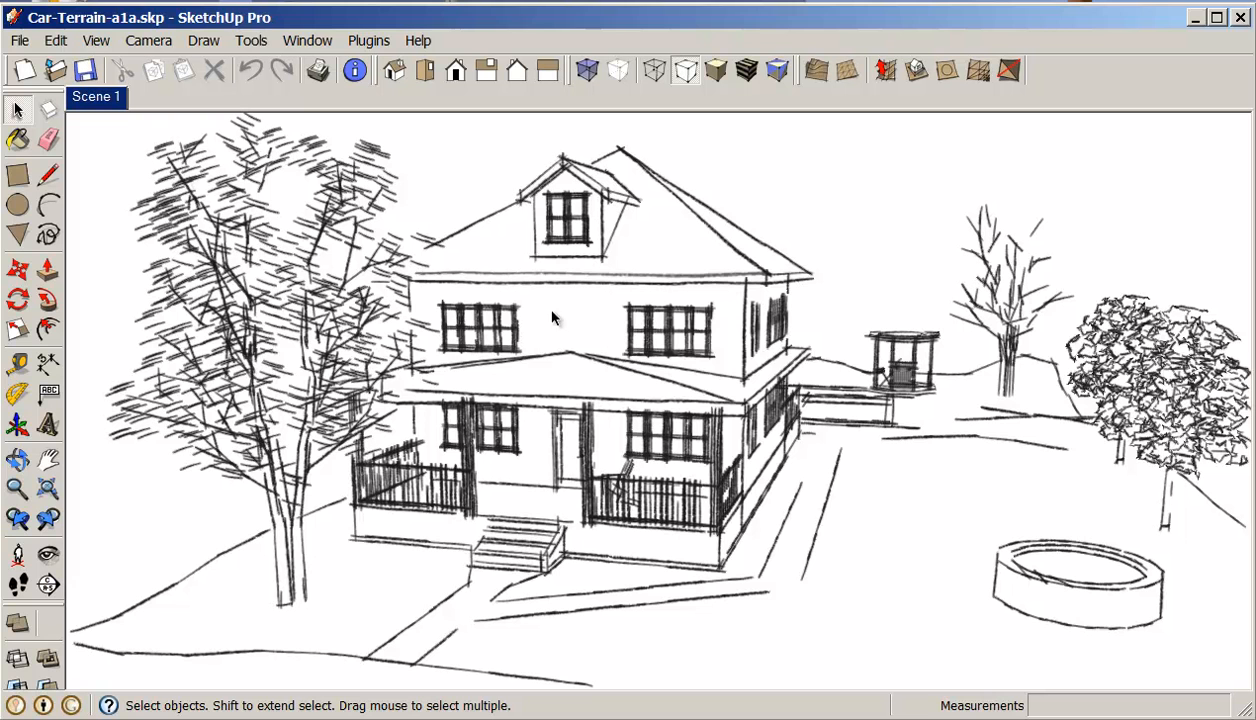
{"action": "mouse_move", "coordinate": [435, 297]}
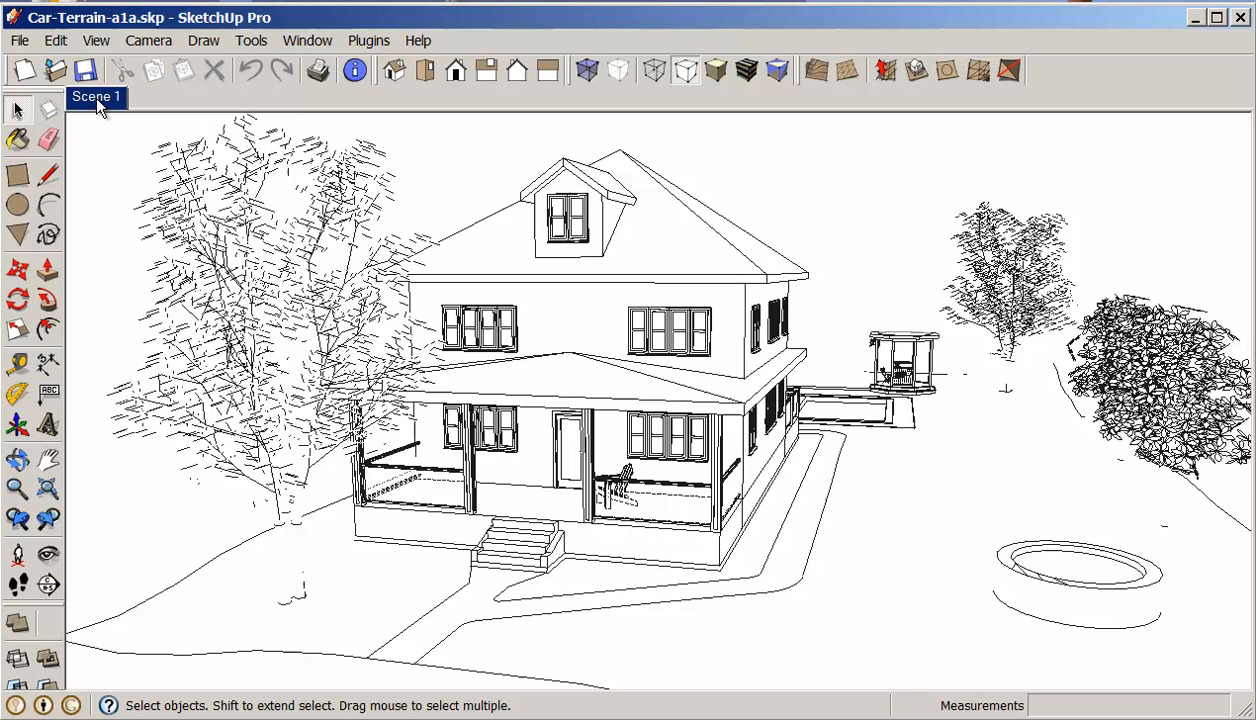
Step: Add Scene 2 and switch the model back to the In Model Simple Style
{"action": "right_click", "coordinate": [95, 96]}
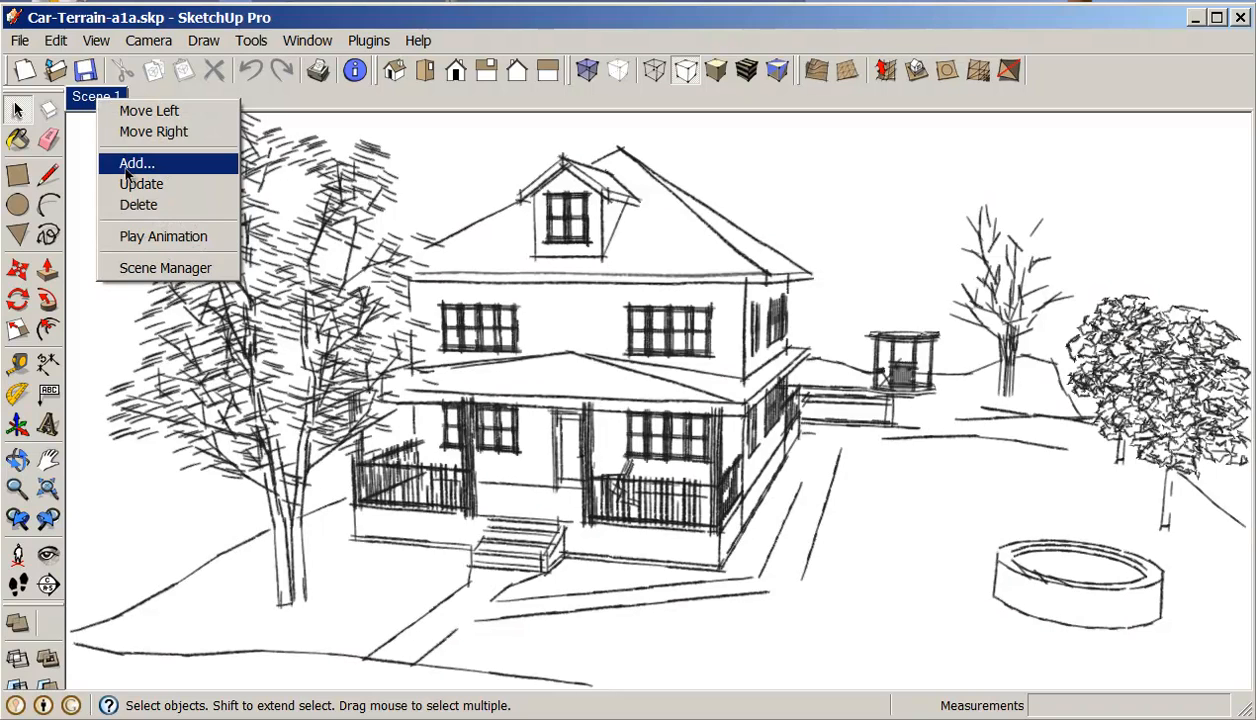
{"action": "left_click", "coordinate": [136, 162]}
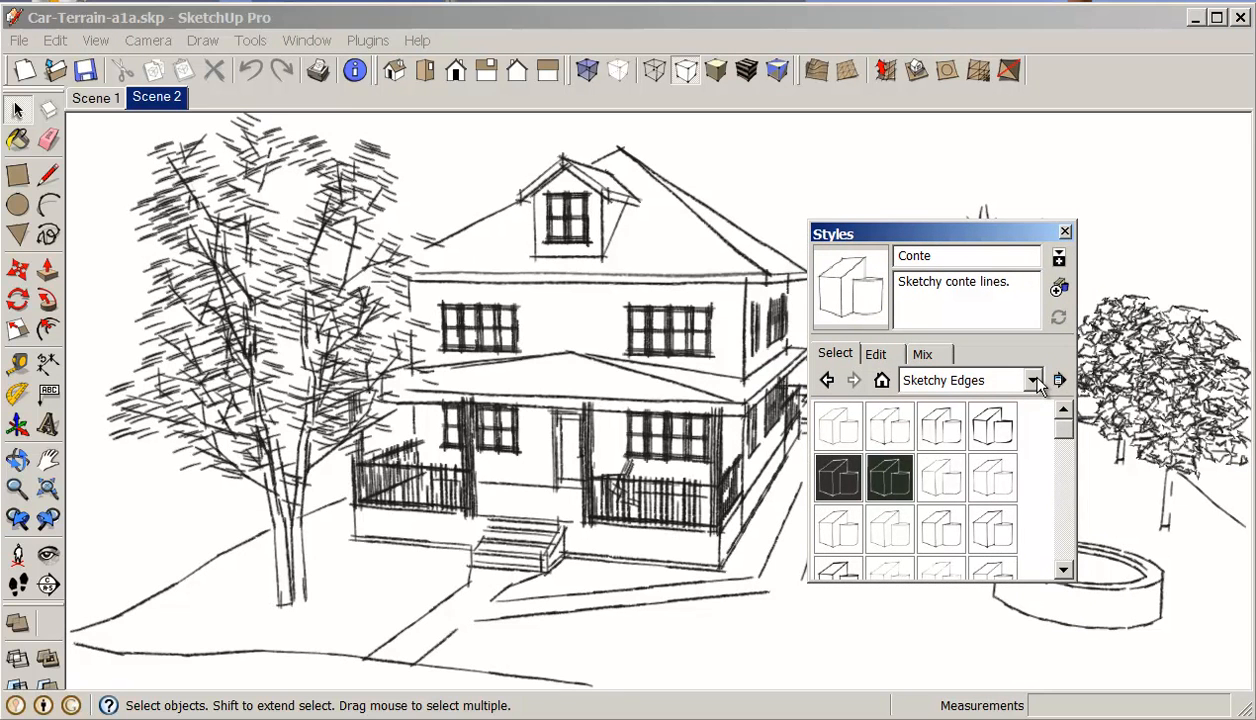
{"action": "left_click", "coordinate": [1035, 380]}
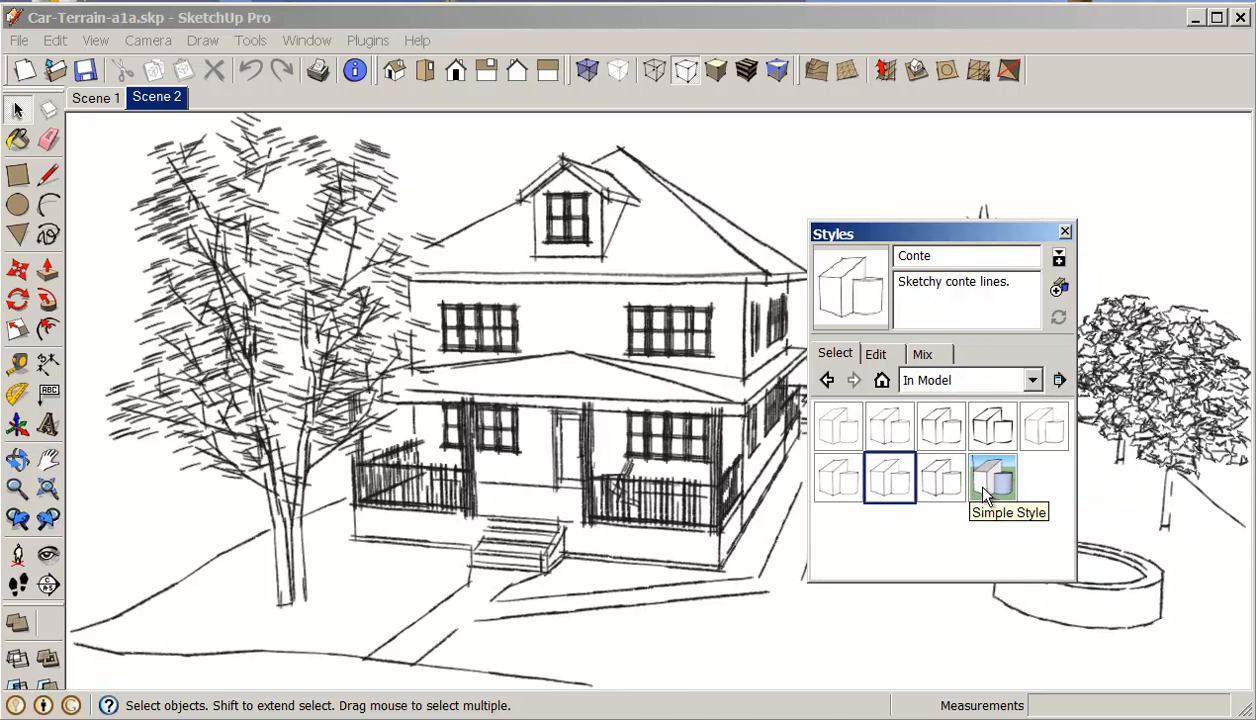
{"action": "left_click", "coordinate": [992, 477]}
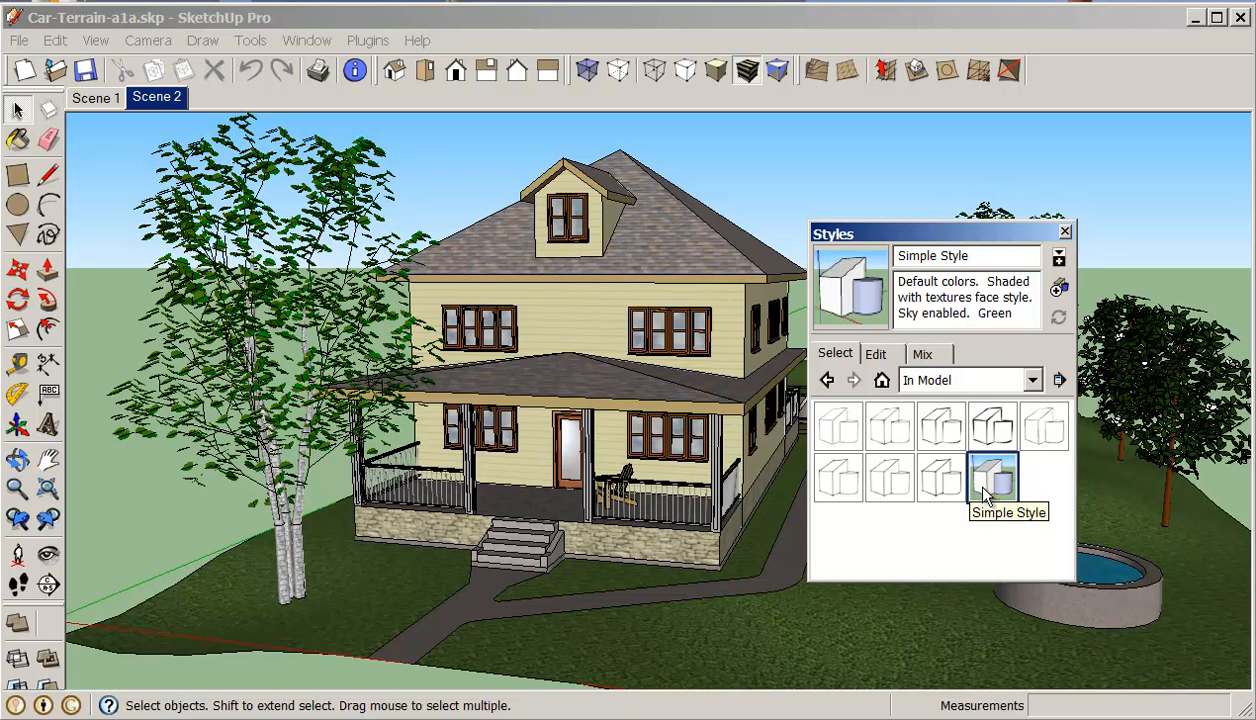
{"action": "mouse_move", "coordinate": [1005, 240]}
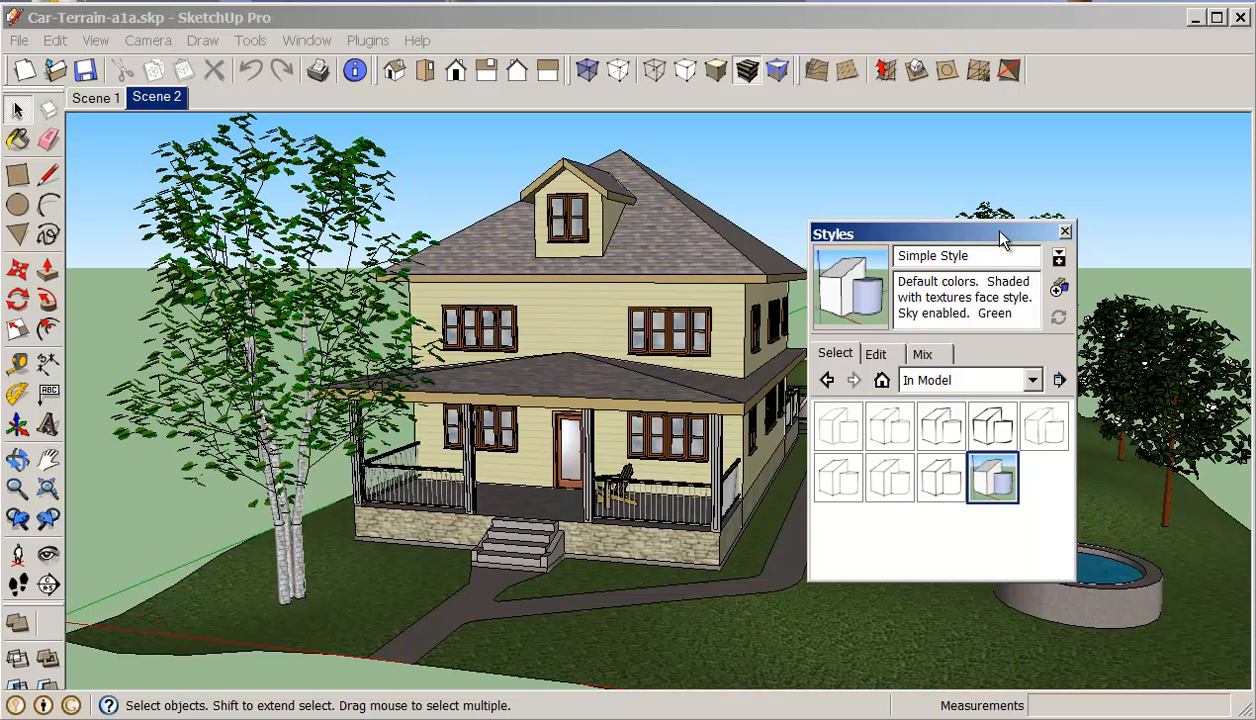
{"action": "left_click", "coordinate": [1065, 232]}
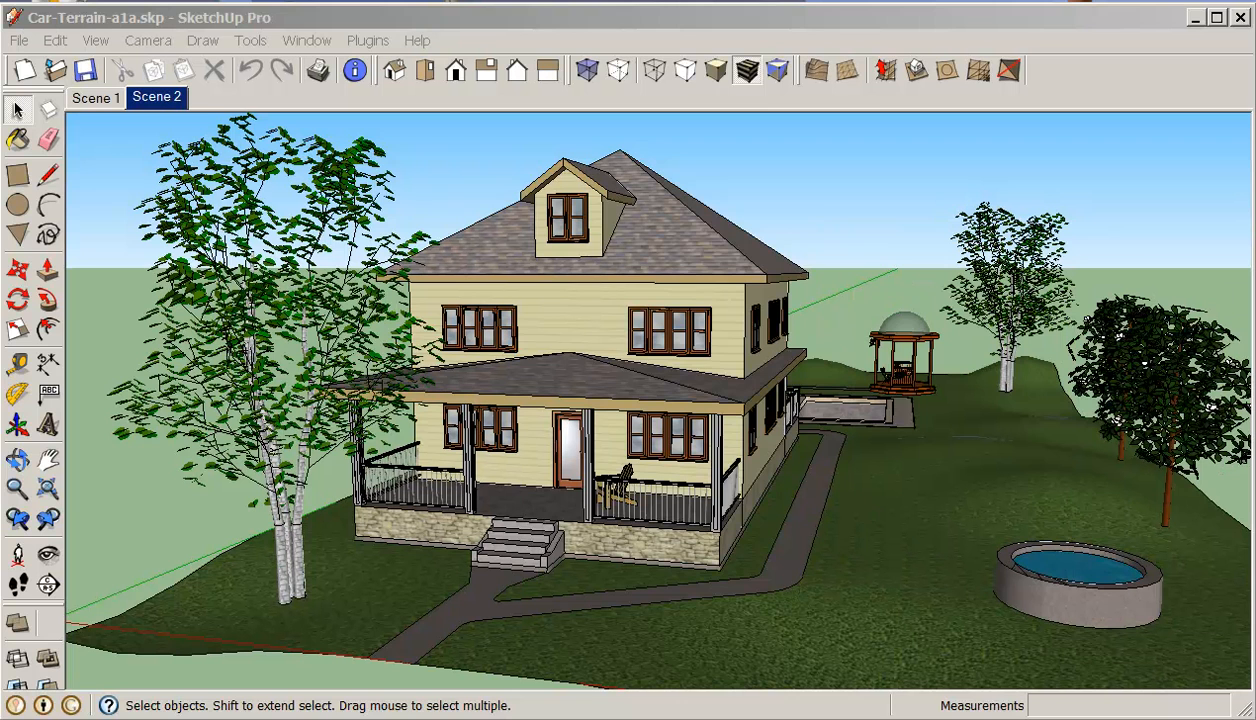
{"action": "mouse_move", "coordinate": [747, 70]}
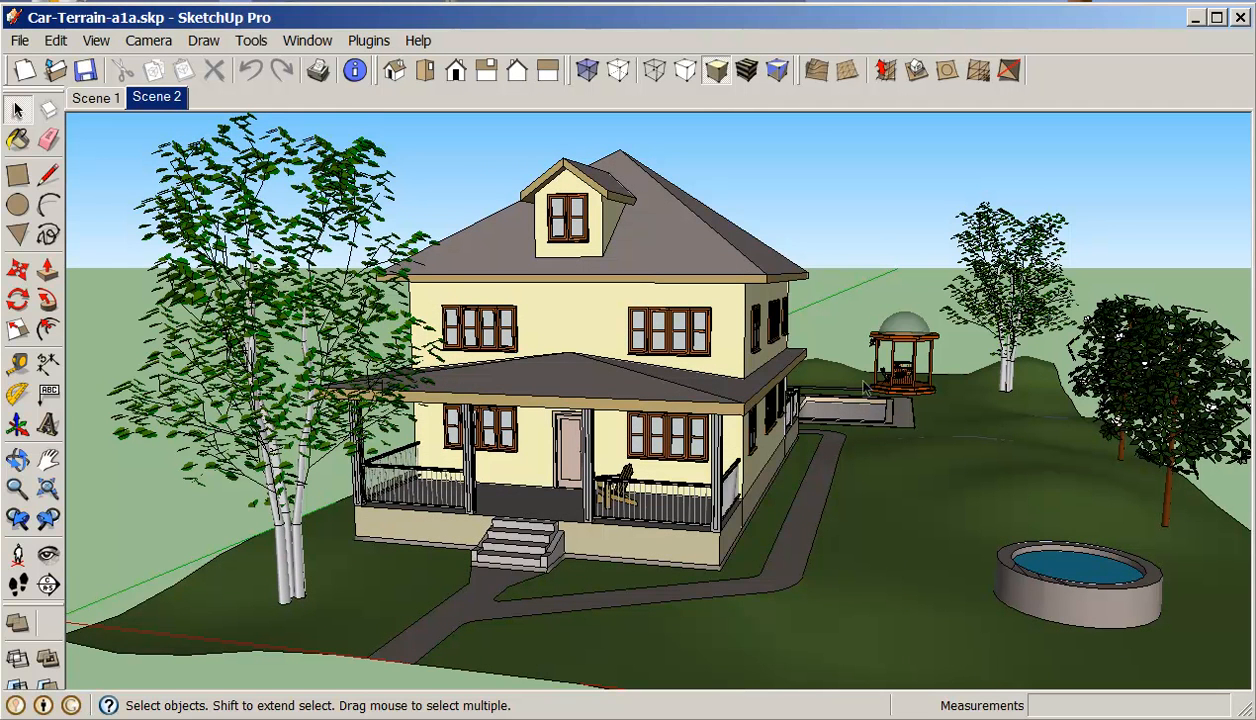
{"action": "mouse_move", "coordinate": [607, 335]}
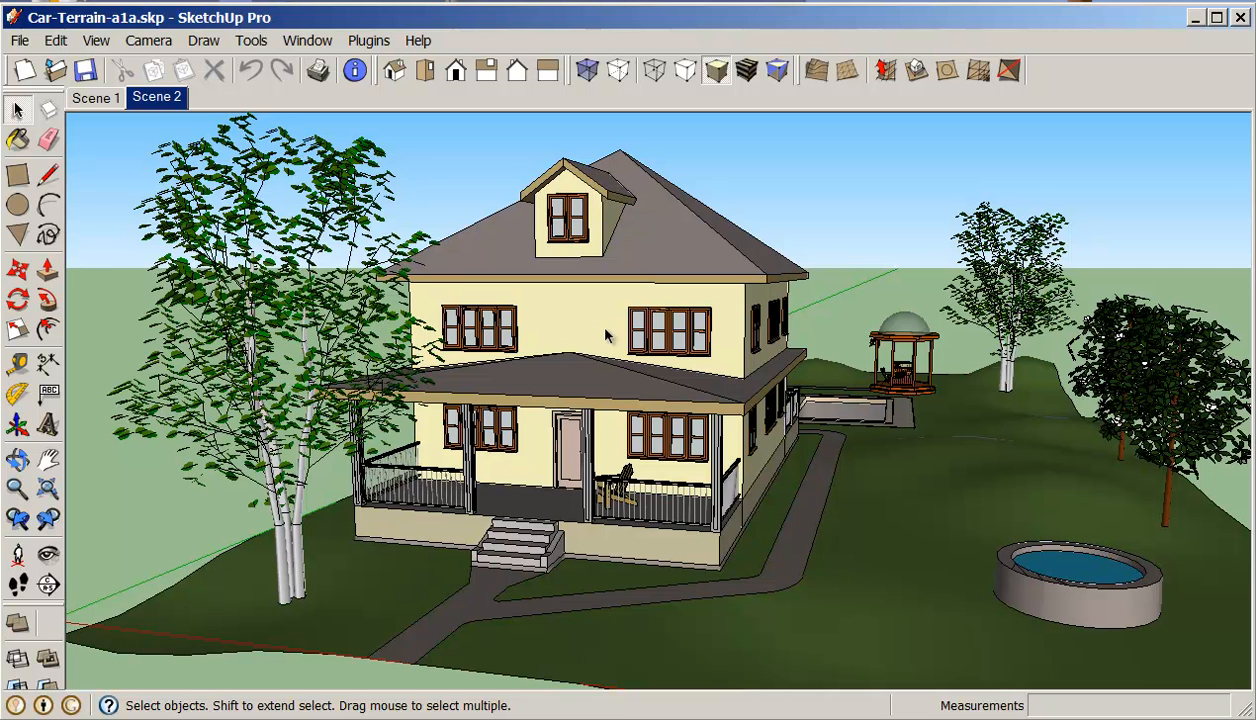
Step: Update Scene 2 with the Simple Style look, then compare it against Scene 1
{"action": "right_click", "coordinate": [157, 97]}
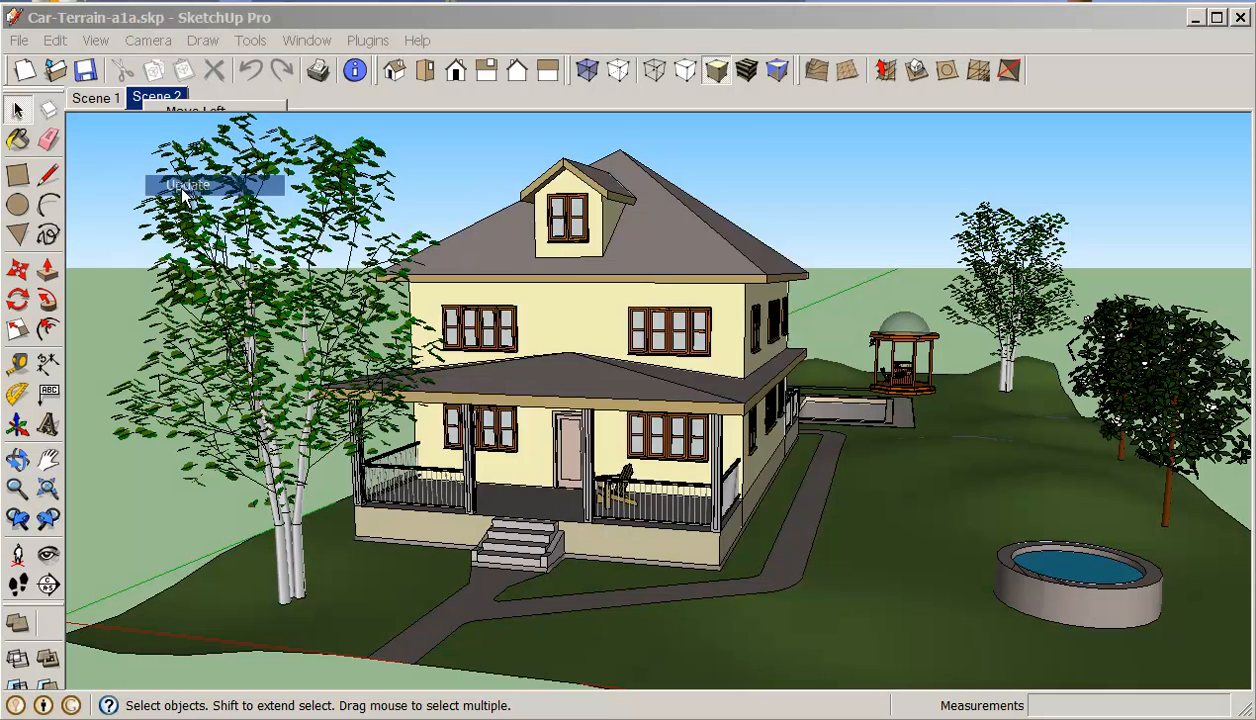
{"action": "left_click", "coordinate": [186, 185]}
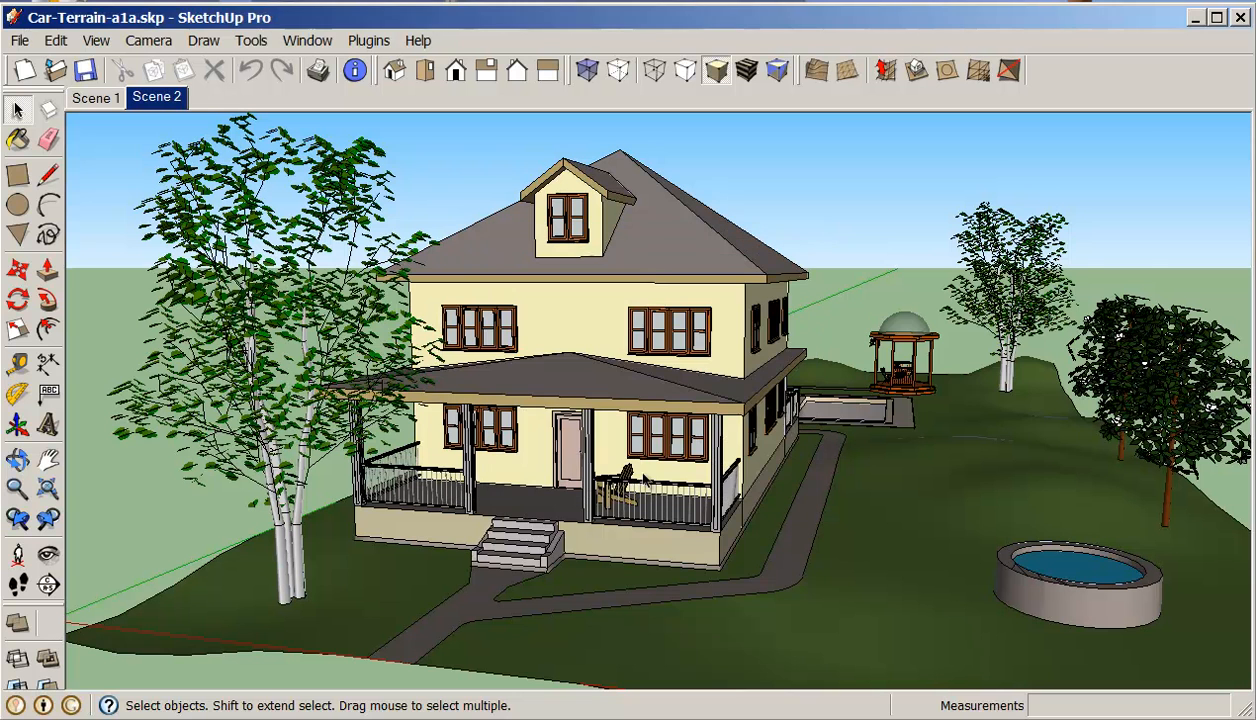
{"action": "mouse_move", "coordinate": [148, 138]}
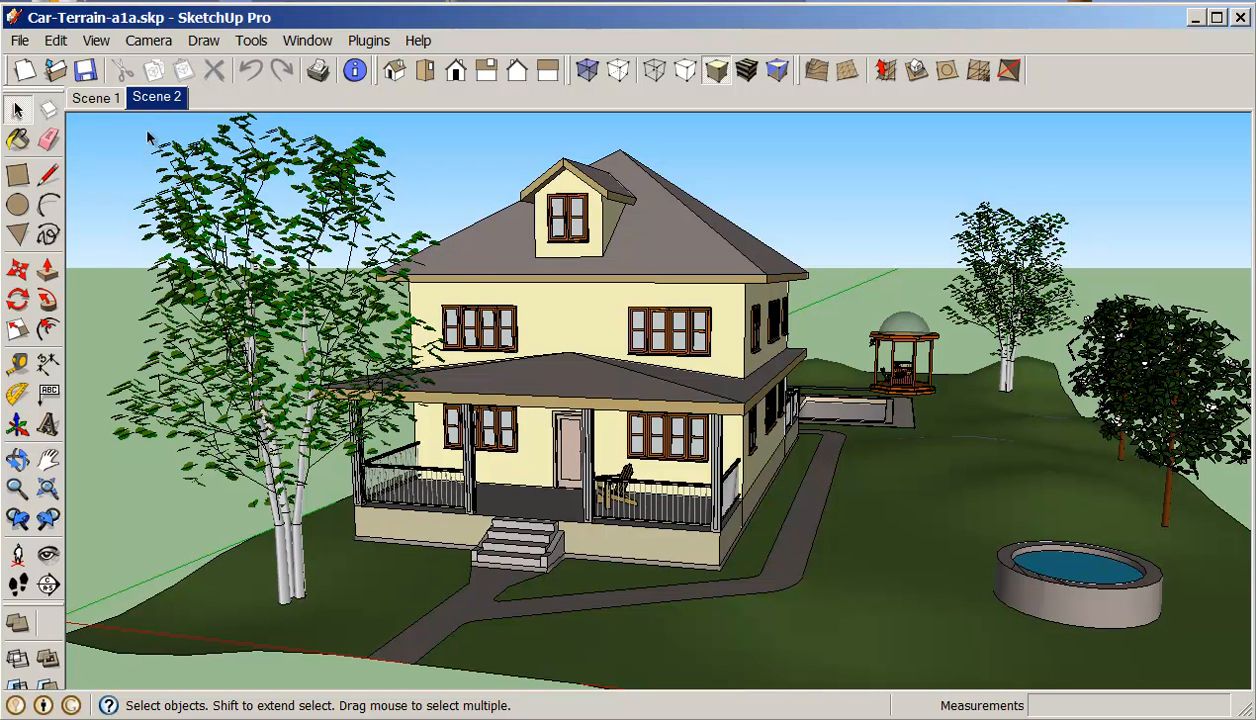
{"action": "left_click", "coordinate": [95, 97]}
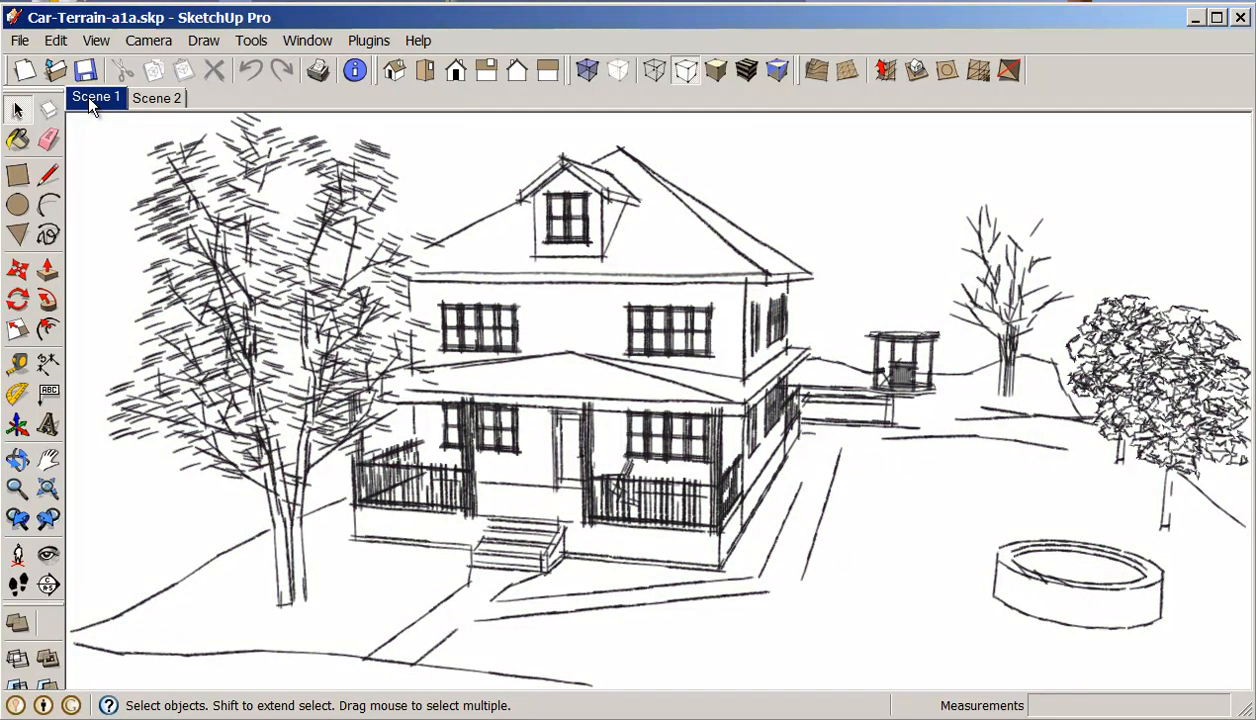
{"action": "mouse_move", "coordinate": [870, 447]}
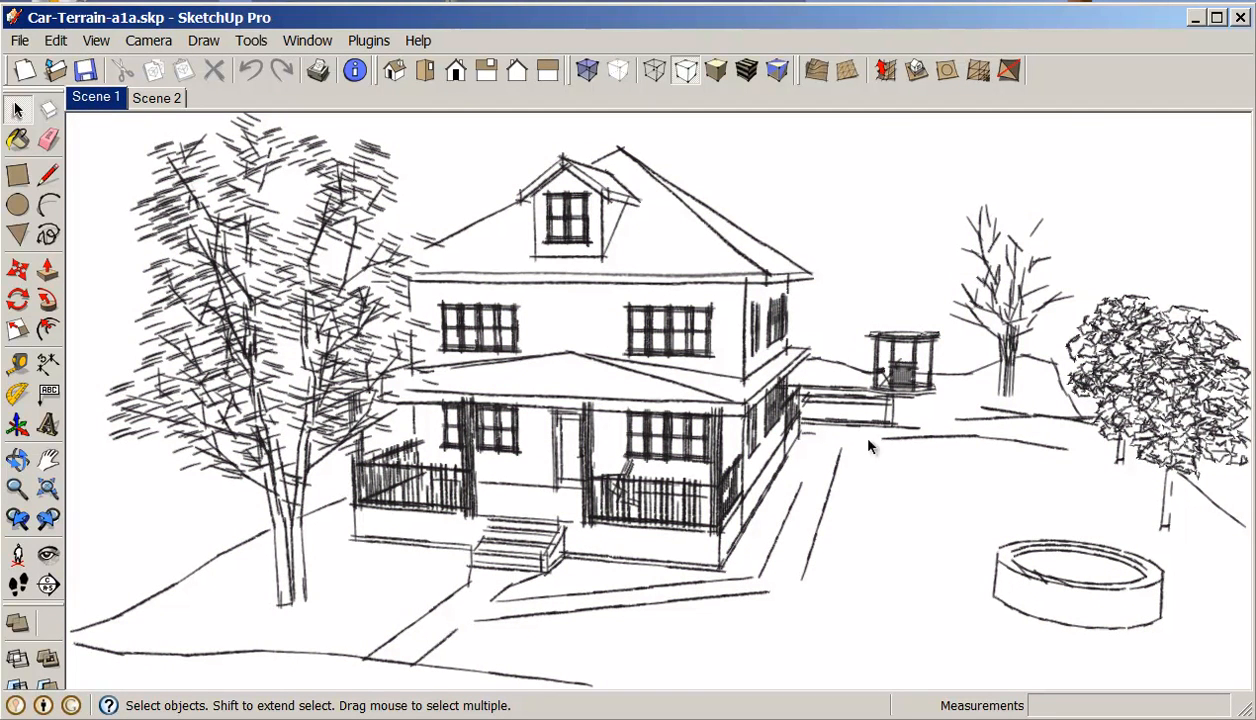
{"action": "left_click", "coordinate": [157, 97]}
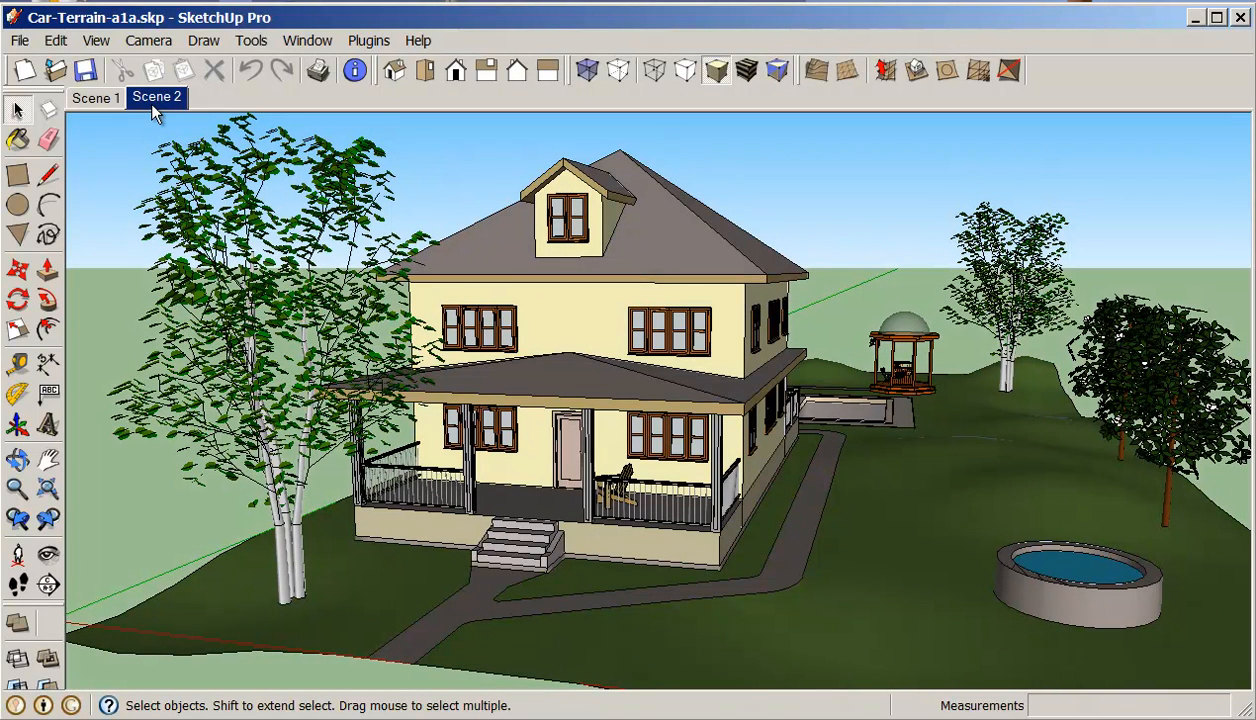
Step: Add Scene 3 and display the model as Shaded With Textures
{"action": "right_click", "coordinate": [156, 97]}
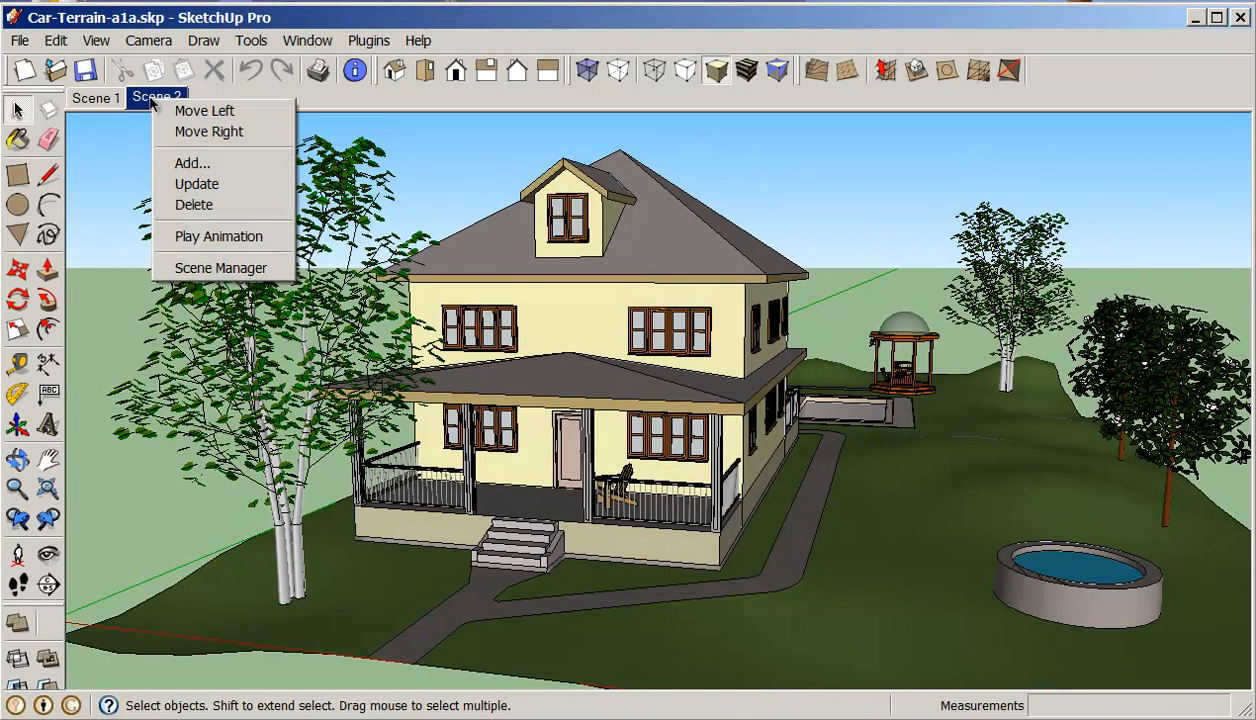
{"action": "left_click", "coordinate": [192, 162]}
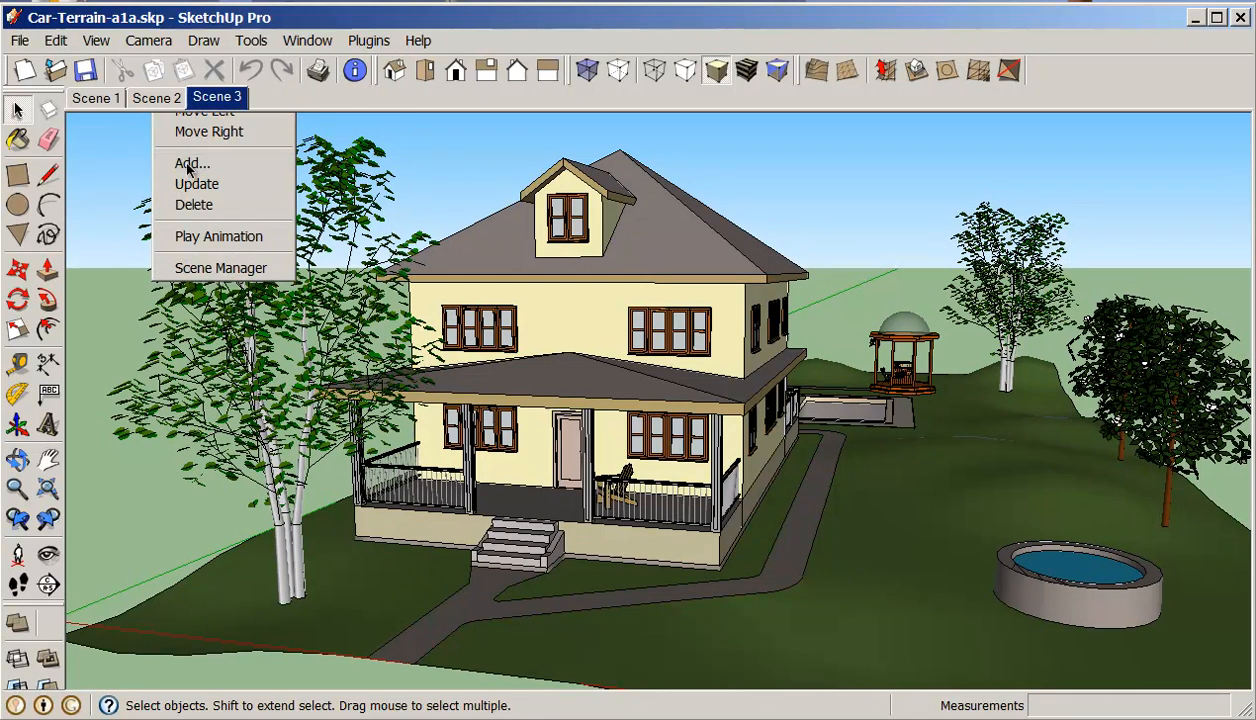
{"action": "left_click", "coordinate": [785, 435]}
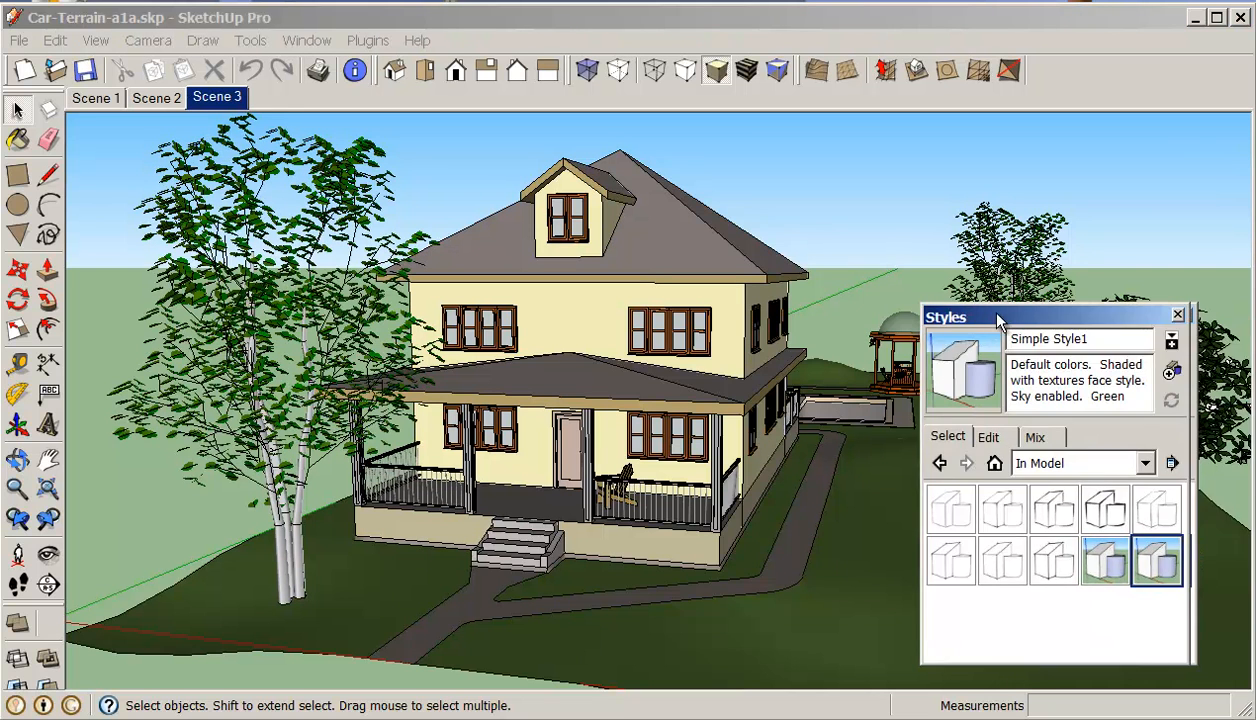
{"action": "left_click", "coordinate": [1177, 314]}
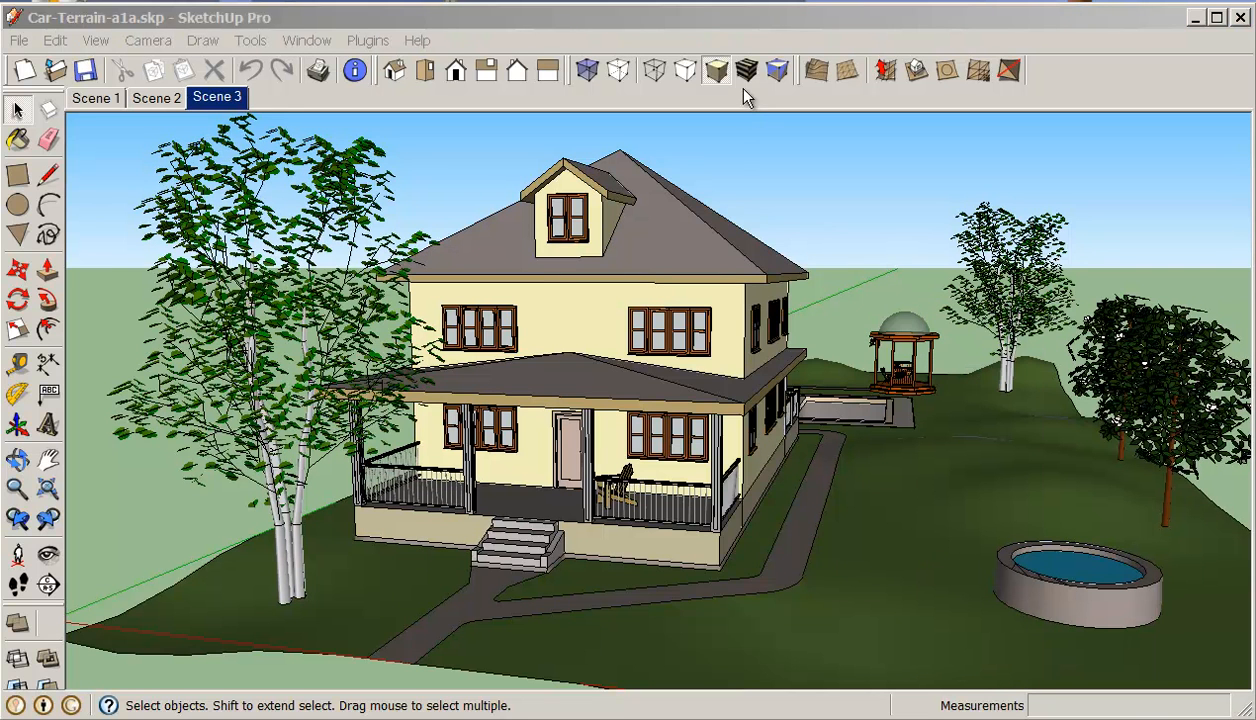
{"action": "left_click", "coordinate": [745, 70]}
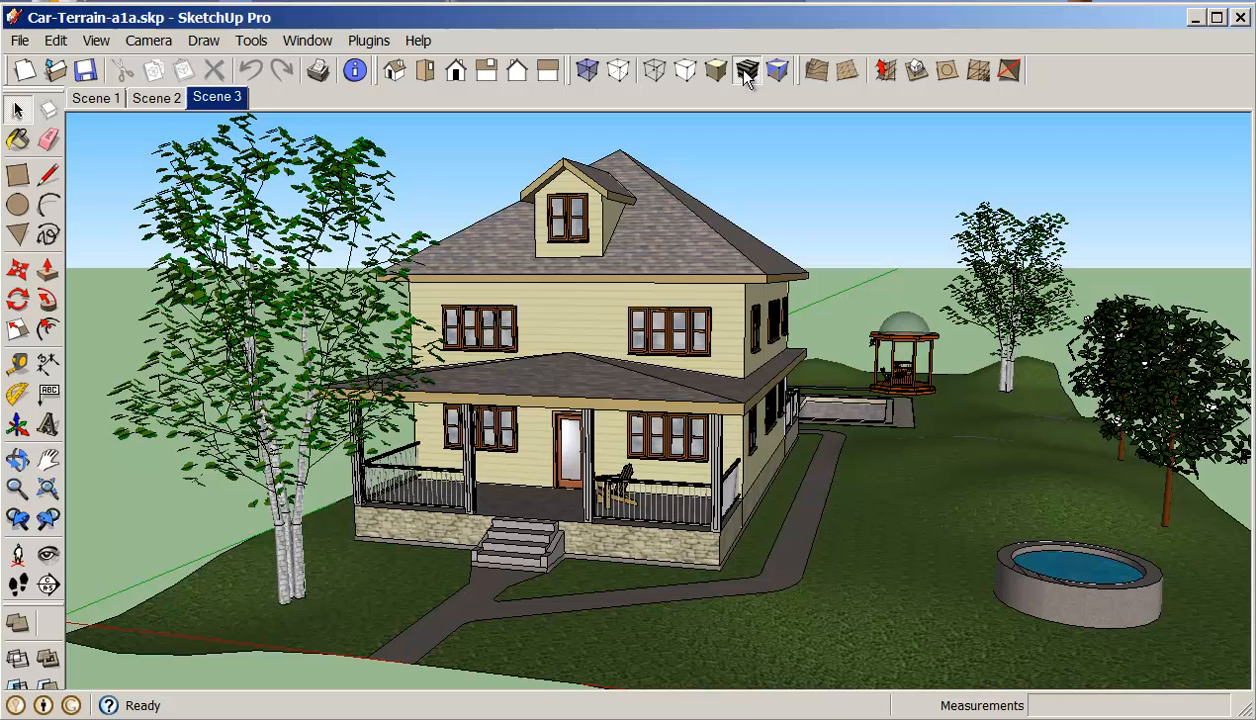
Step: Add Scene 4 from the textured view, saving the changes as a new style
{"action": "right_click", "coordinate": [217, 97]}
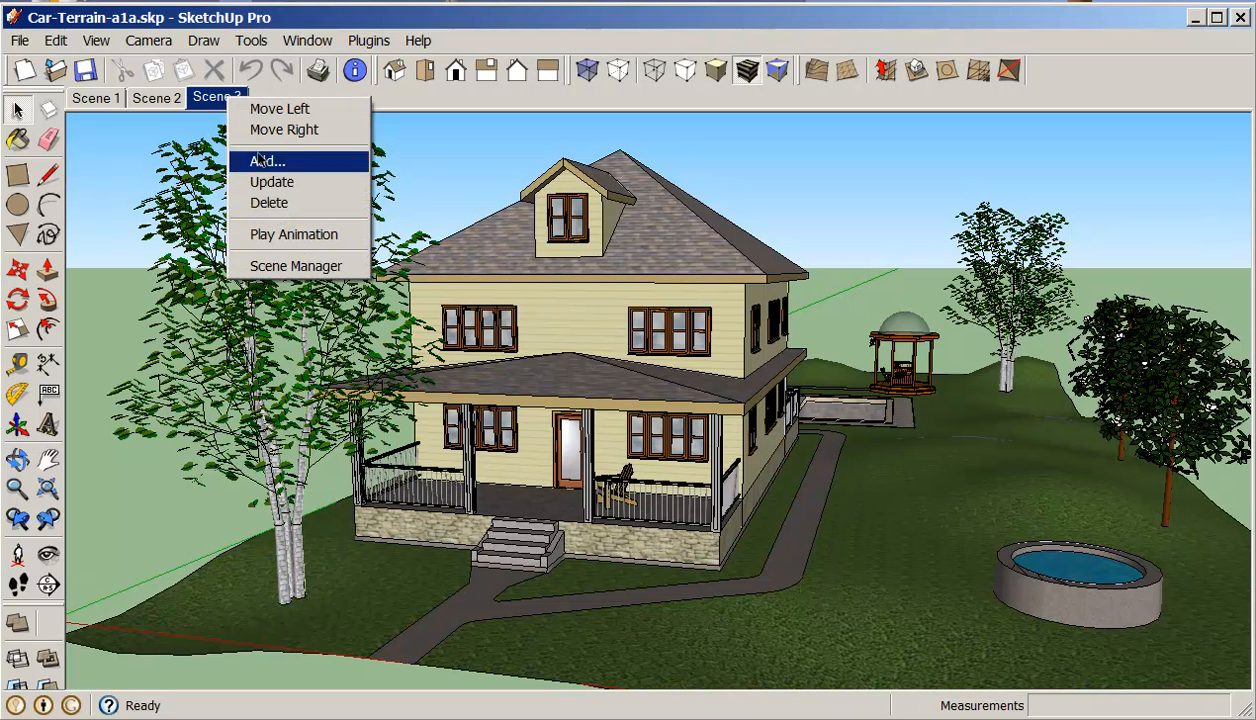
{"action": "left_click", "coordinate": [266, 160]}
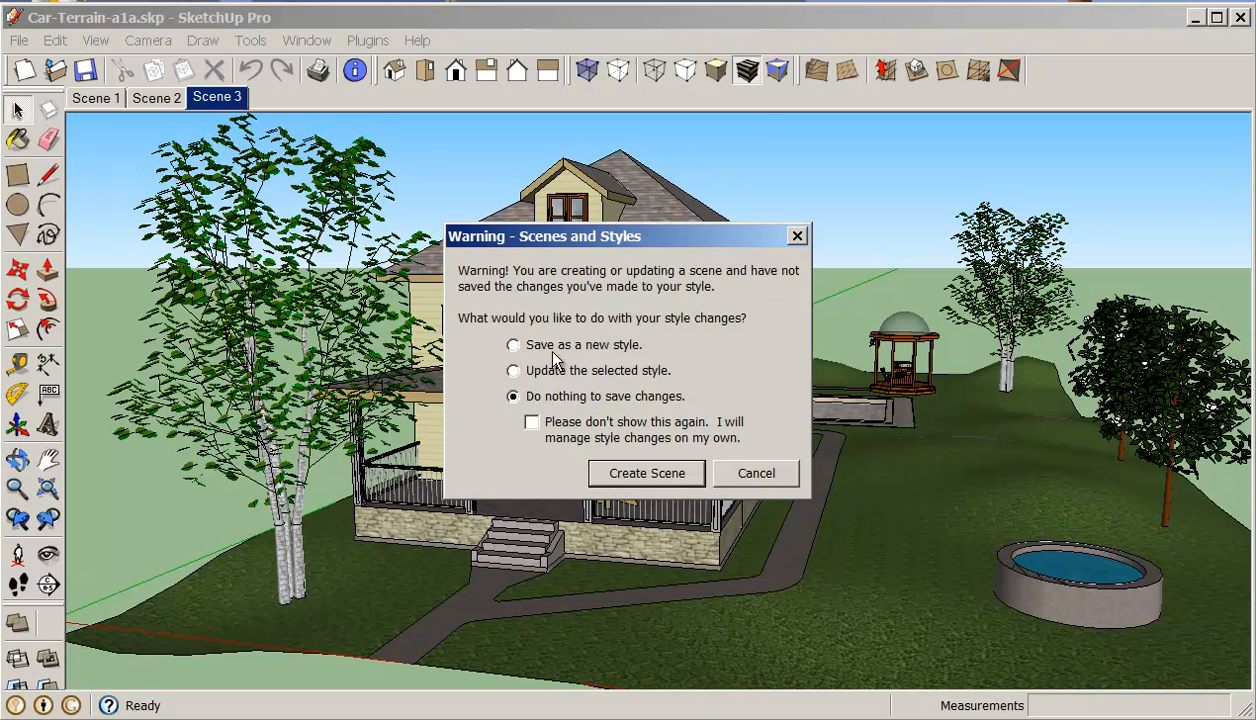
{"action": "left_click", "coordinate": [513, 344]}
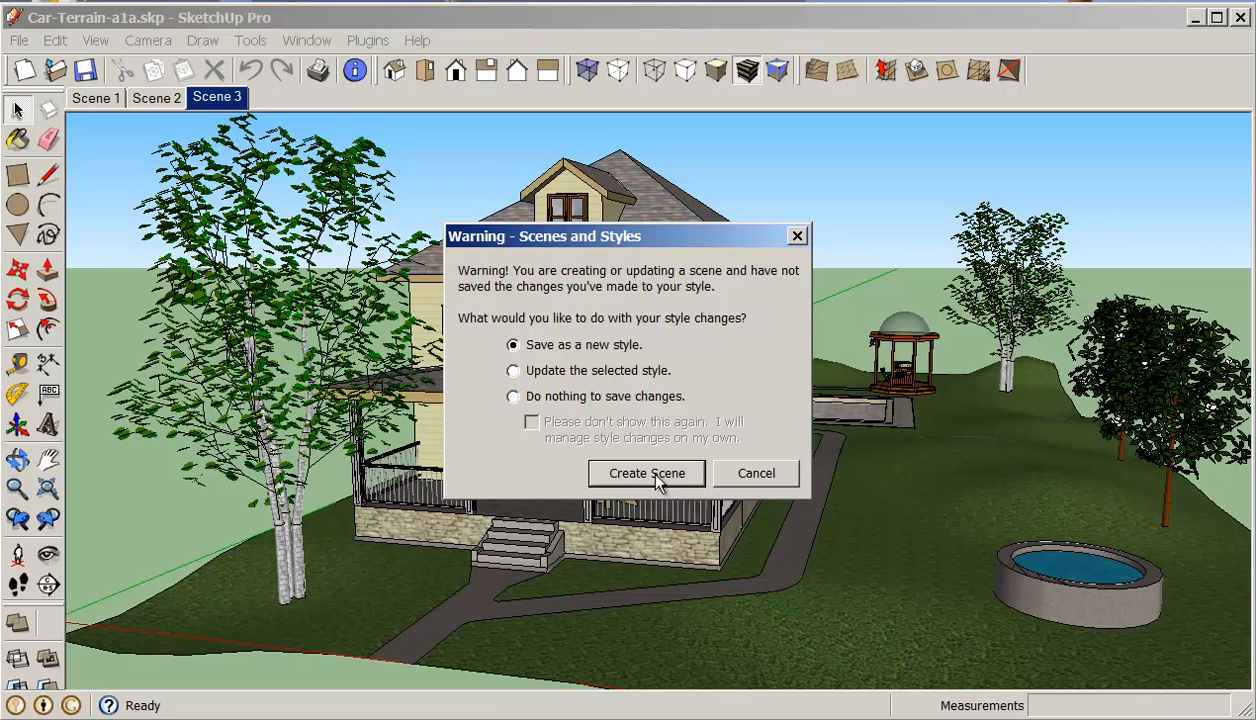
{"action": "left_click", "coordinate": [646, 473]}
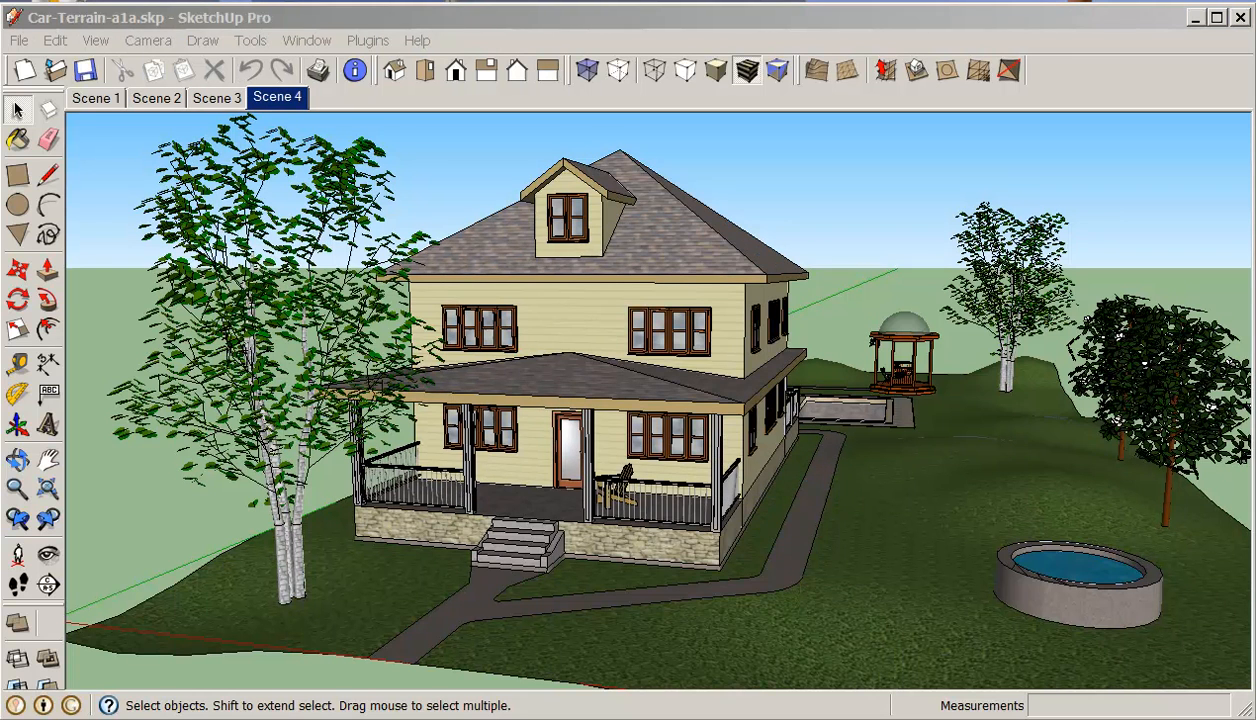
{"action": "mouse_move", "coordinate": [845, 425]}
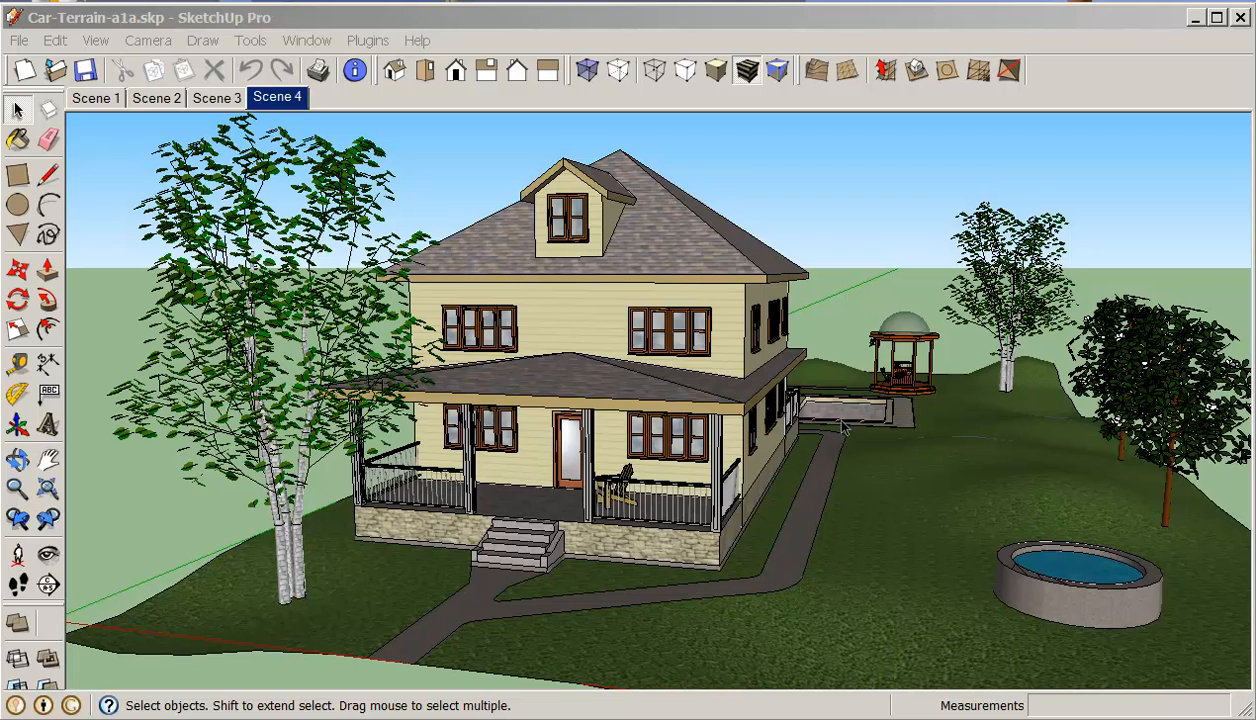
{"action": "mouse_move", "coordinate": [950, 434]}
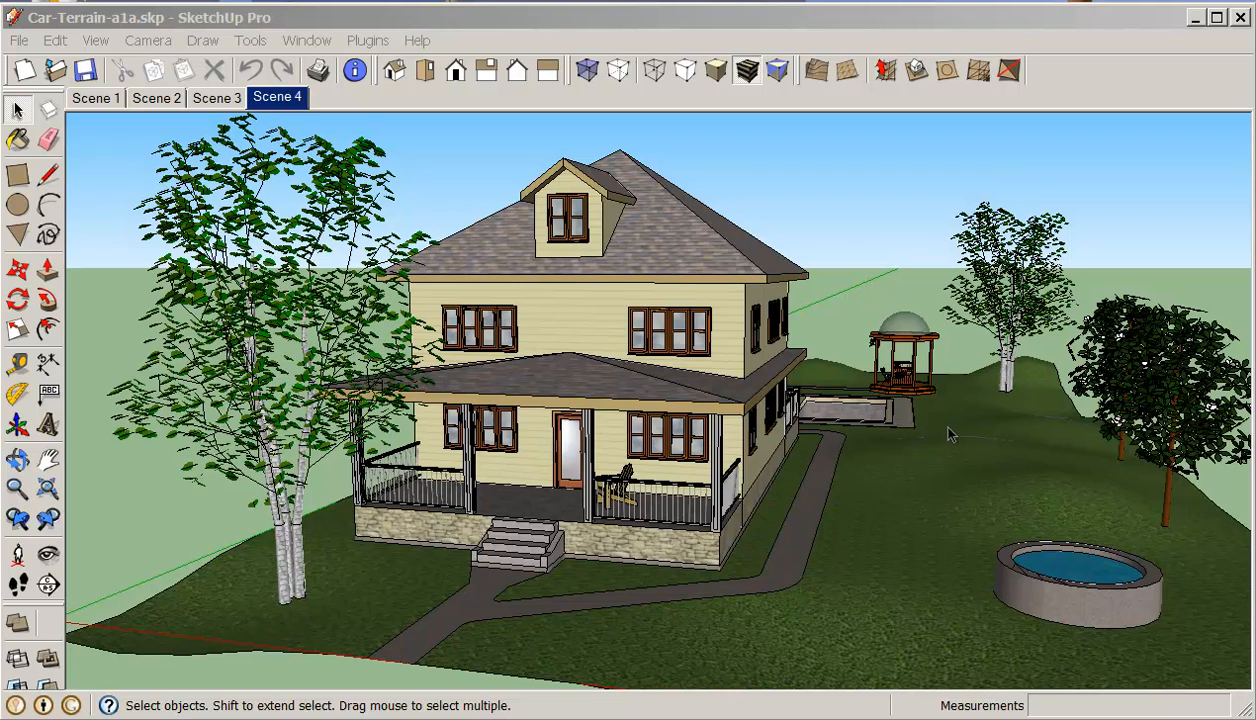
Step: Frame the house side above the round pool and add it as Scene 5
{"action": "left_click_drag", "start_coordinate": [950, 434], "coordinate": [915, 393]}
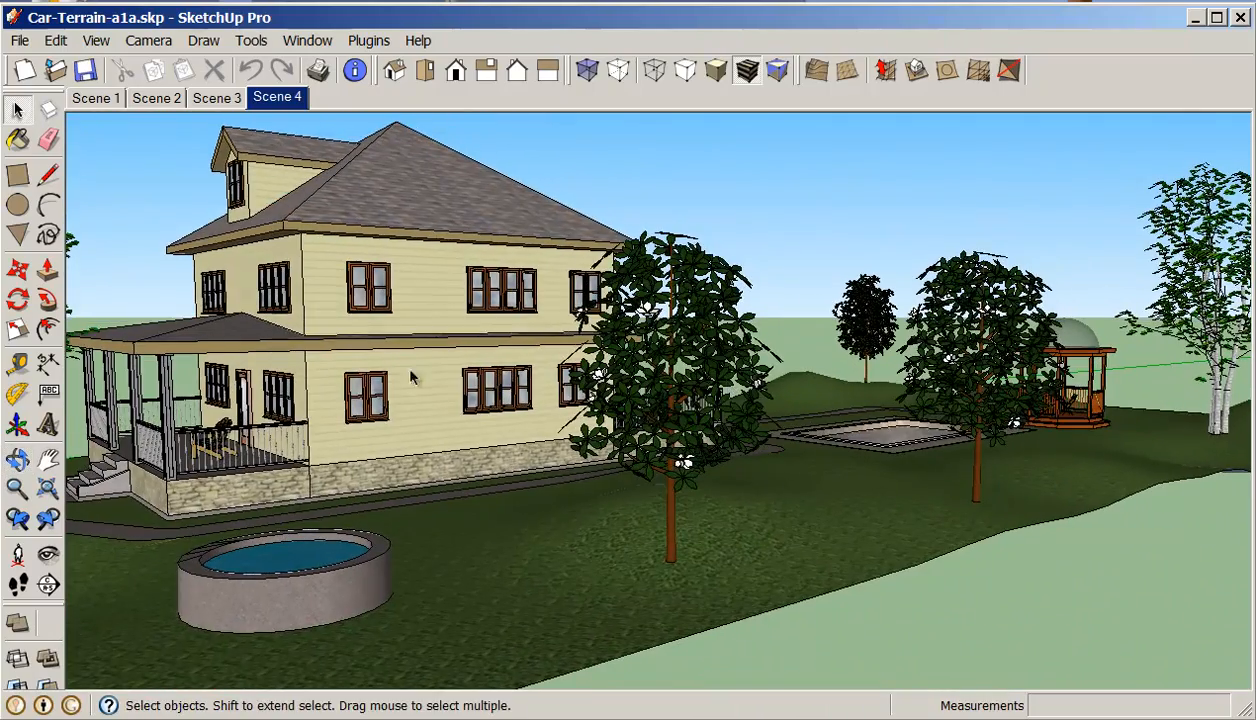
{"action": "left_click", "coordinate": [48, 459]}
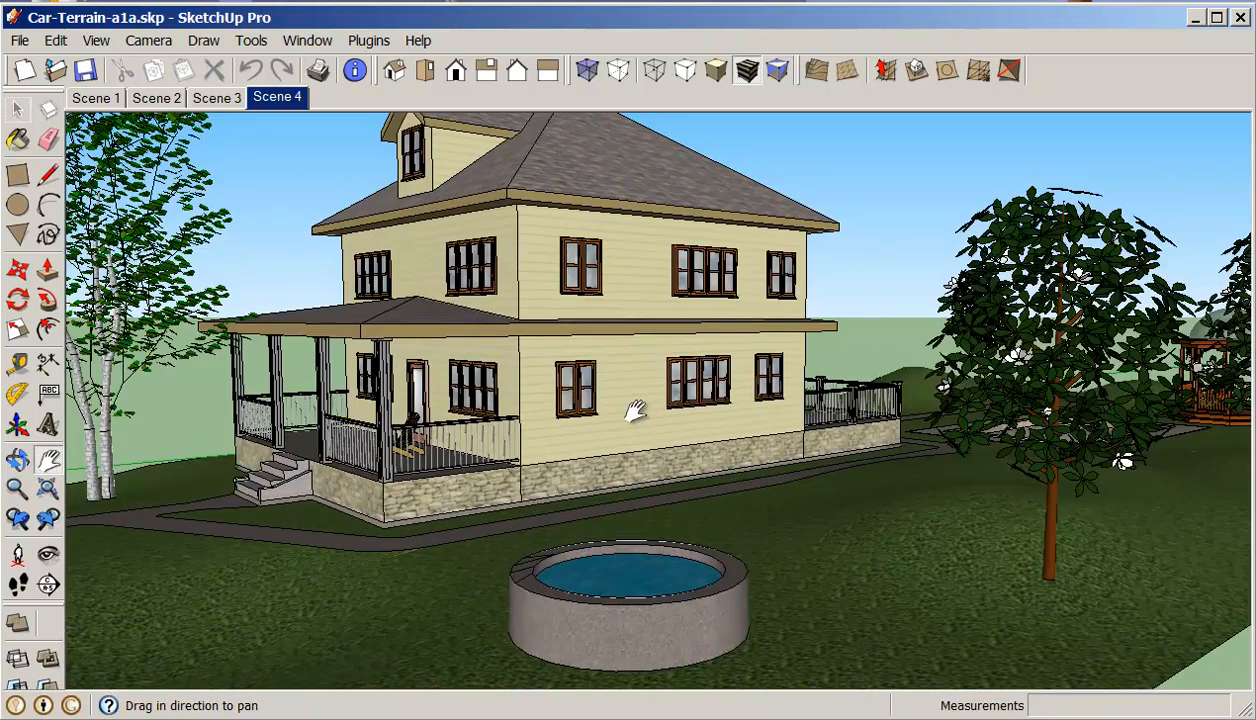
{"action": "left_click_drag", "start_coordinate": [635, 410], "coordinate": [635, 385]}
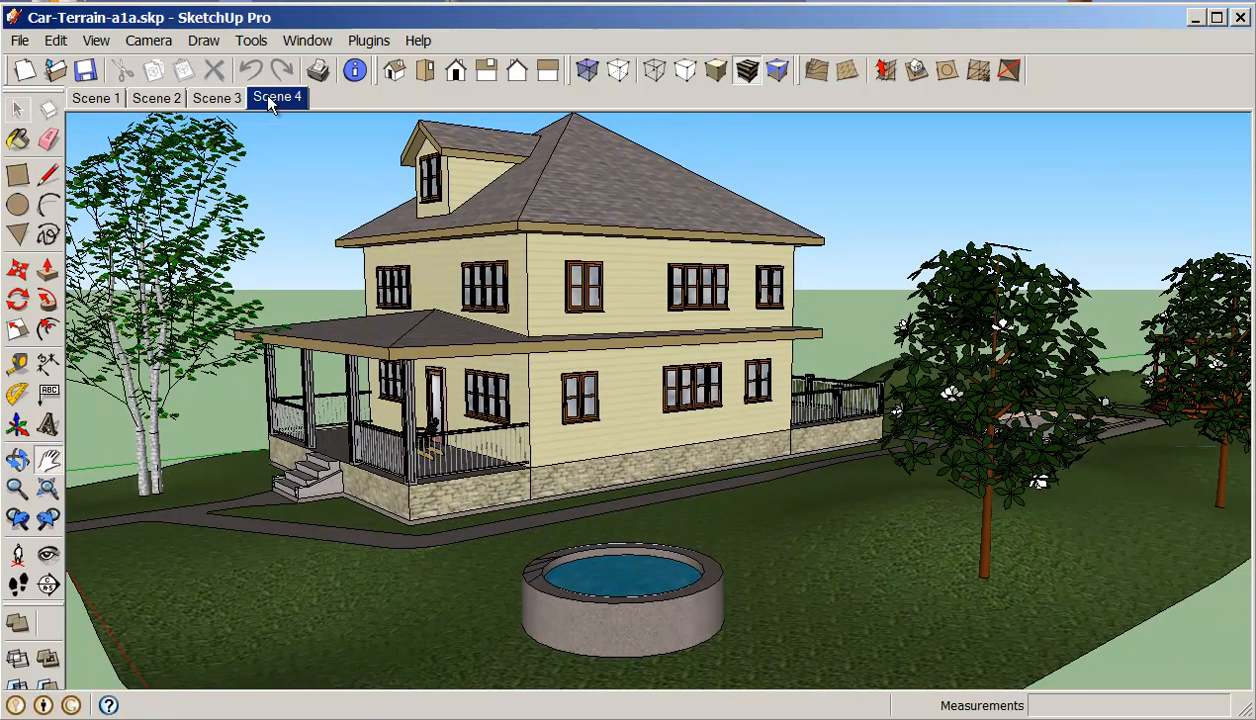
{"action": "right_click", "coordinate": [277, 97]}
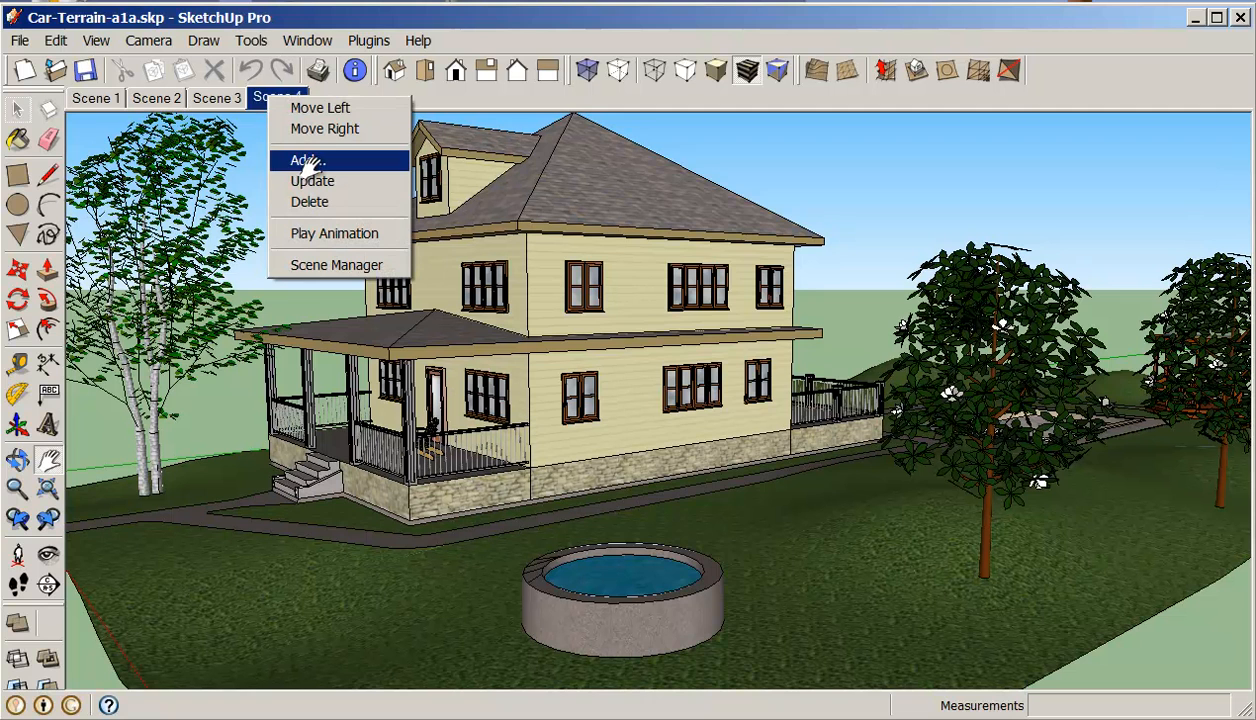
{"action": "left_click", "coordinate": [307, 160]}
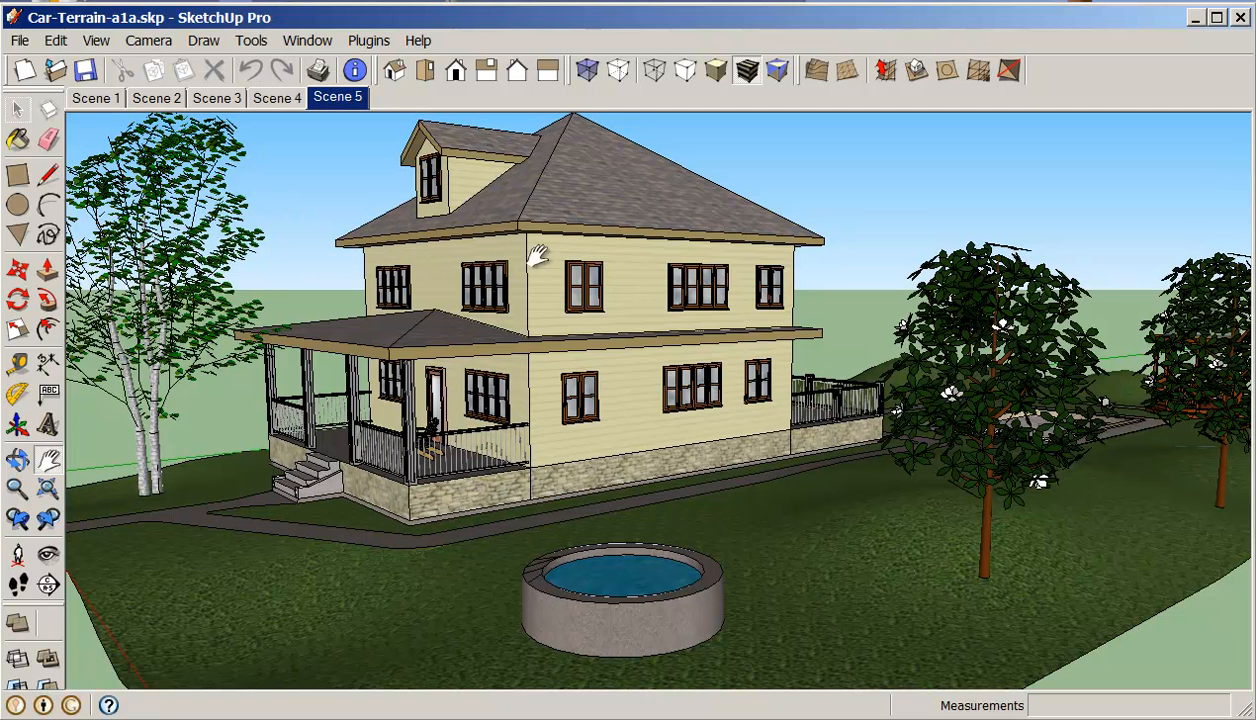
{"action": "mouse_move", "coordinate": [660, 340]}
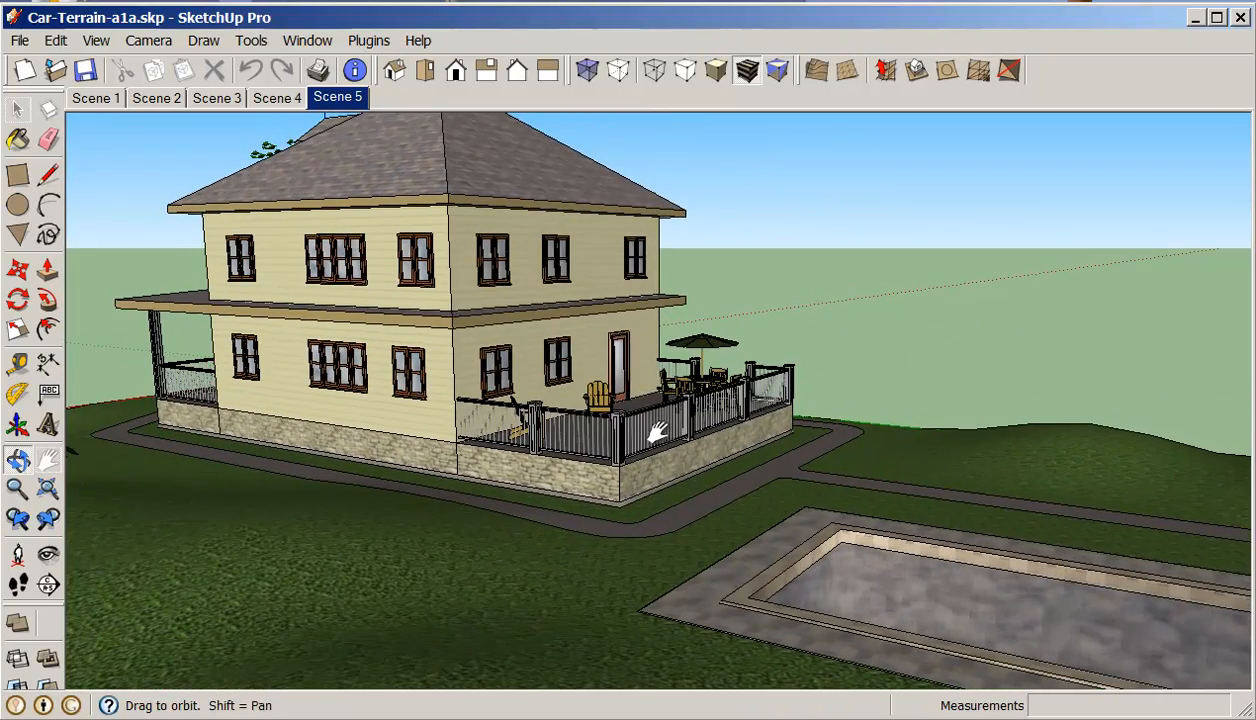
Step: Orbit and pan to frame the back deck with the house behind
{"action": "left_click_drag", "start_coordinate": [660, 430], "coordinate": [615, 410]}
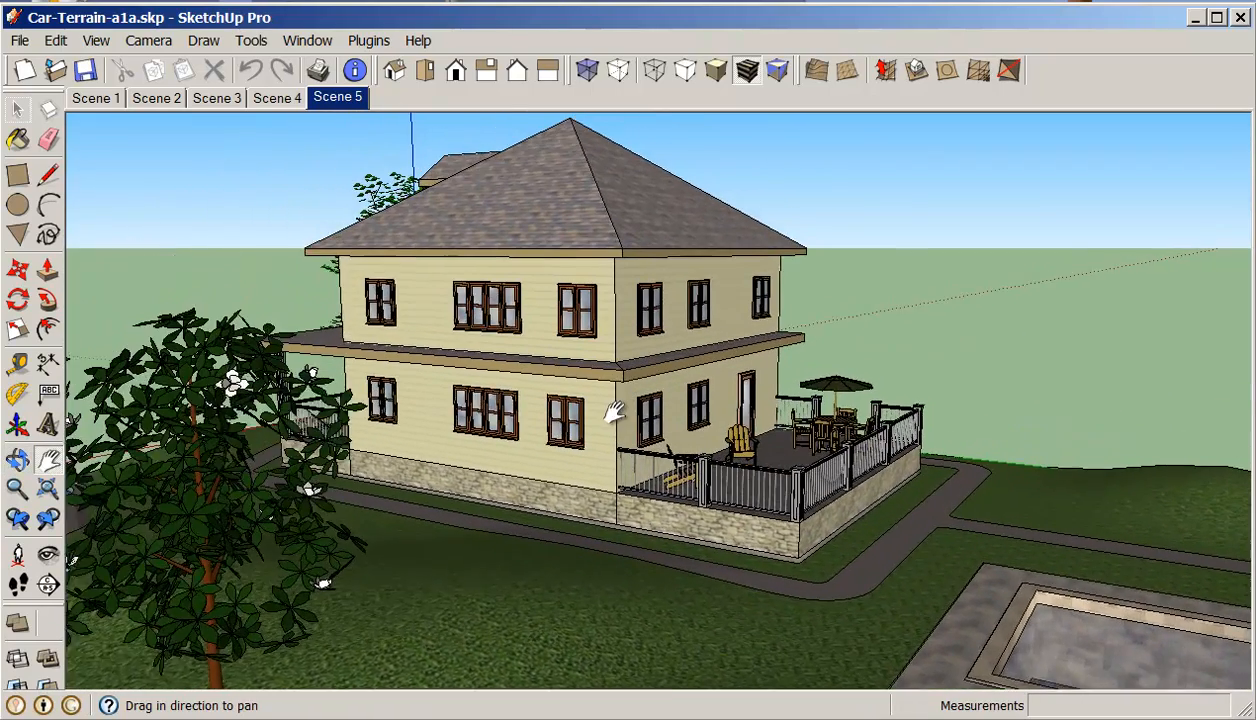
{"action": "left_click_drag", "start_coordinate": [615, 410], "coordinate": [608, 463]}
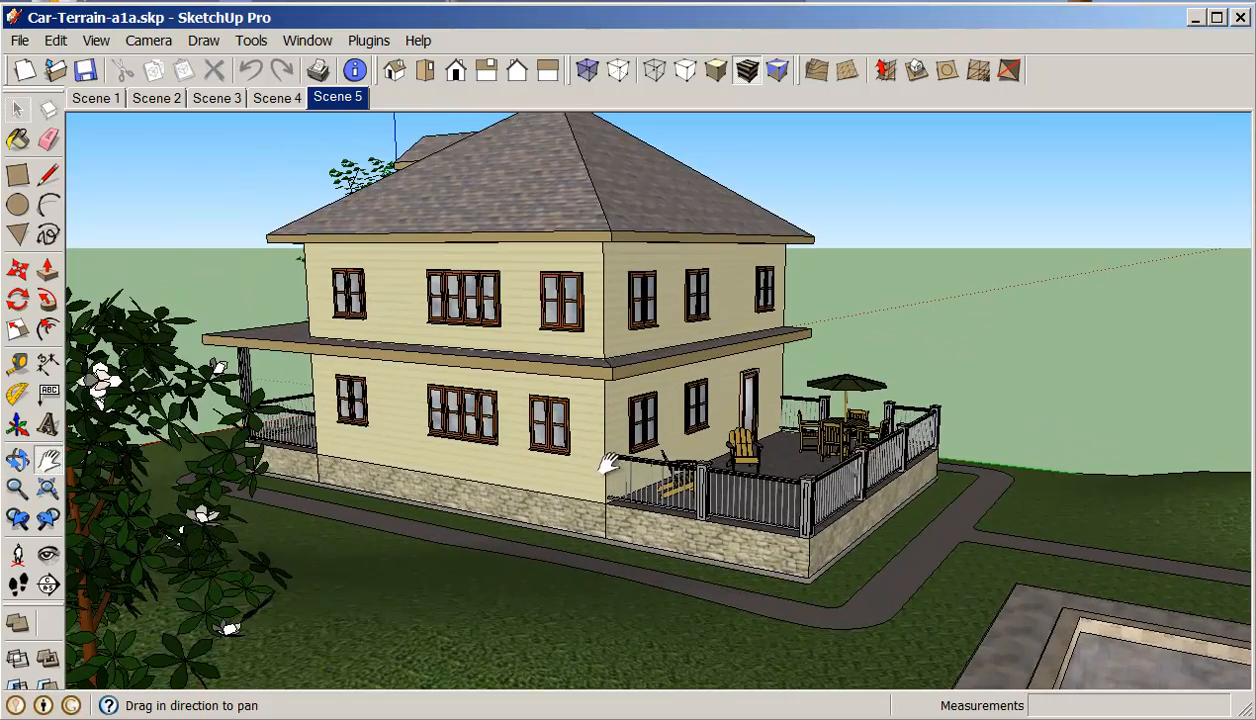
{"action": "left_click_drag", "start_coordinate": [605, 462], "coordinate": [645, 342]}
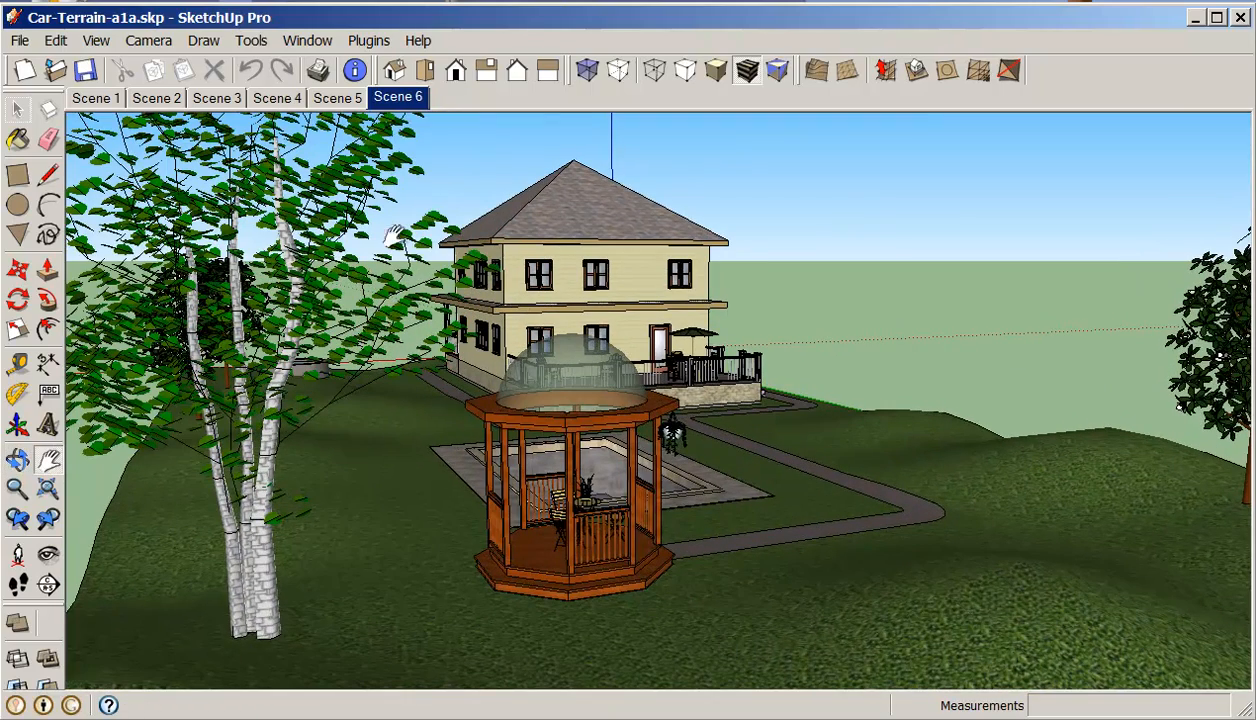
{"action": "right_click", "coordinate": [398, 97]}
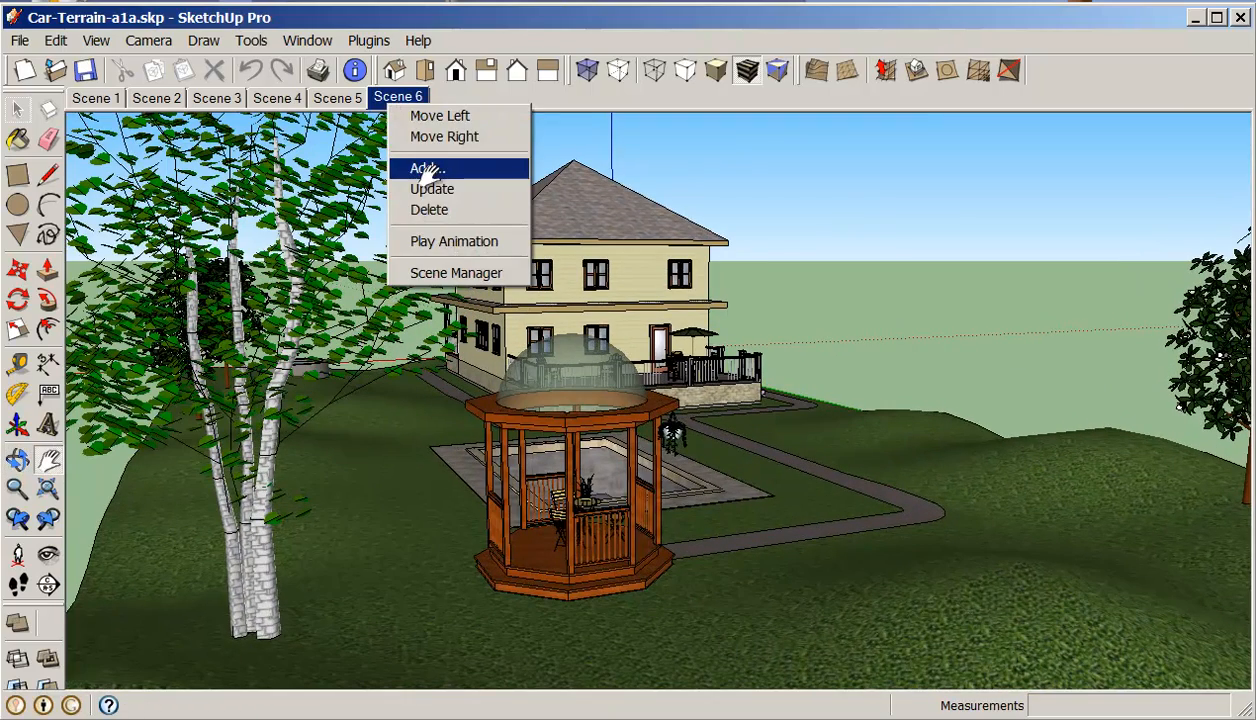
Step: Add scenes of the gazebo and back deck, then orbit to the porch corner behind the birch
{"action": "left_click", "coordinate": [427, 167]}
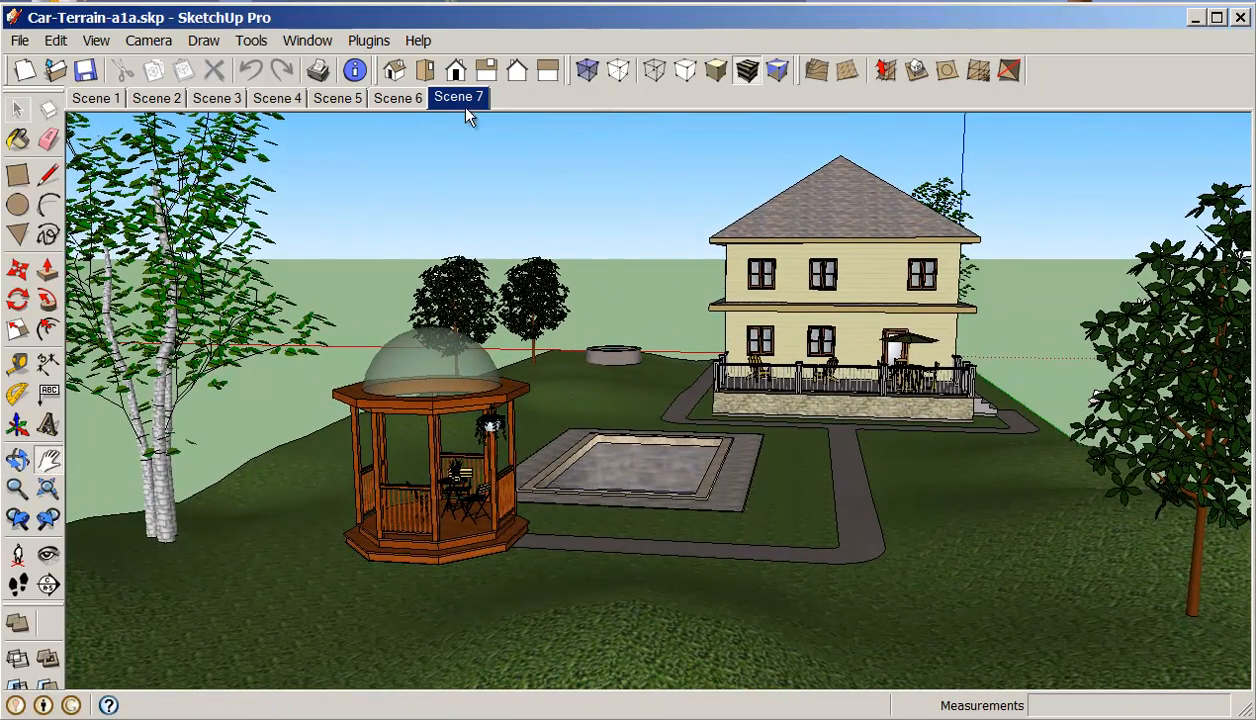
{"action": "right_click", "coordinate": [518, 97]}
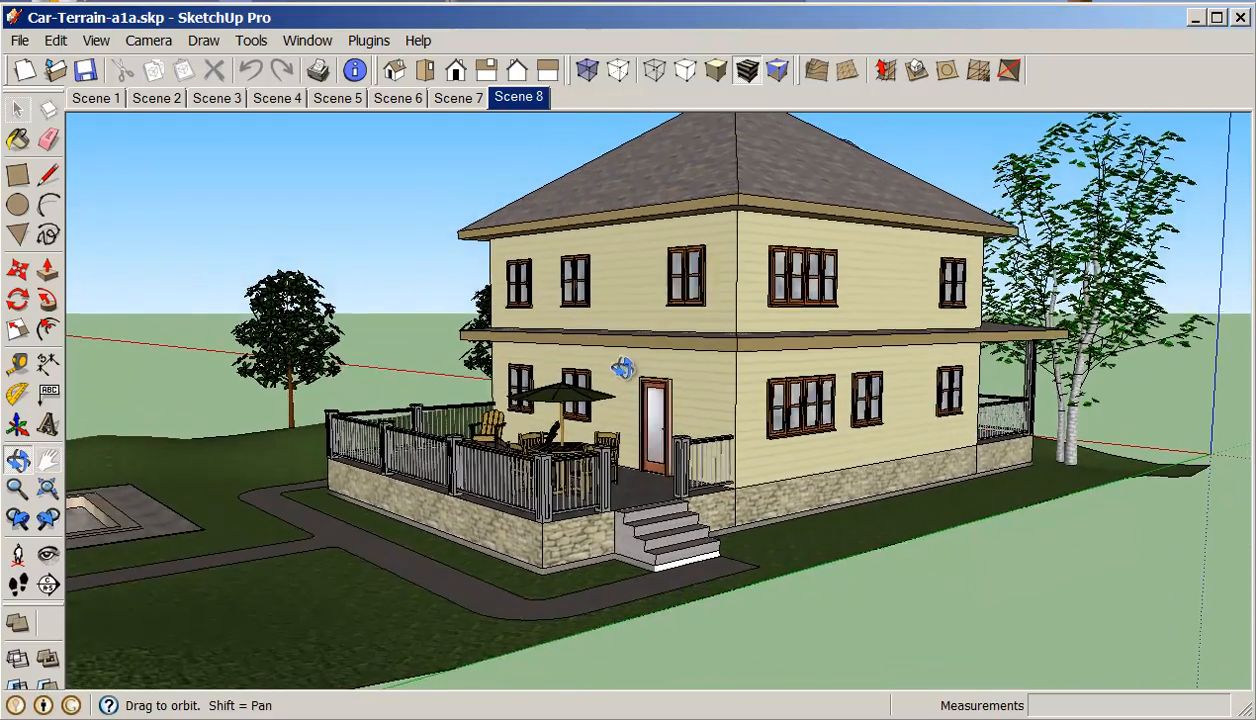
{"action": "left_click_drag", "start_coordinate": [620, 370], "coordinate": [640, 320]}
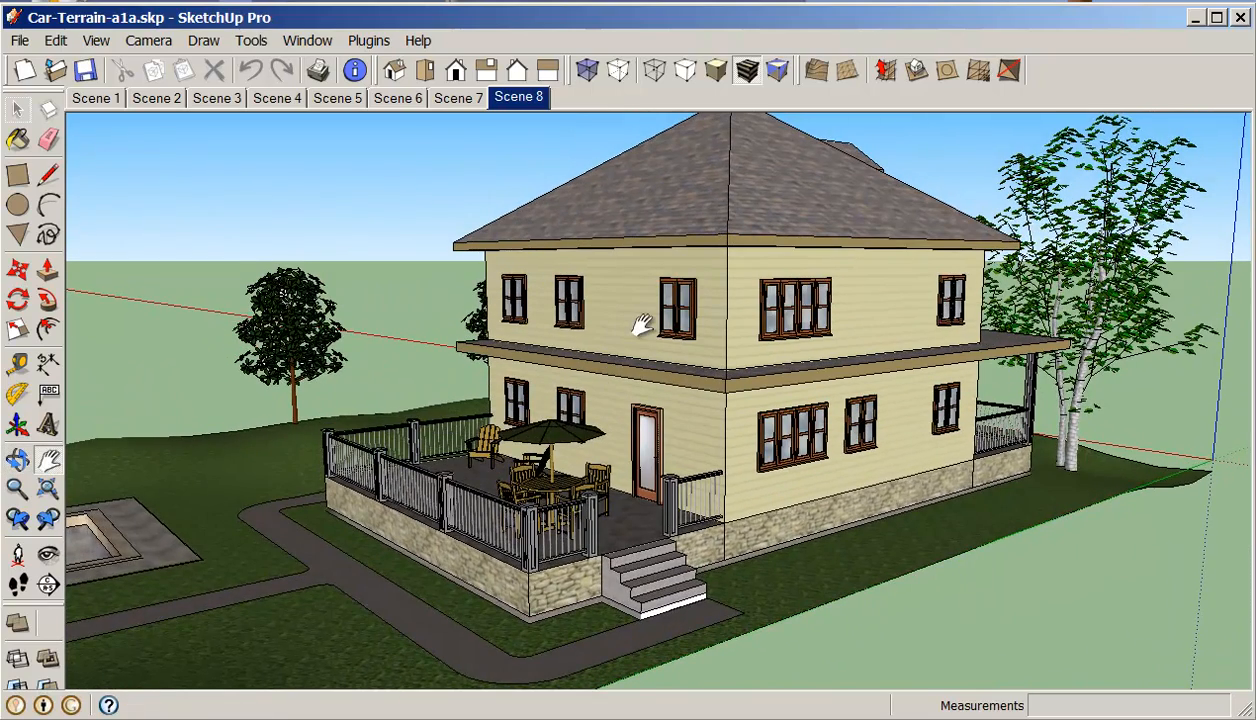
{"action": "right_click", "coordinate": [518, 97]}
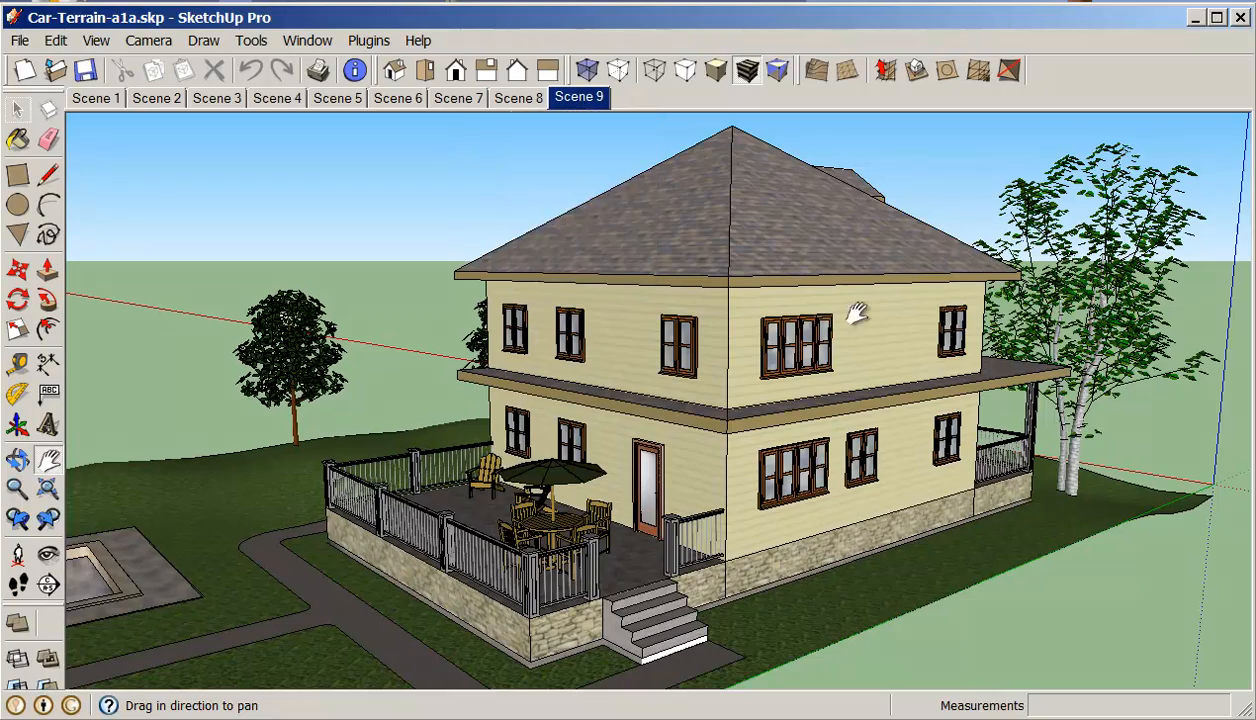
{"action": "left_click_drag", "start_coordinate": [858, 313], "coordinate": [629, 360]}
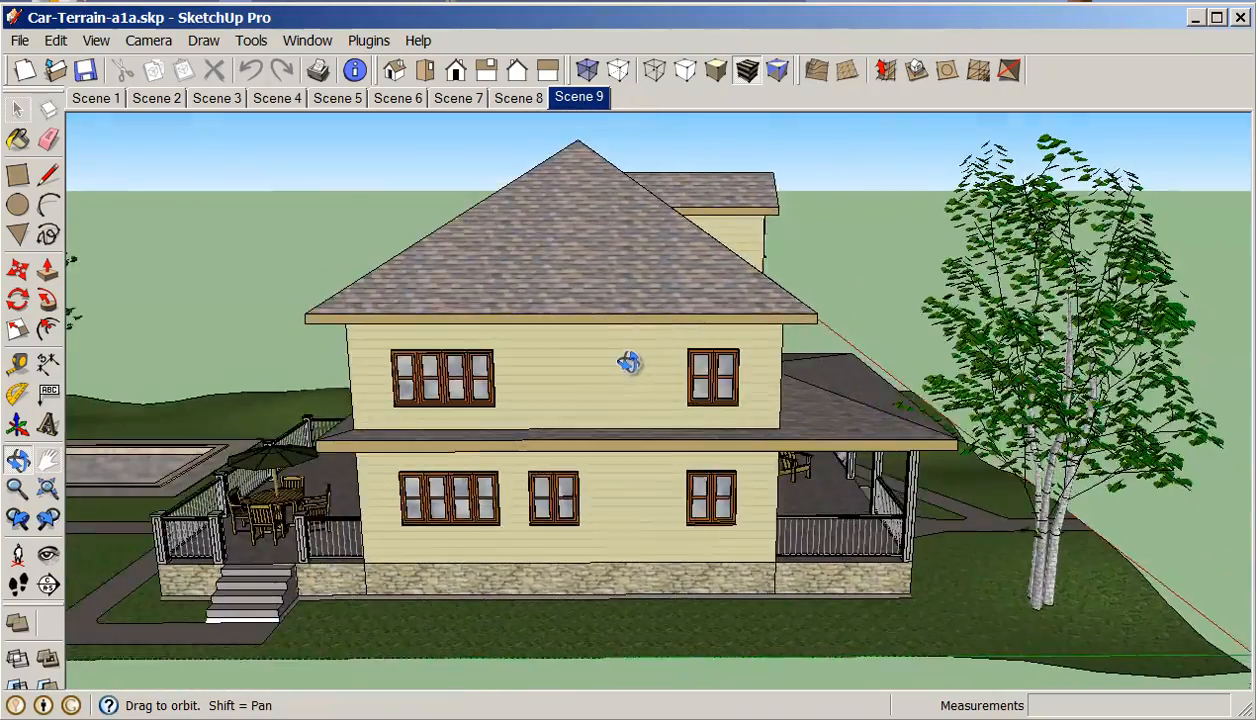
{"action": "left_click_drag", "start_coordinate": [630, 360], "coordinate": [490, 350]}
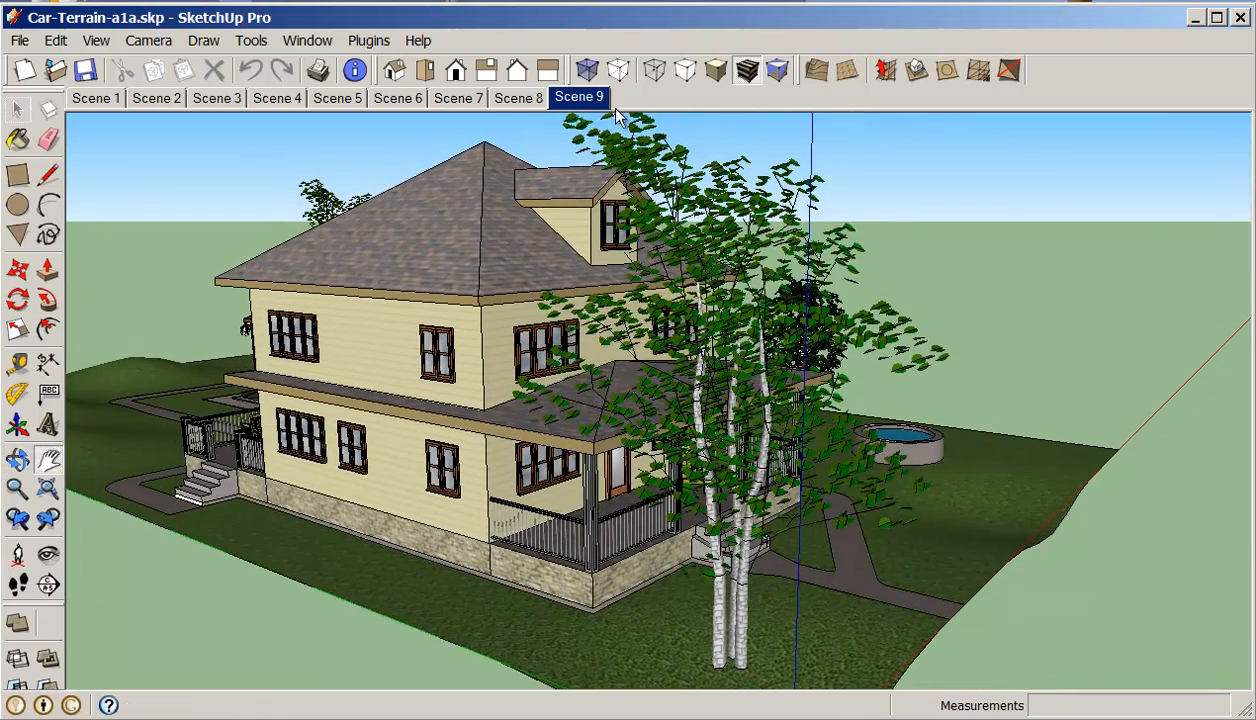
Step: Add Scenes 10, 11 and 12 from the house-front and close porch views
{"action": "right_click", "coordinate": [642, 97]}
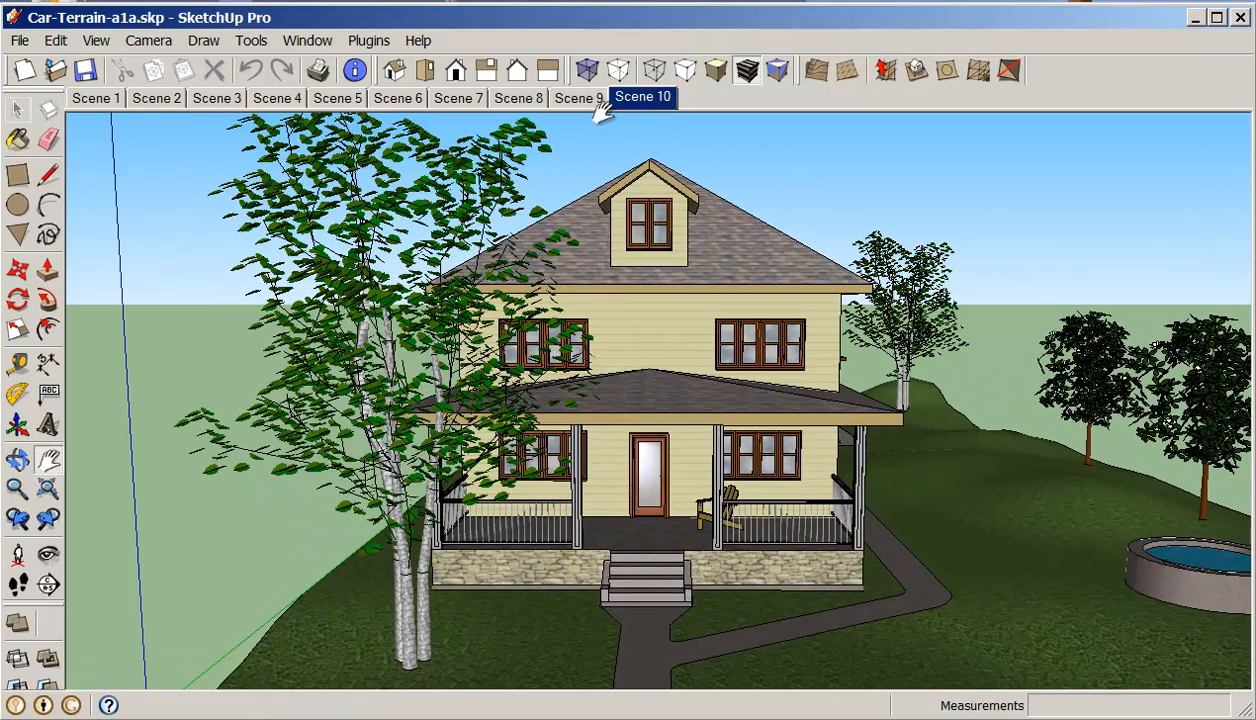
{"action": "right_click", "coordinate": [710, 98]}
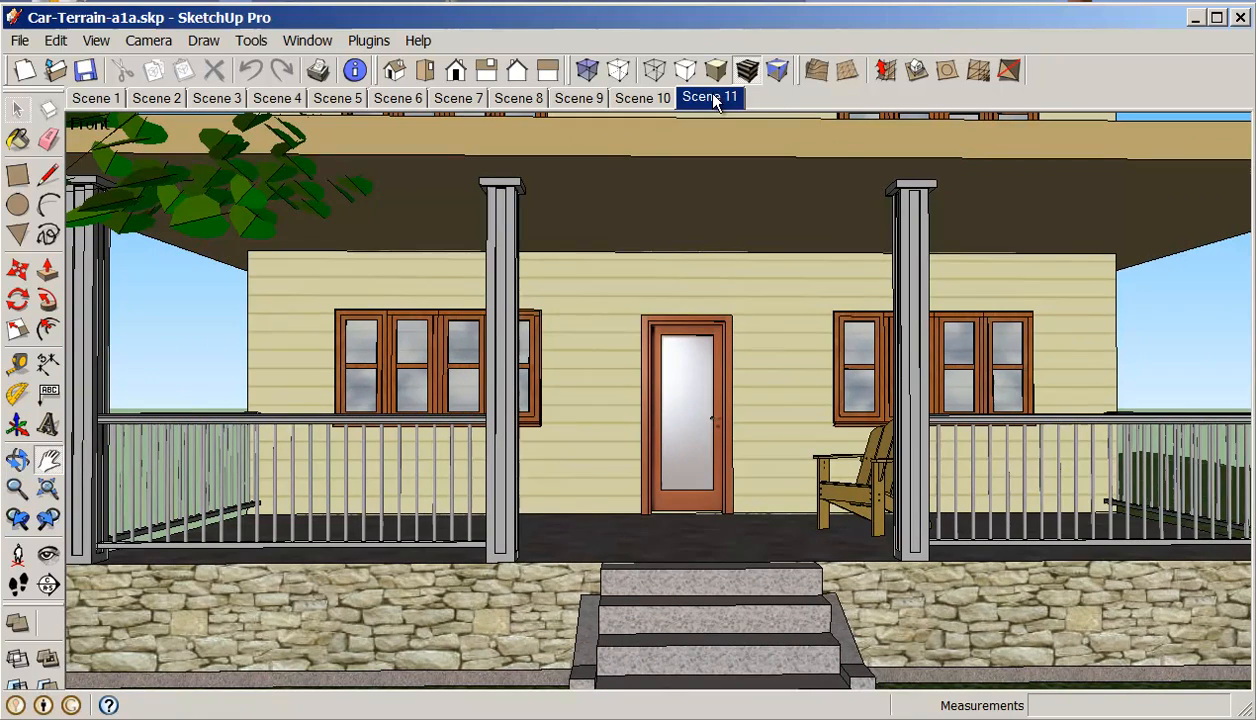
{"action": "right_click", "coordinate": [710, 97]}
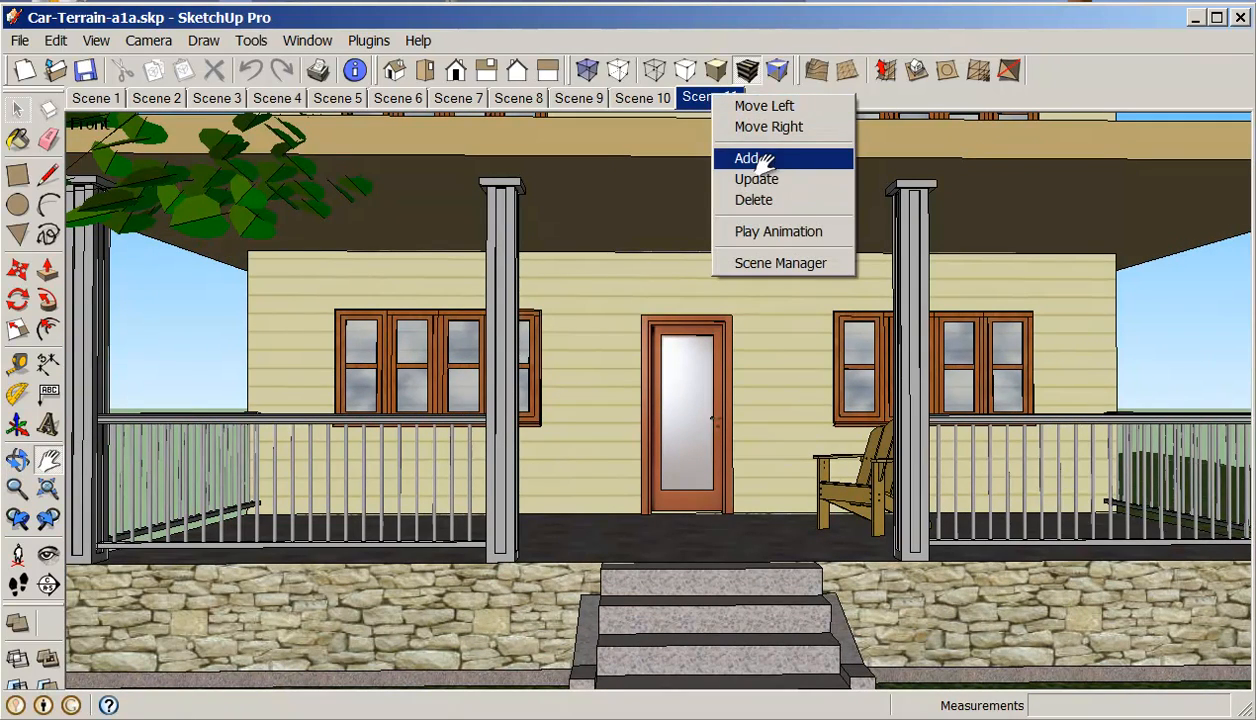
{"action": "left_click", "coordinate": [748, 158]}
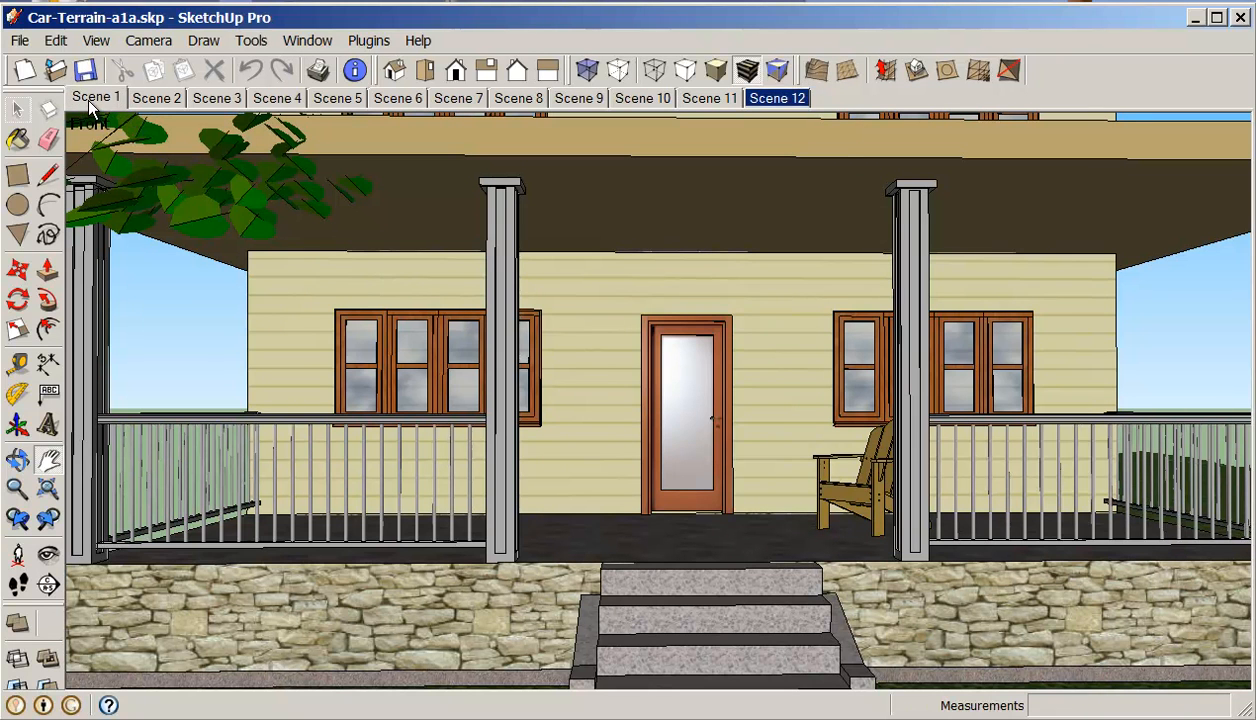
Step: Jump to Scene 1 and start Play Animation from its tab menu
{"action": "left_click", "coordinate": [92, 97]}
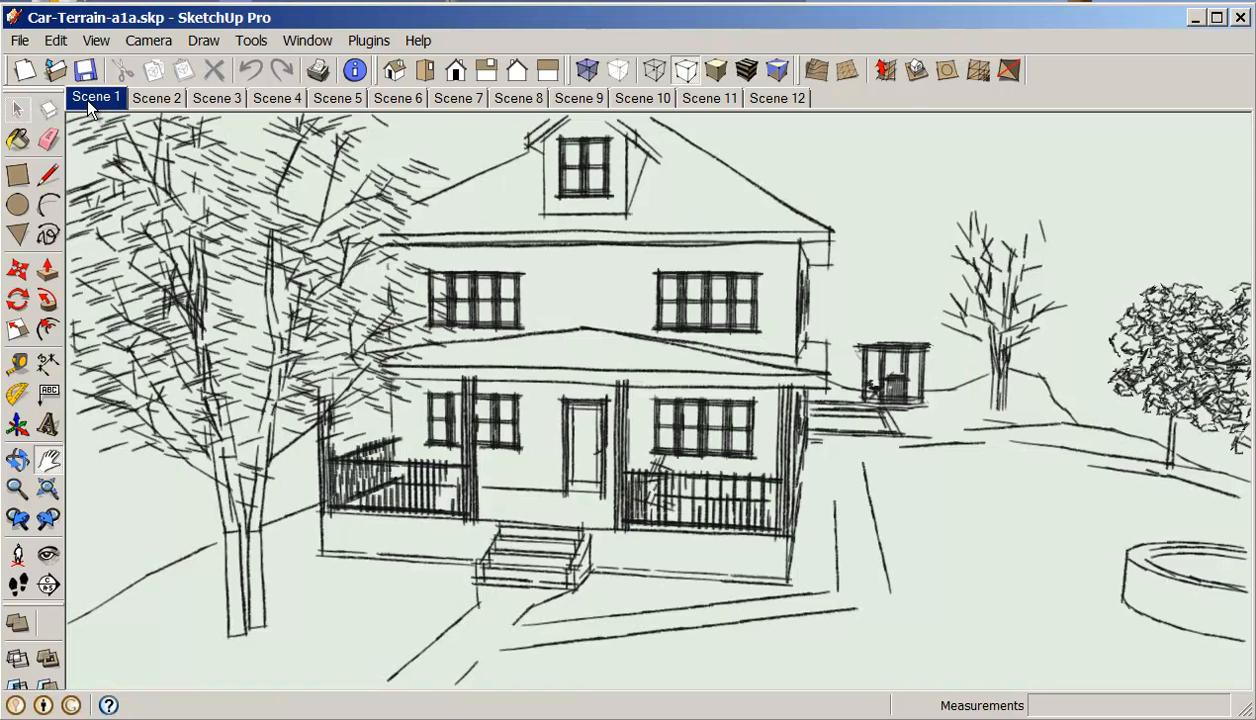
{"action": "right_click", "coordinate": [95, 97]}
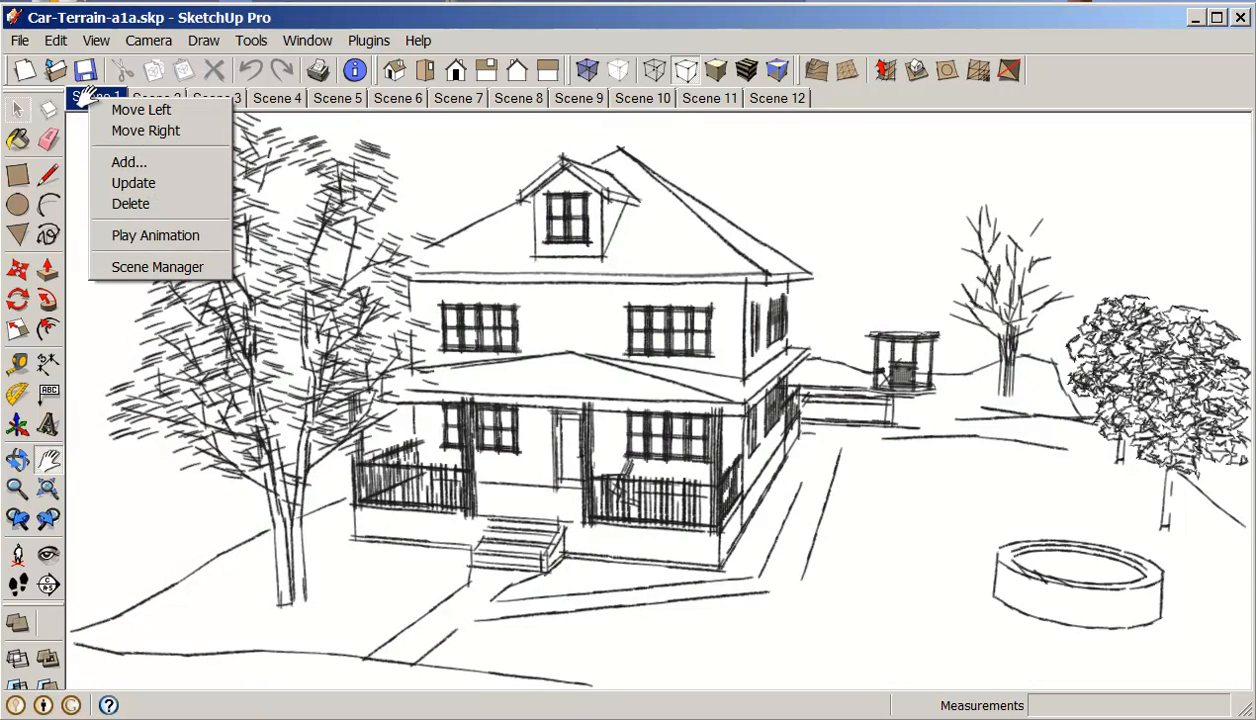
{"action": "mouse_move", "coordinate": [155, 235]}
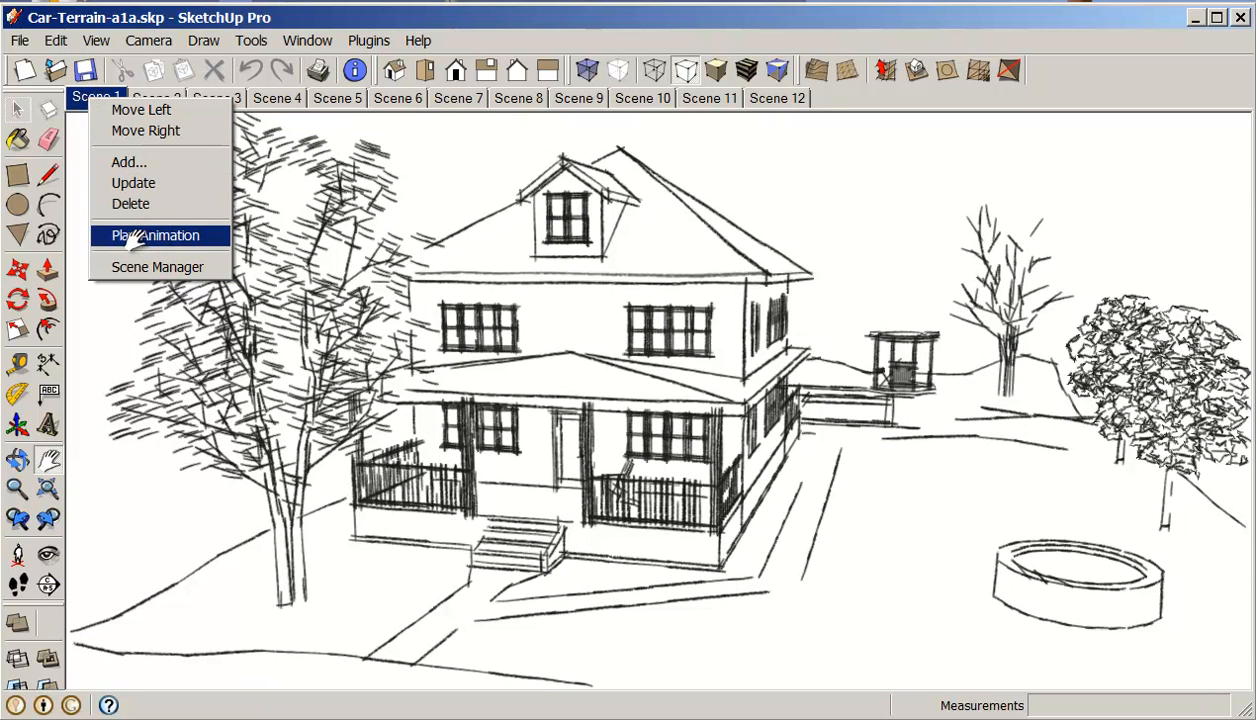
{"action": "left_click", "coordinate": [155, 235]}
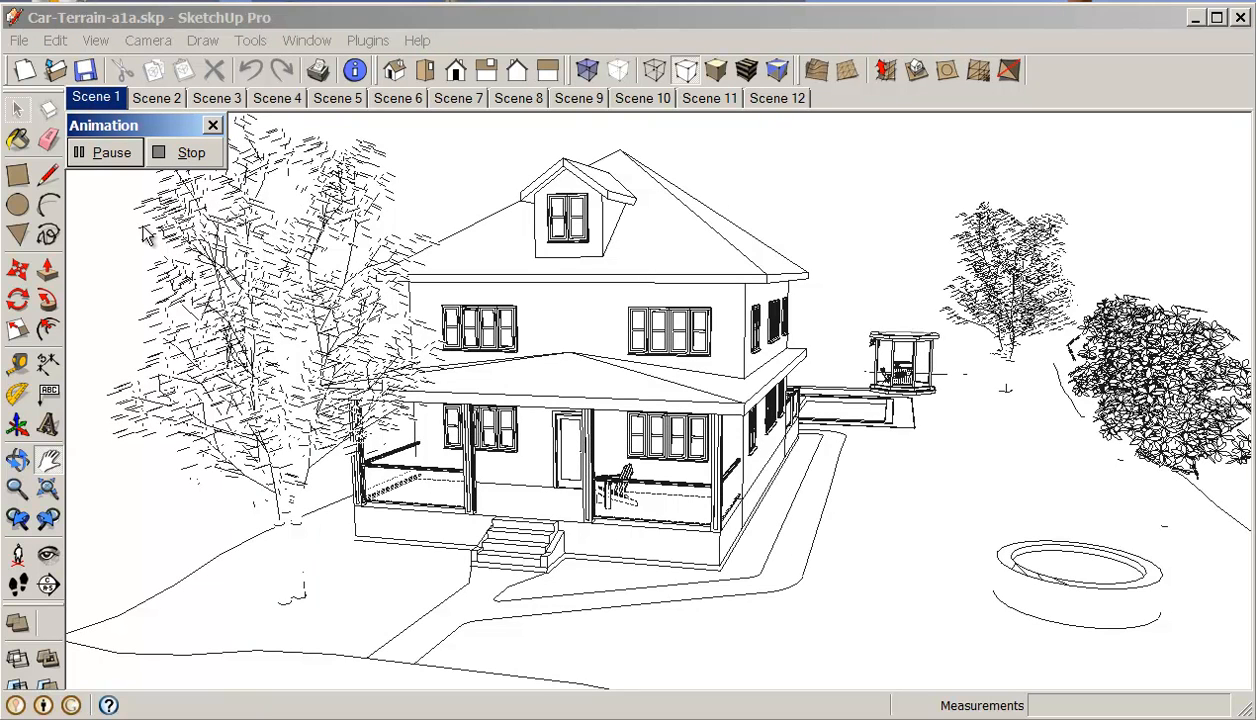
Step: Follow the animation across scene tabs 2 through 12
{"action": "left_click", "coordinate": [156, 98]}
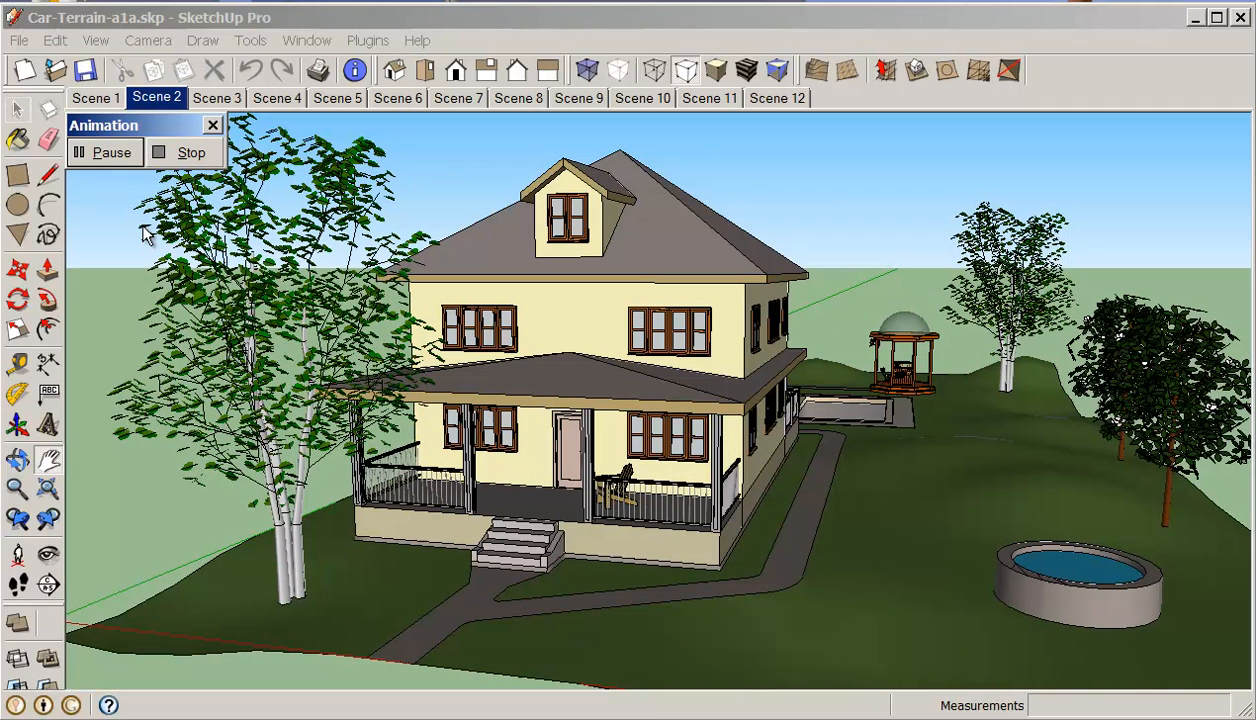
{"action": "left_click", "coordinate": [216, 98]}
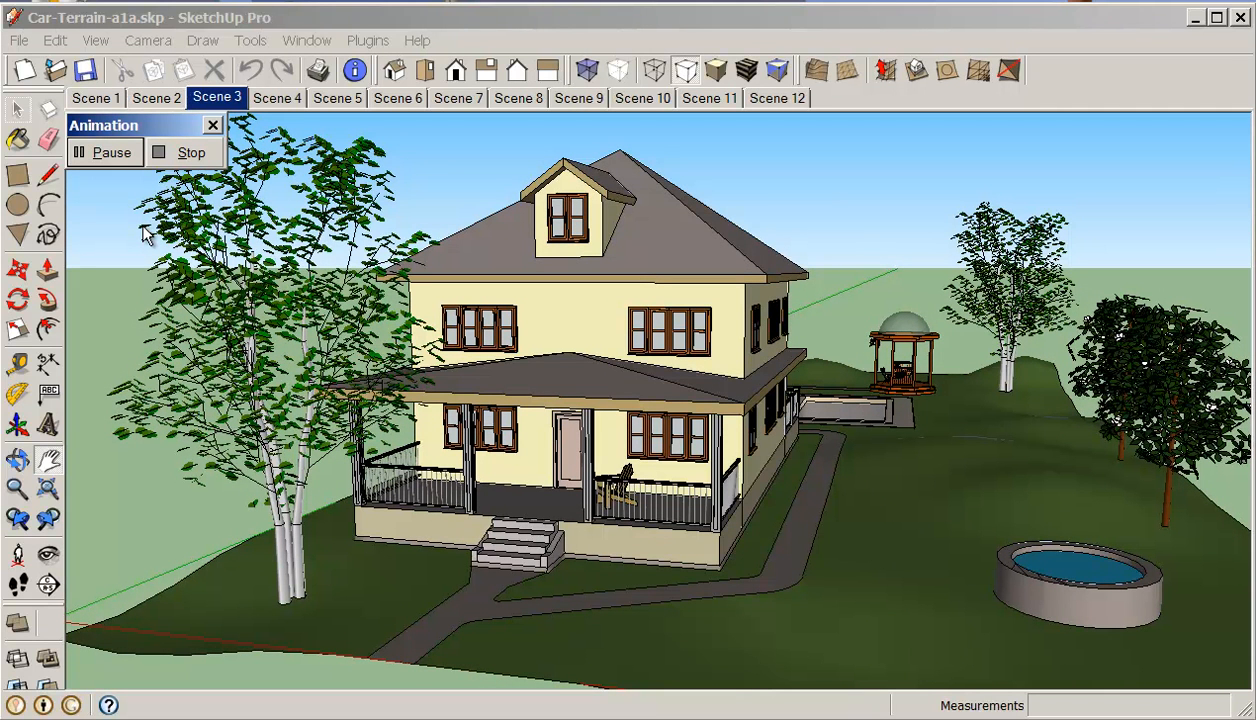
{"action": "left_click", "coordinate": [277, 98]}
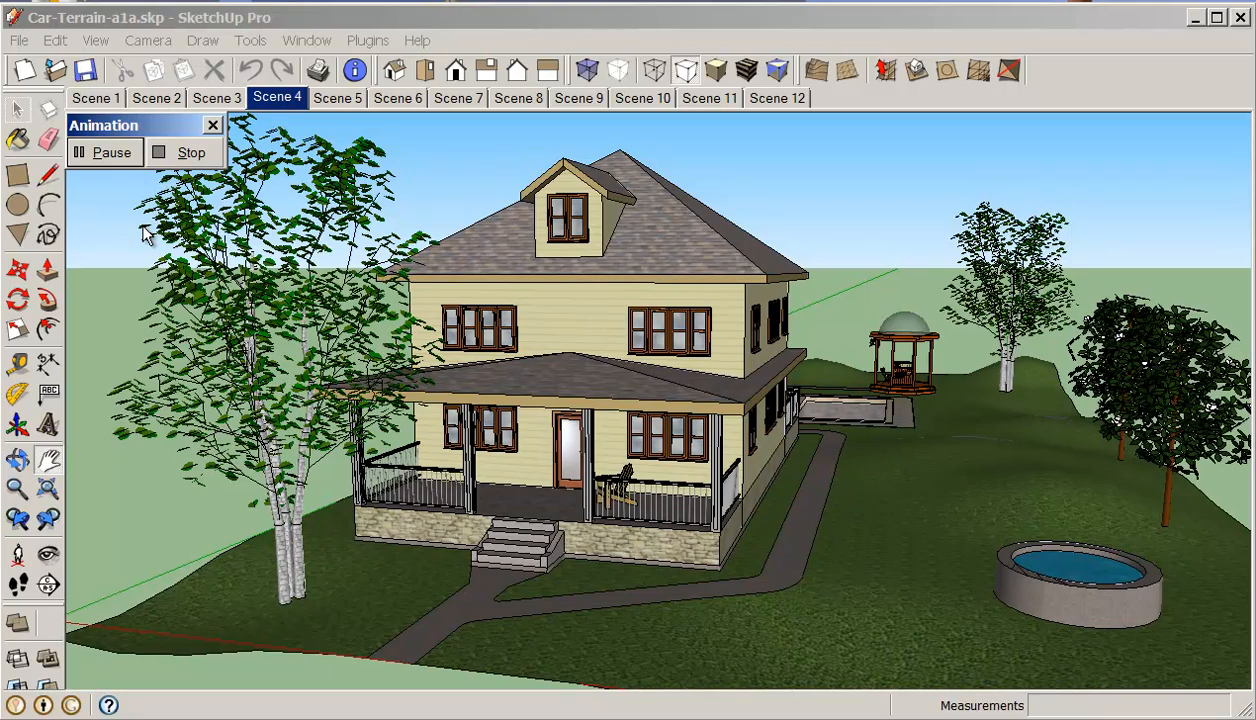
{"action": "left_click", "coordinate": [337, 98]}
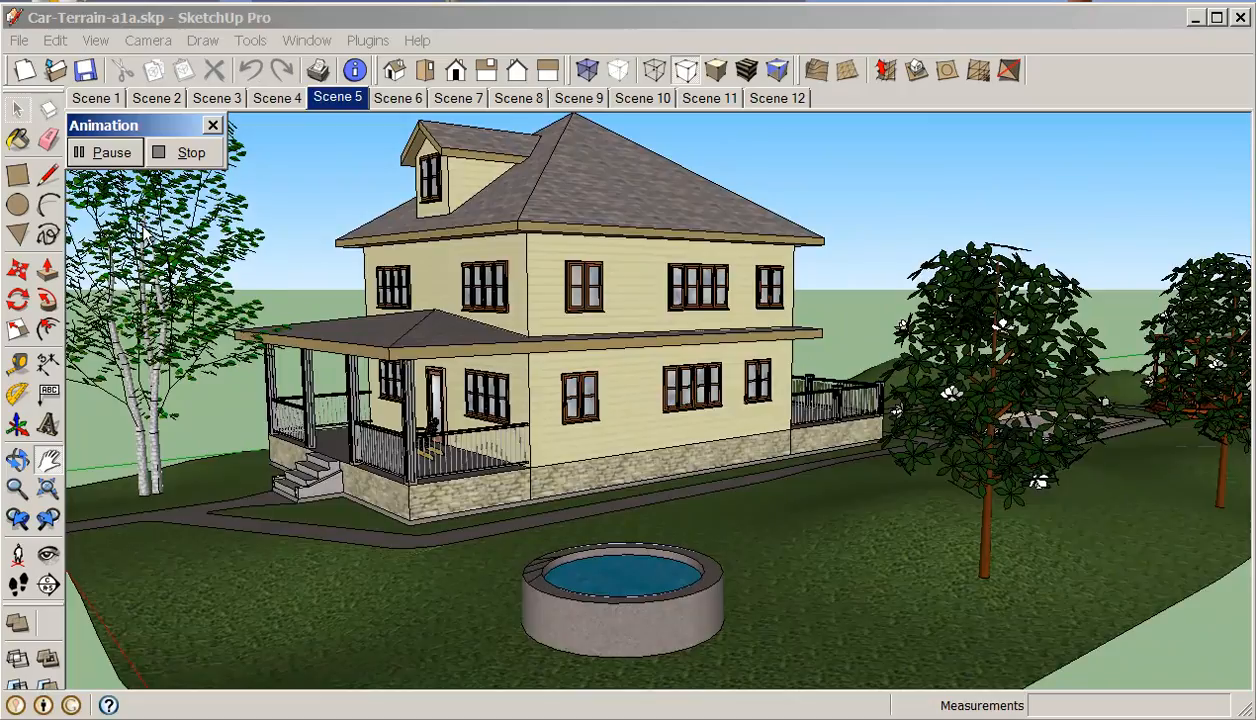
{"action": "left_click", "coordinate": [397, 98]}
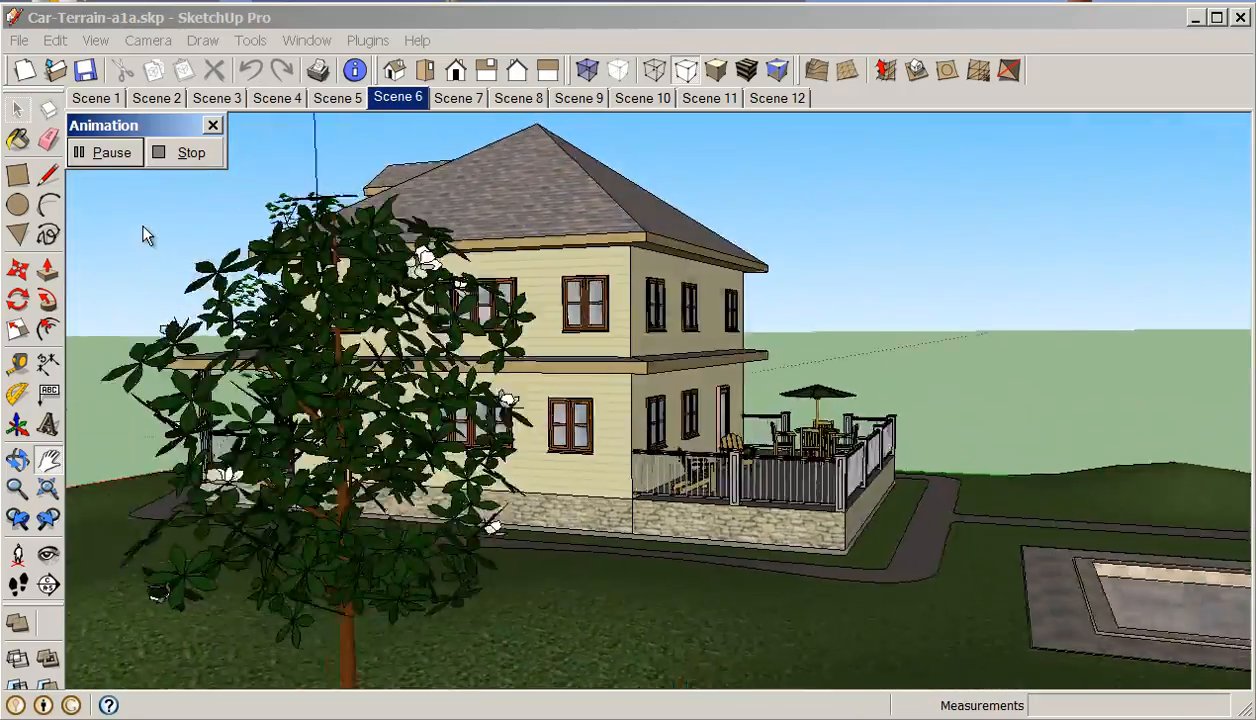
{"action": "left_click", "coordinate": [458, 98]}
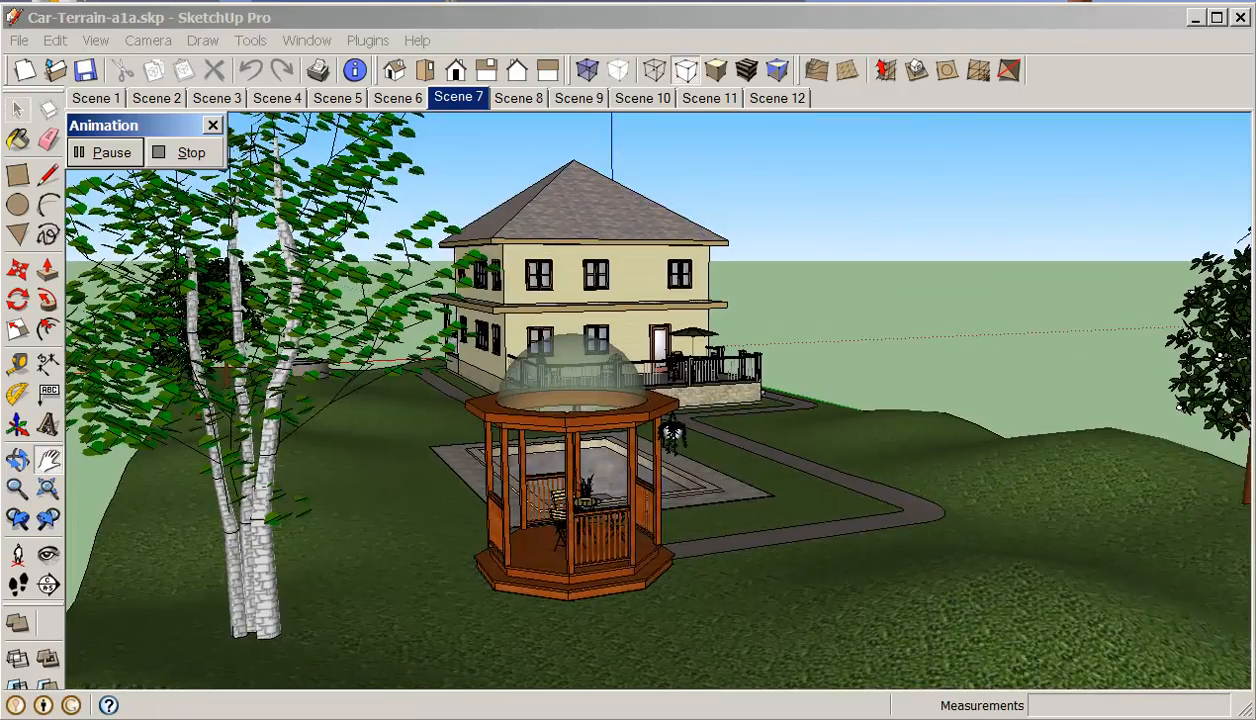
{"action": "left_click", "coordinate": [518, 97]}
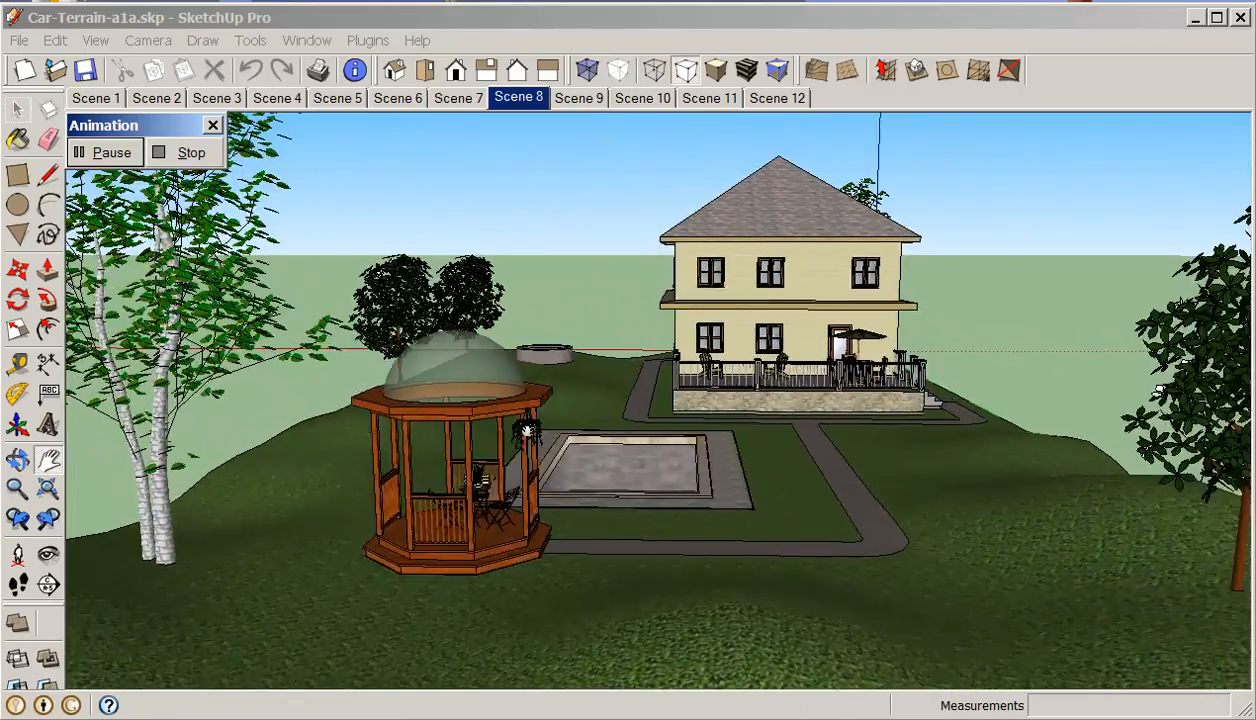
{"action": "left_click", "coordinate": [579, 98]}
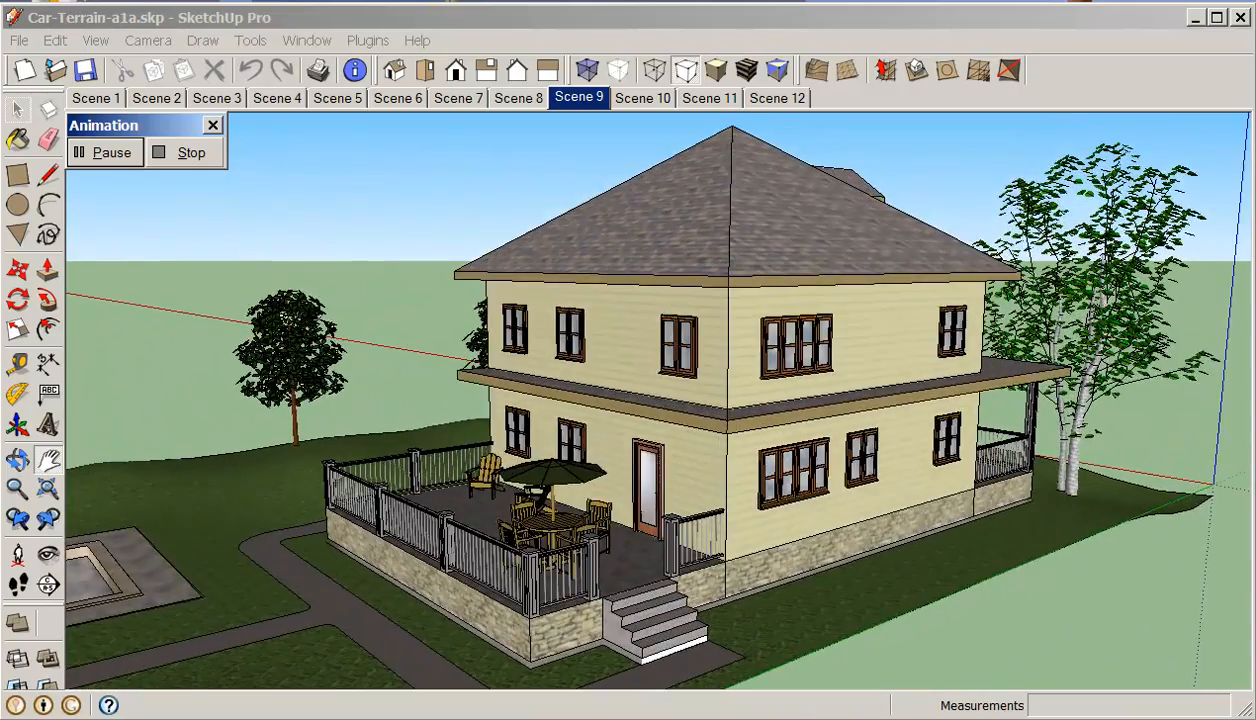
{"action": "left_click", "coordinate": [642, 98]}
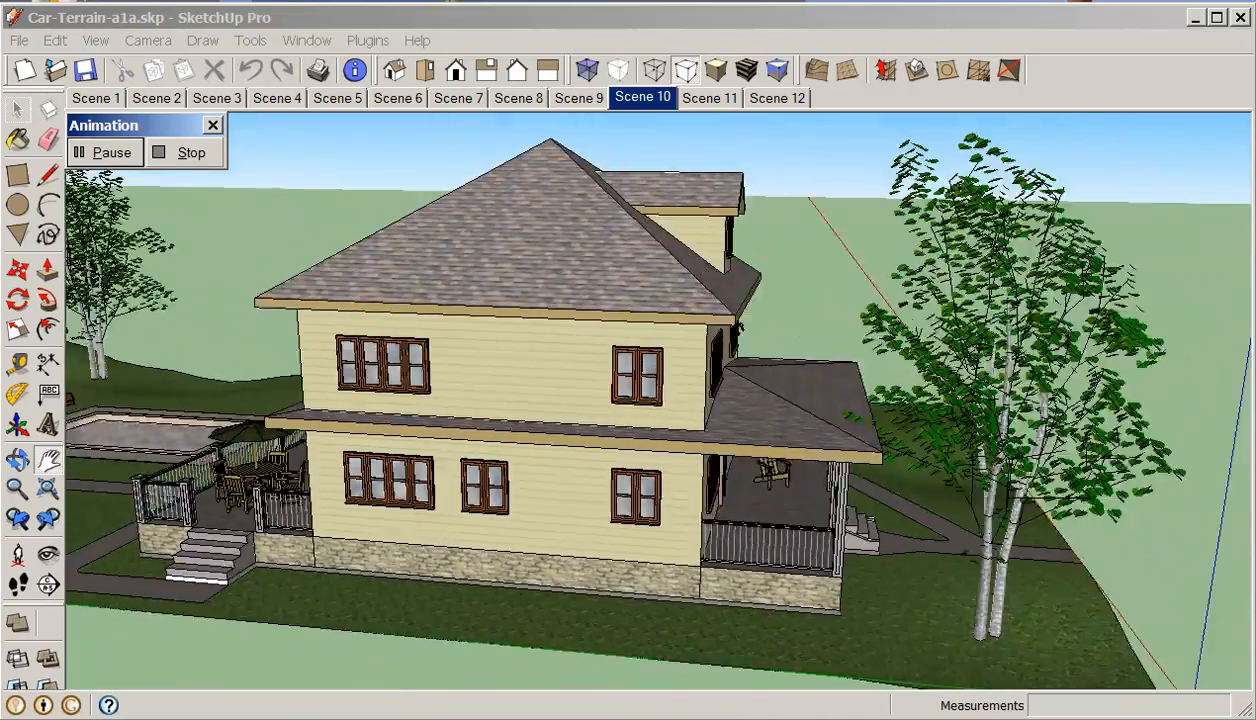
{"action": "left_click", "coordinate": [710, 98]}
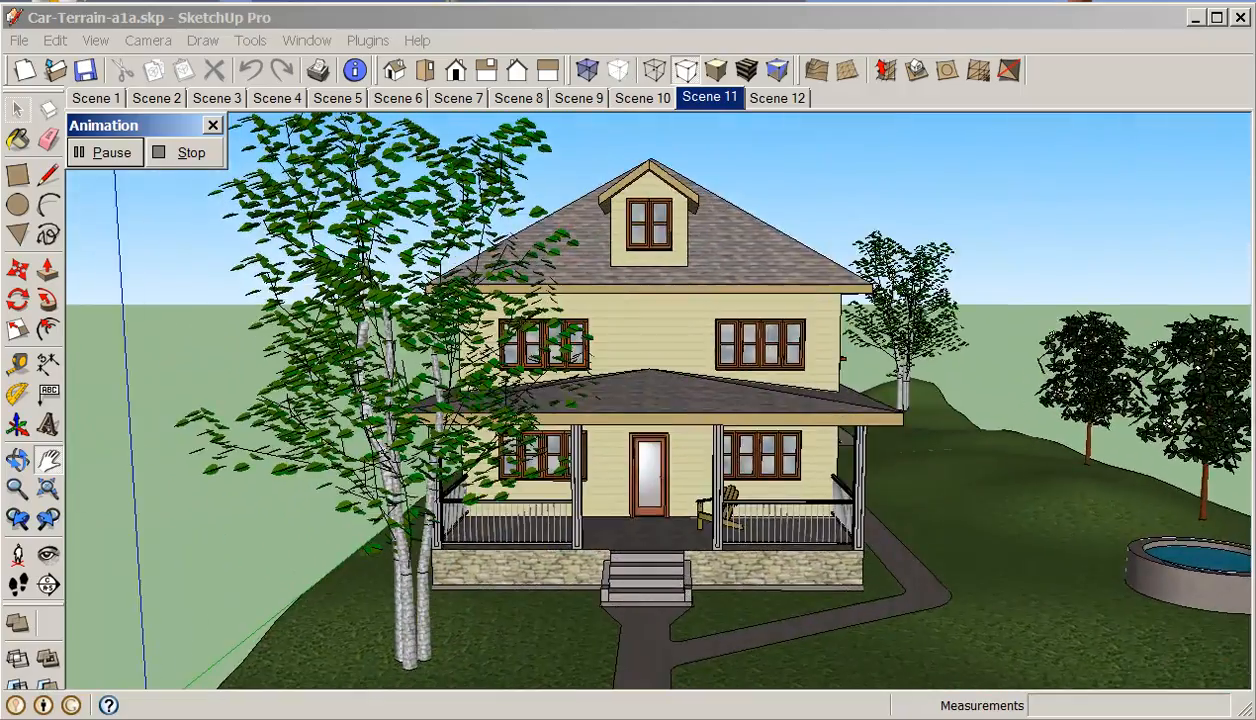
{"action": "left_click", "coordinate": [778, 97]}
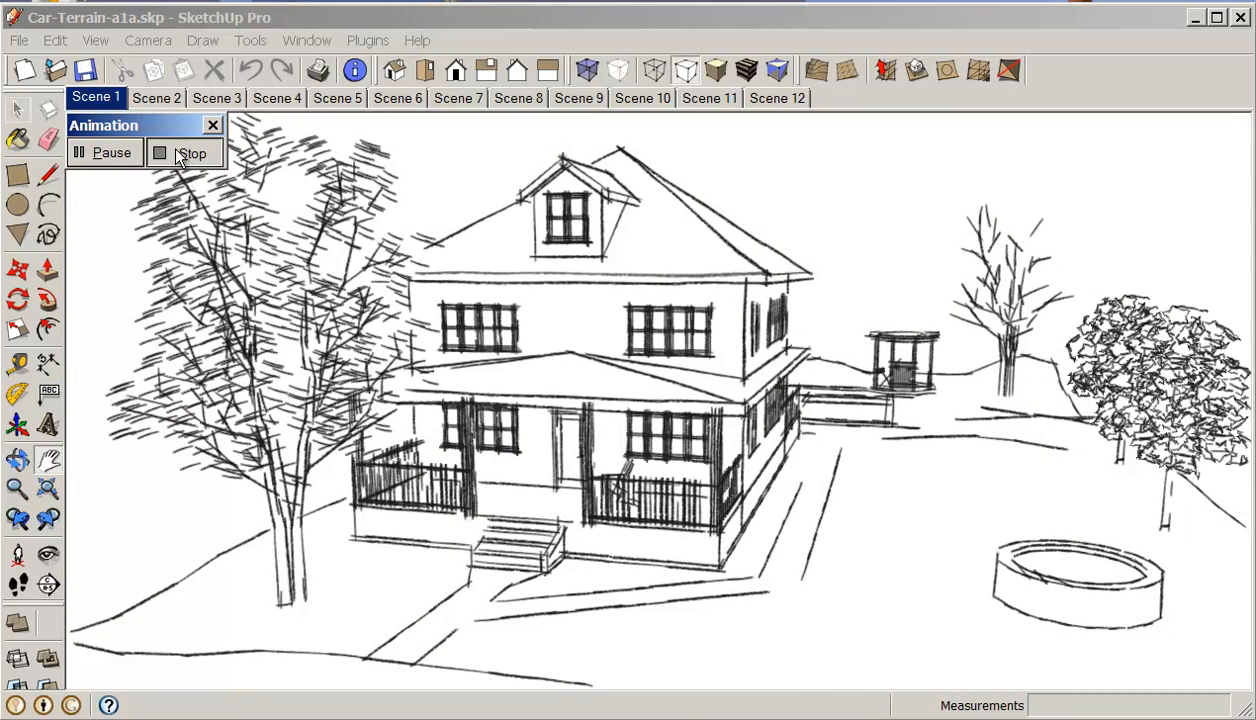
Step: Stop the animation and add Scene 13 from Scene 12's porch view
{"action": "left_click", "coordinate": [184, 153]}
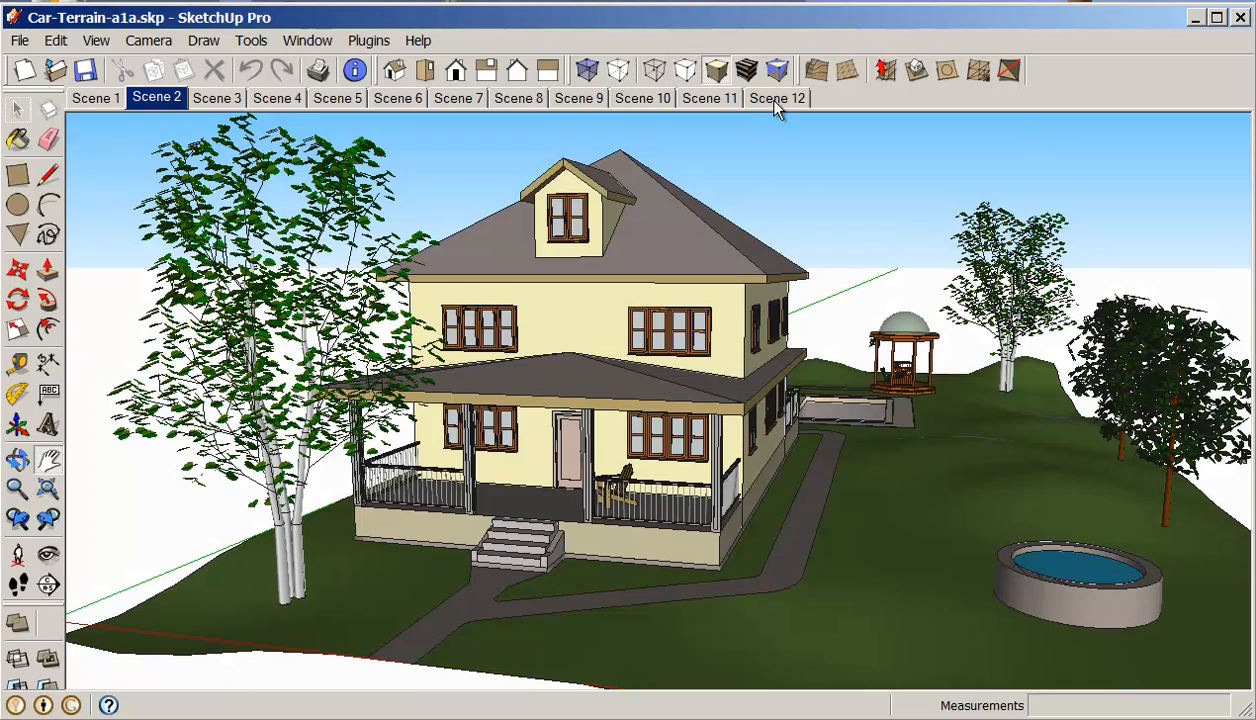
{"action": "left_click", "coordinate": [777, 97]}
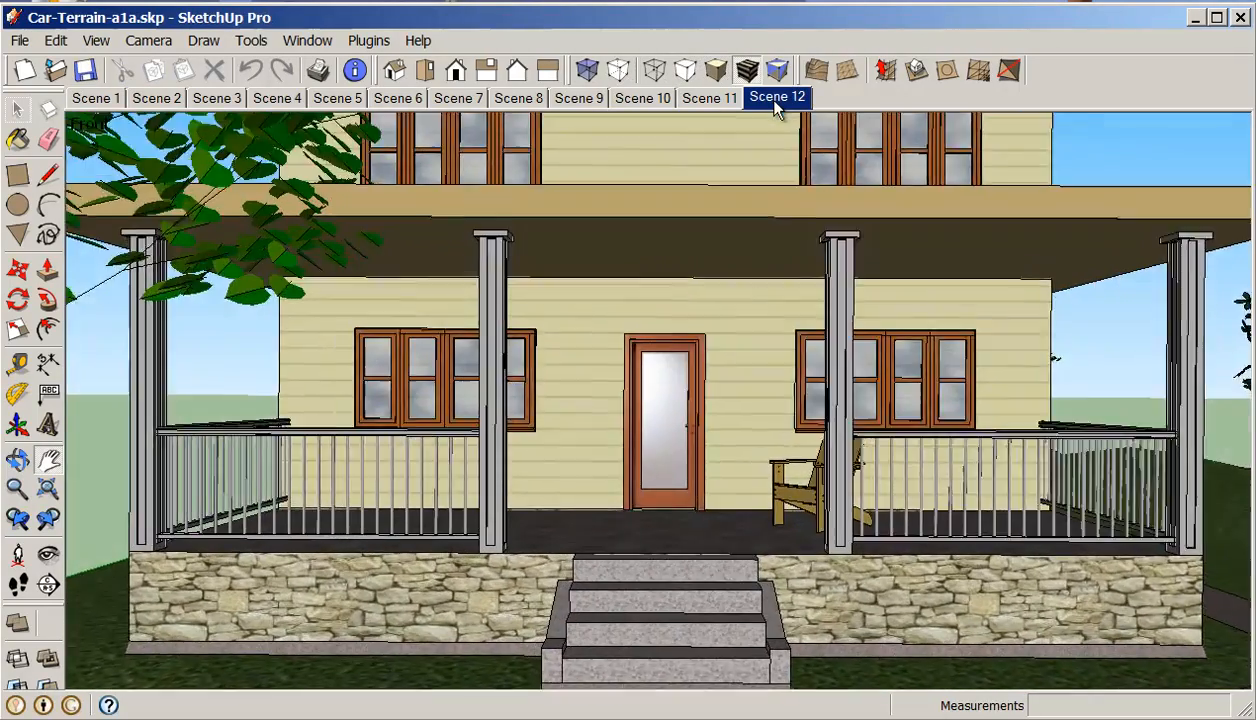
{"action": "right_click", "coordinate": [777, 97]}
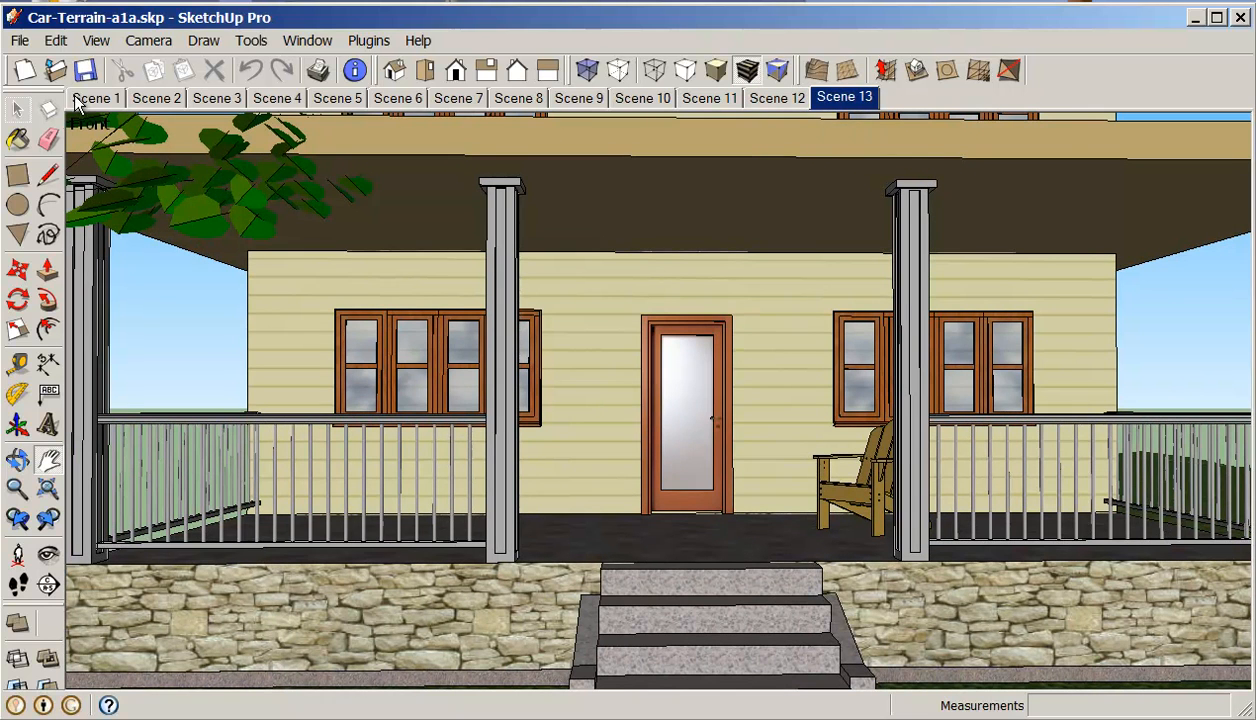
{"action": "left_click", "coordinate": [96, 97]}
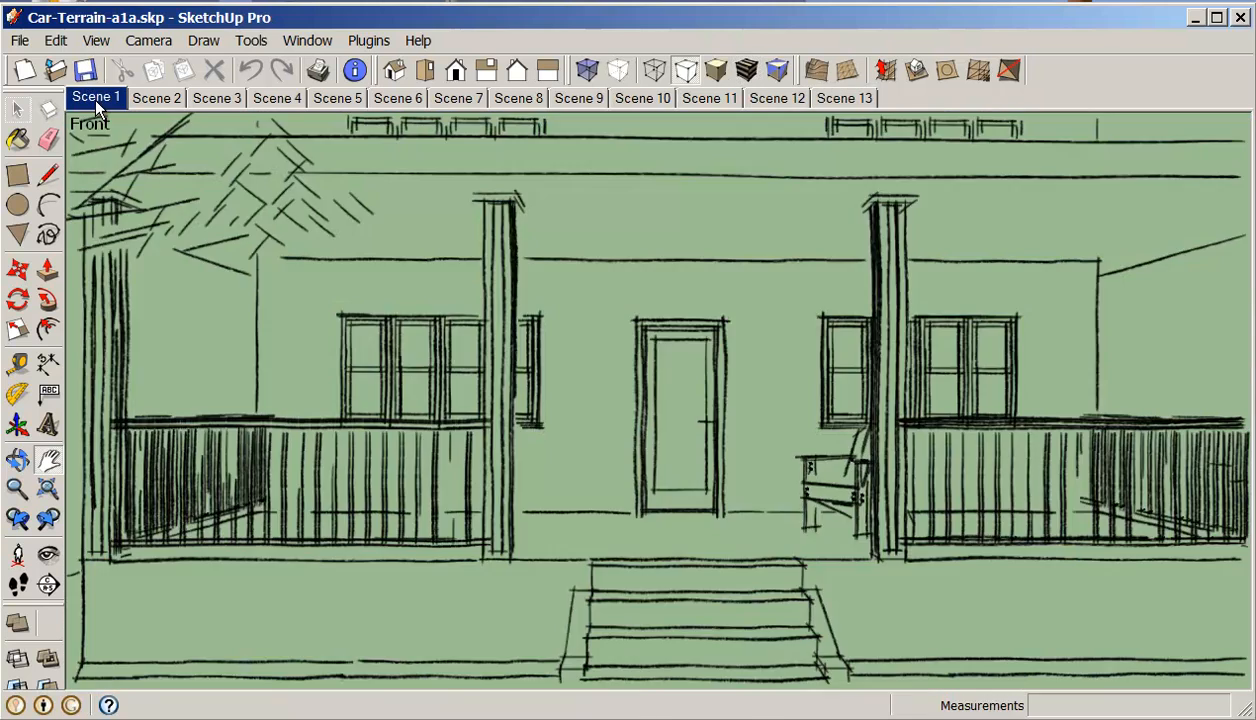
Step: Revisit the views saved in Scenes 1, 2 and 3
{"action": "left_click", "coordinate": [95, 97]}
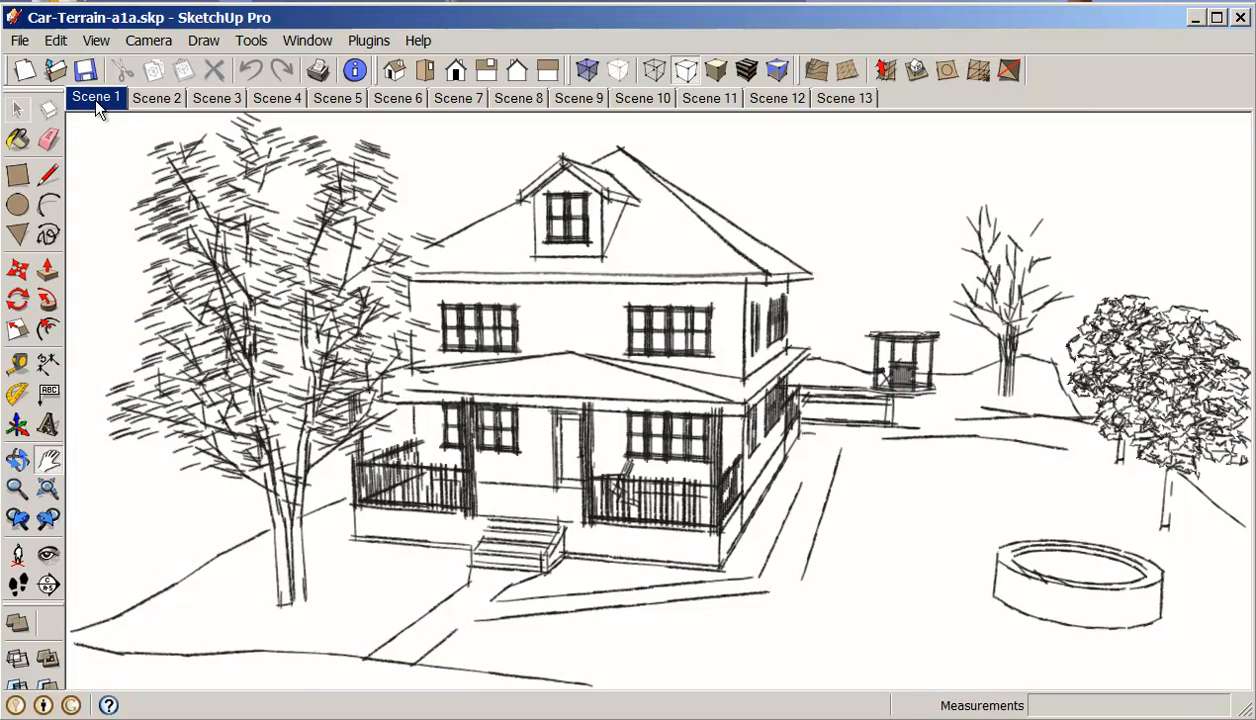
{"action": "left_click", "coordinate": [156, 97]}
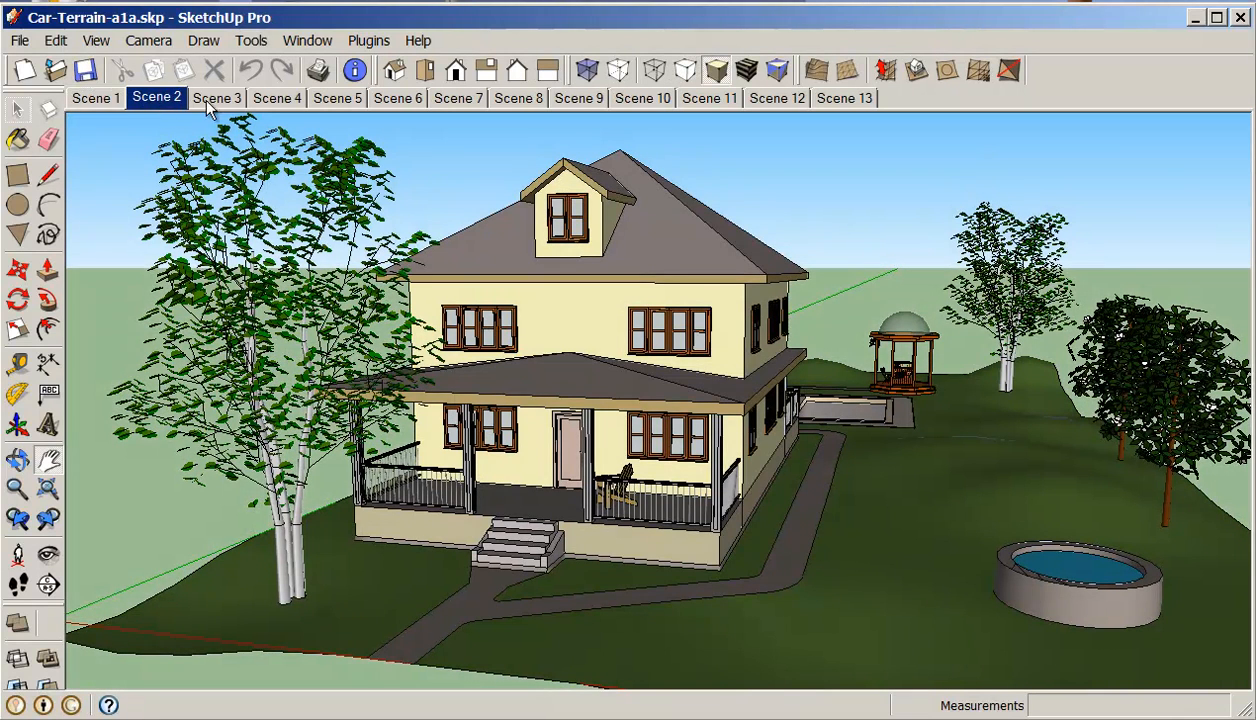
{"action": "left_click", "coordinate": [217, 97]}
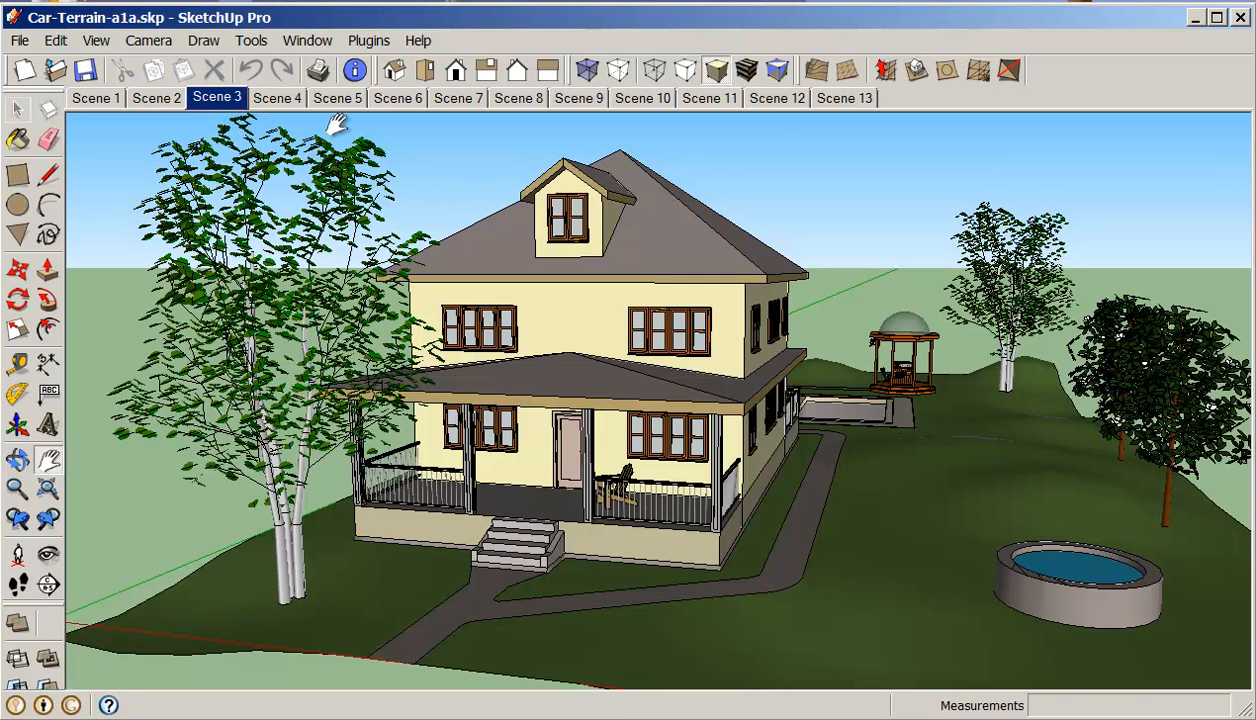
{"action": "left_click", "coordinate": [307, 40]}
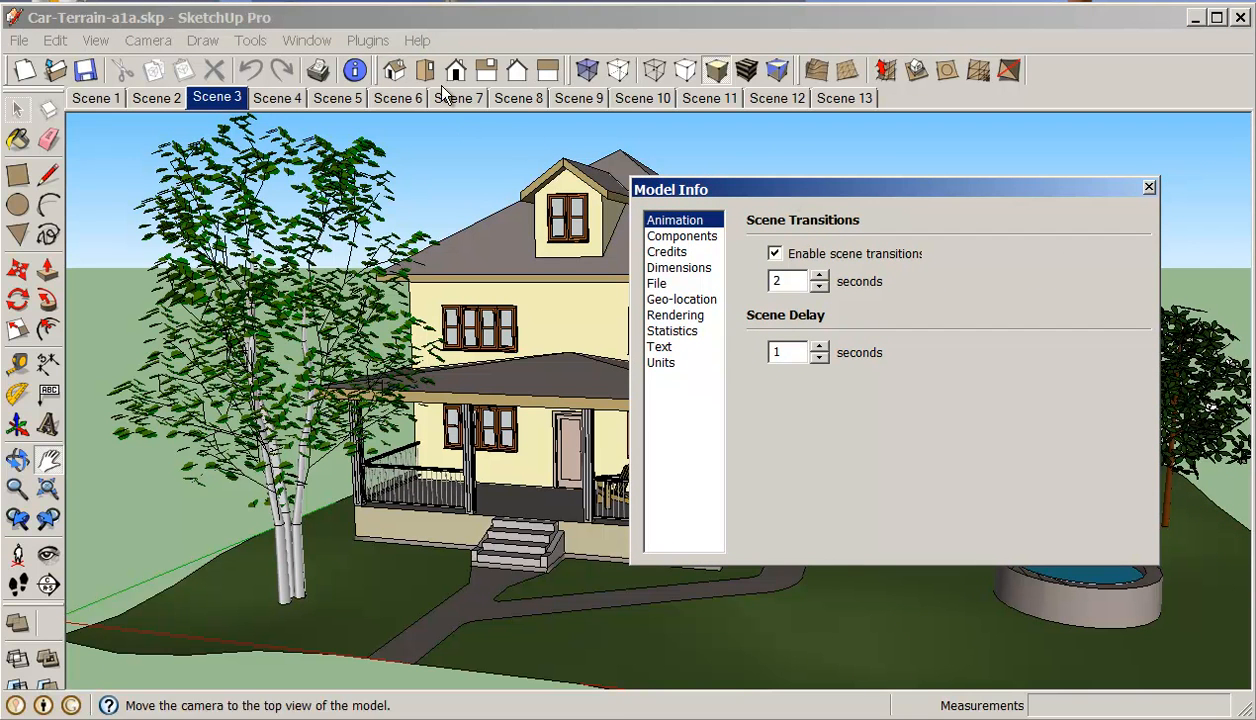
Step: In Model Info Animation, set Scene Delay 0 and Scene Transitions 2.5 seconds
{"action": "left_click", "coordinate": [307, 40]}
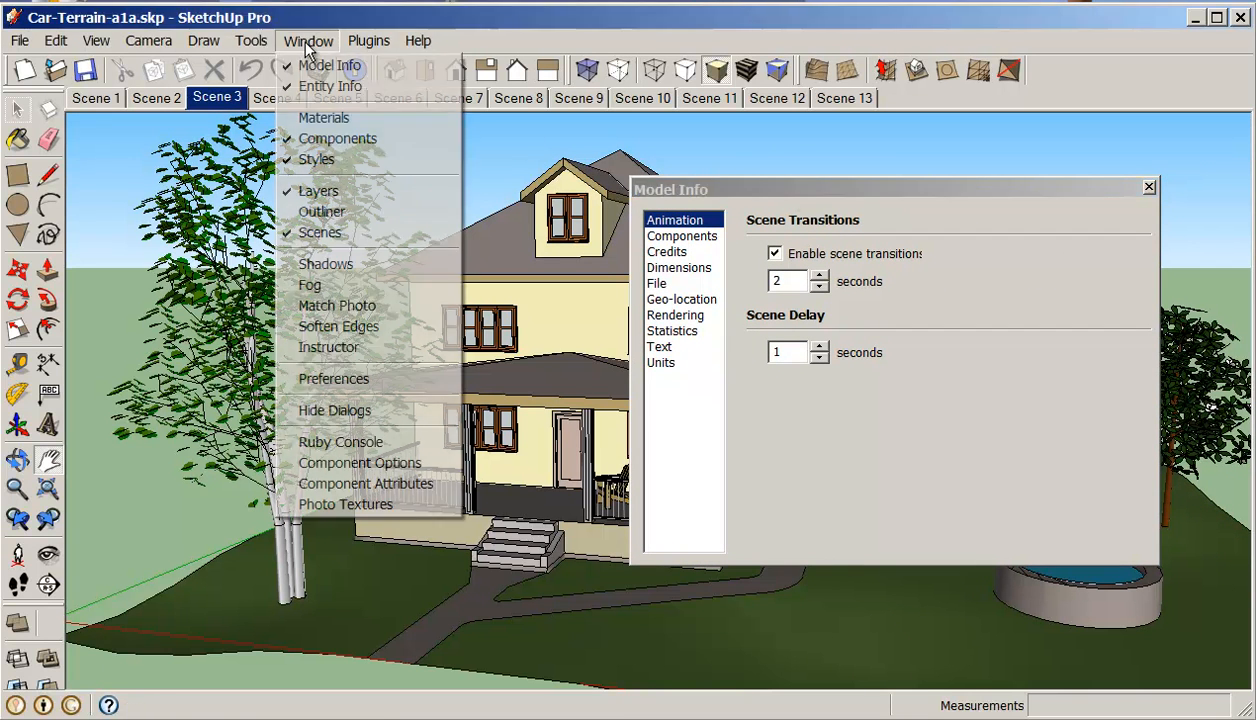
{"action": "mouse_move", "coordinate": [330, 65]}
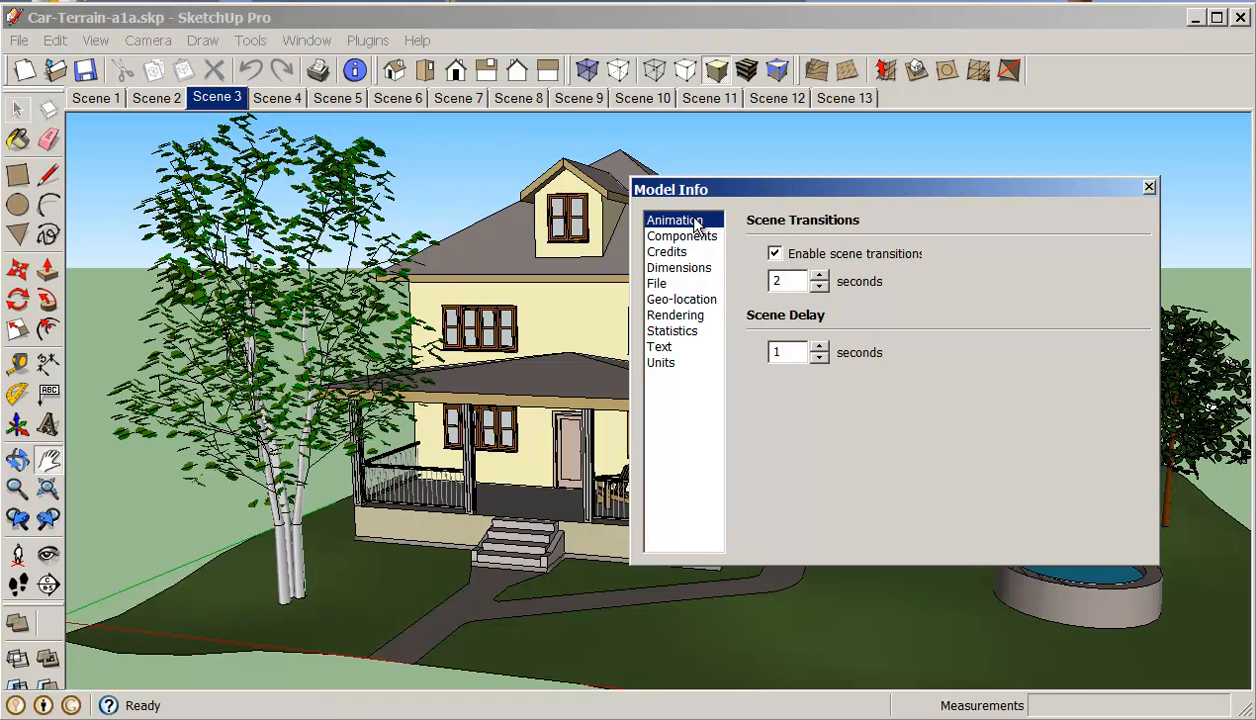
{"action": "mouse_move", "coordinate": [820, 268]}
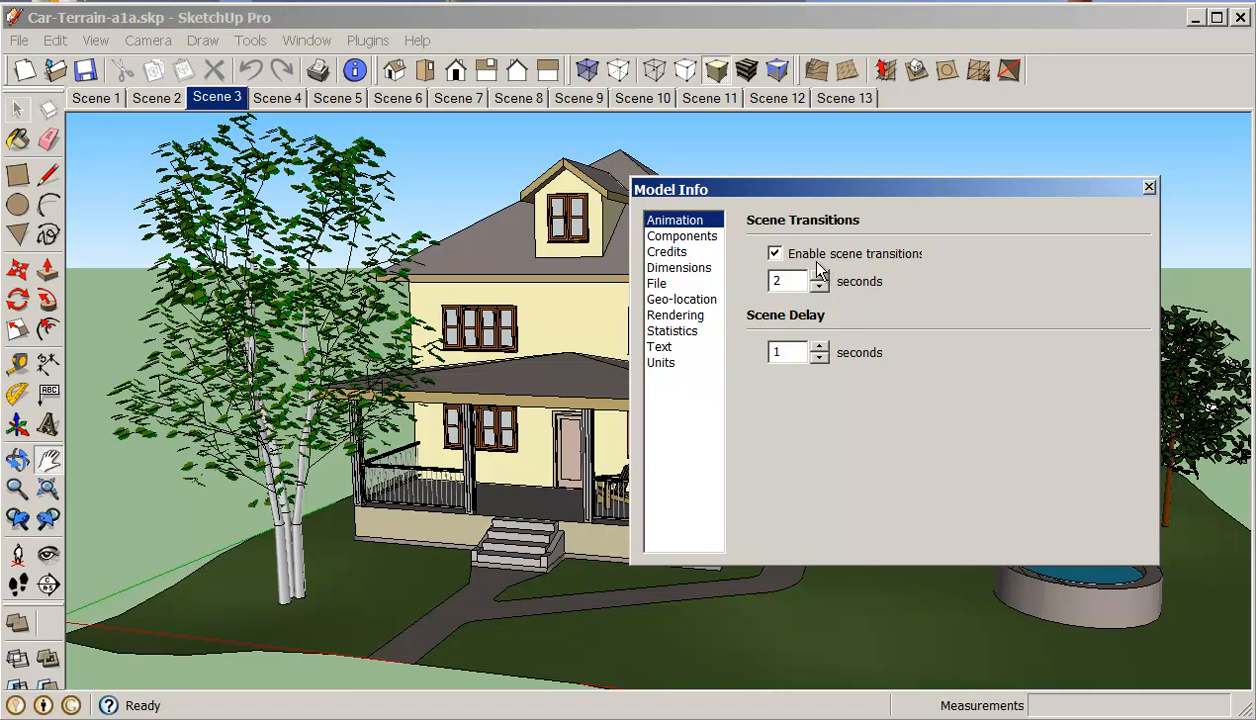
{"action": "mouse_move", "coordinate": [758, 232]}
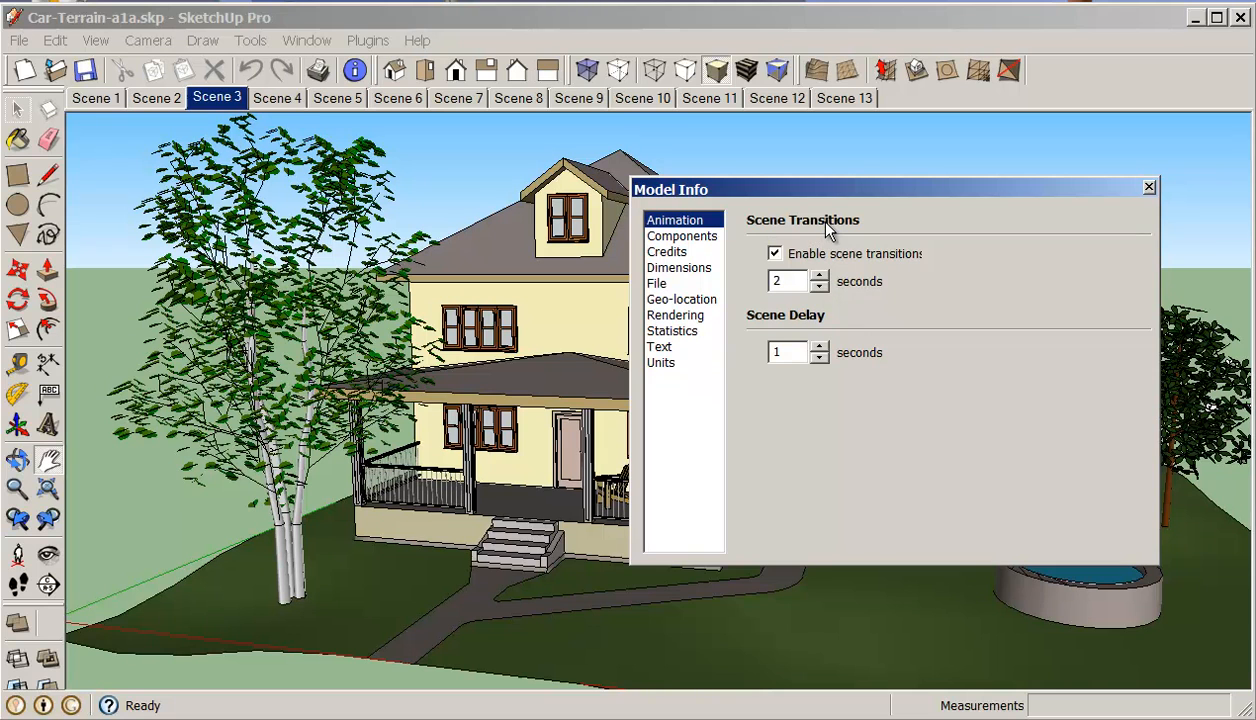
{"action": "mouse_move", "coordinate": [830, 268]}
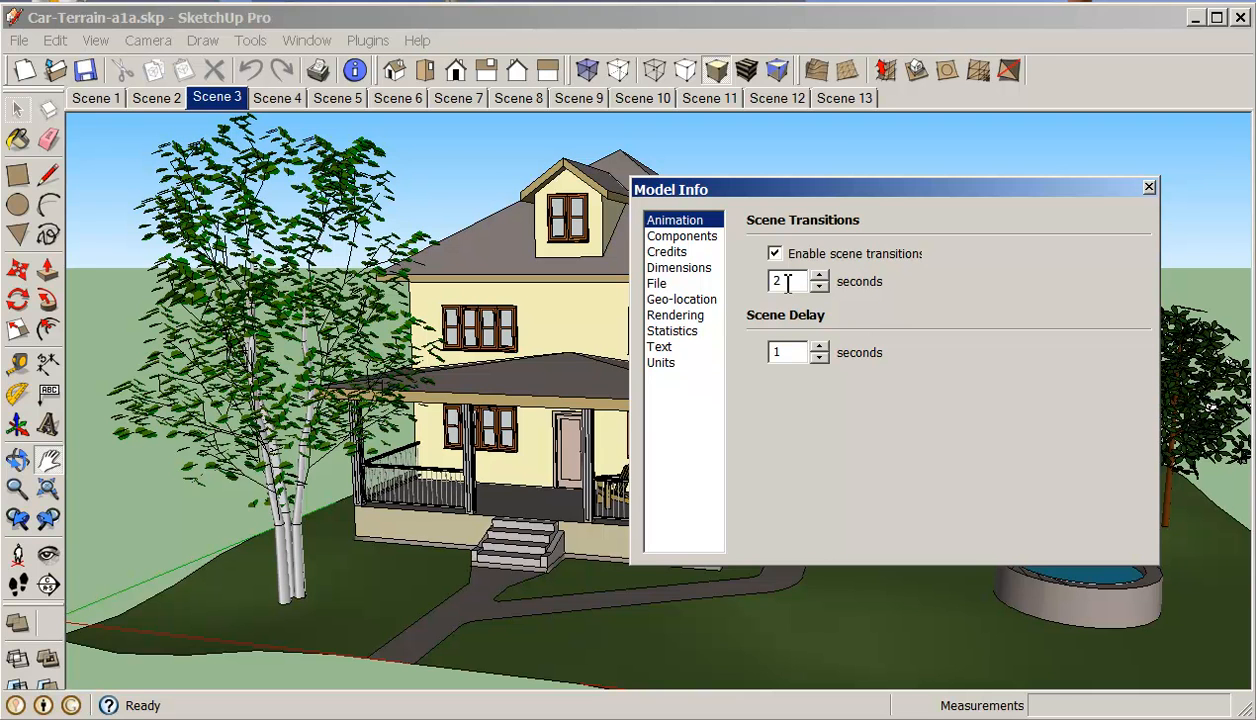
{"action": "mouse_move", "coordinate": [947, 285]}
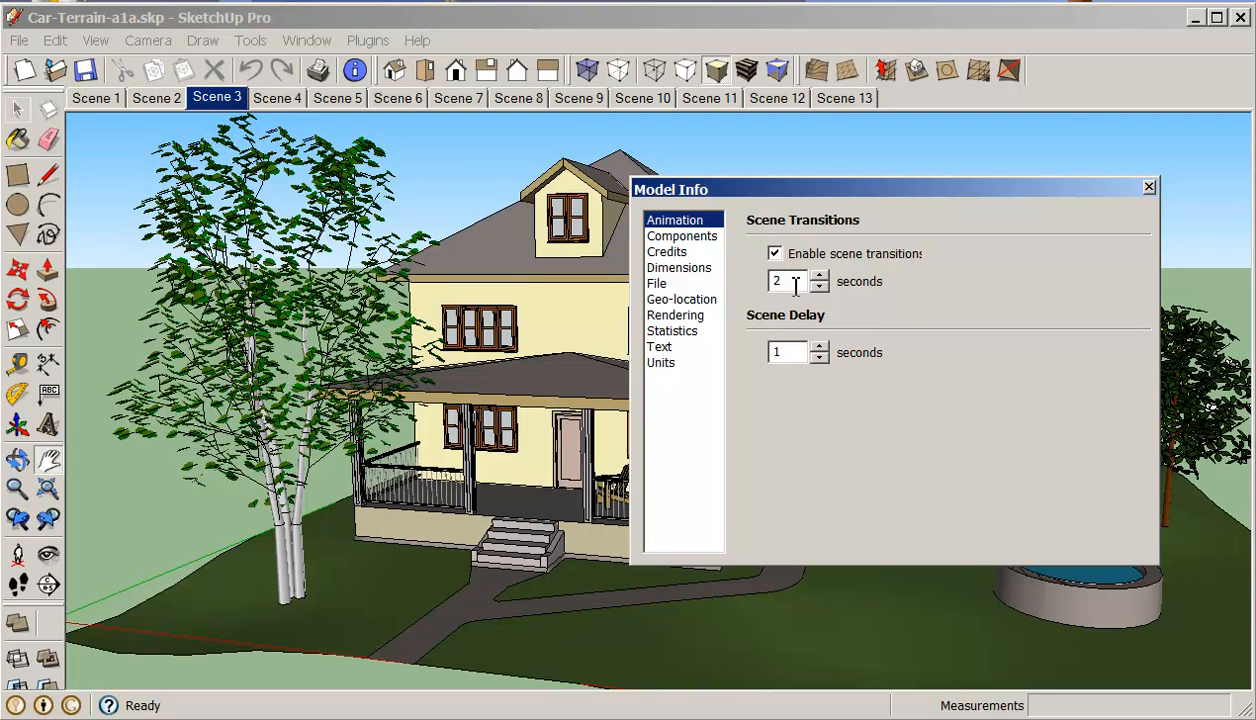
{"action": "mouse_move", "coordinate": [843, 363]}
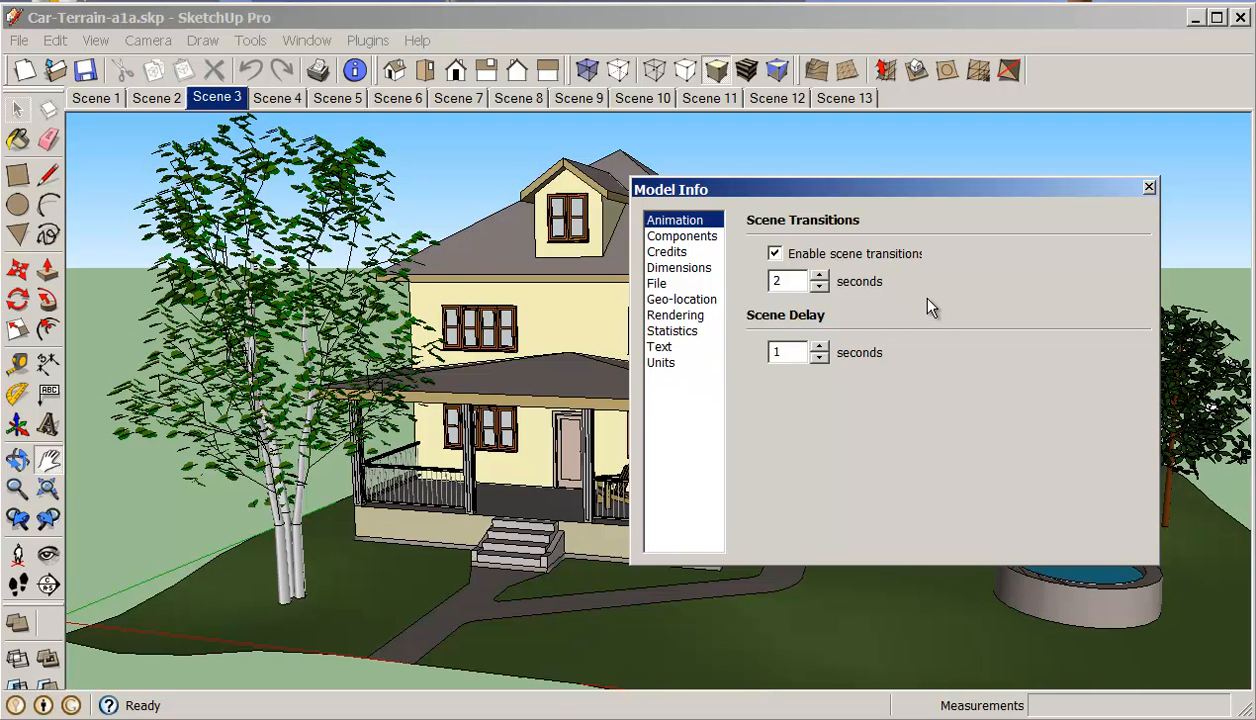
{"action": "mouse_move", "coordinate": [905, 378]}
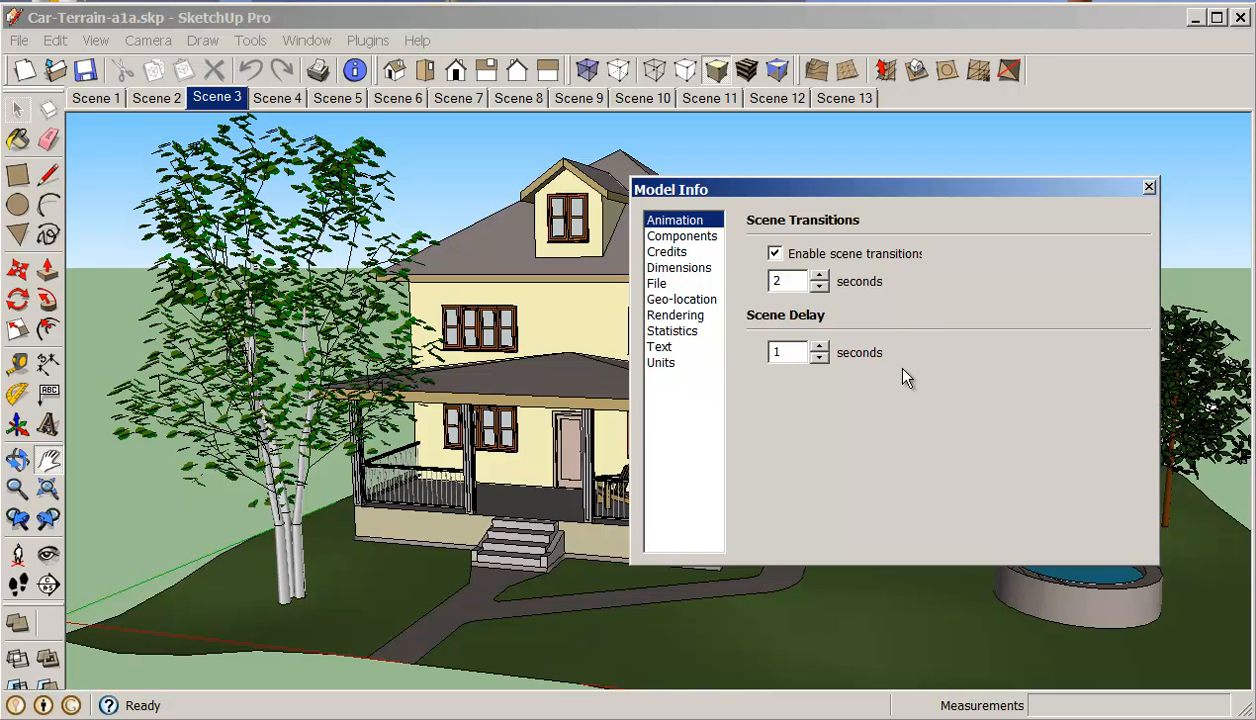
{"action": "mouse_move", "coordinate": [818, 352]}
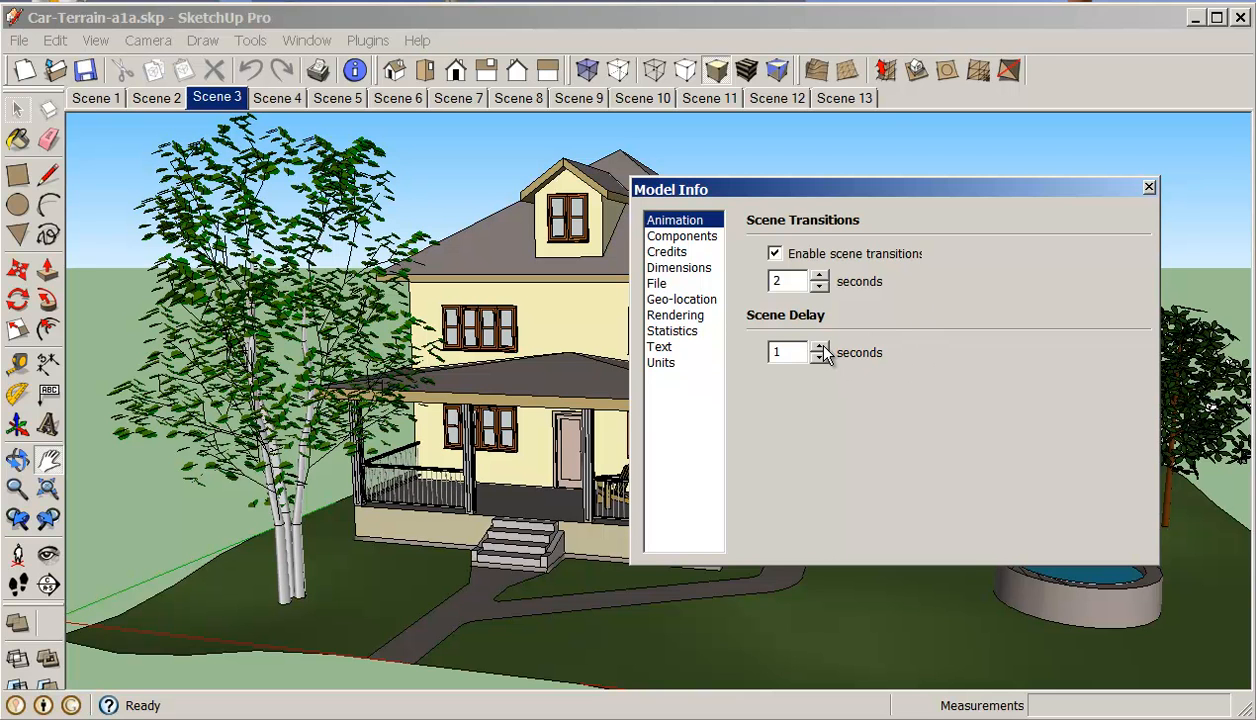
{"action": "left_click", "coordinate": [787, 352]}
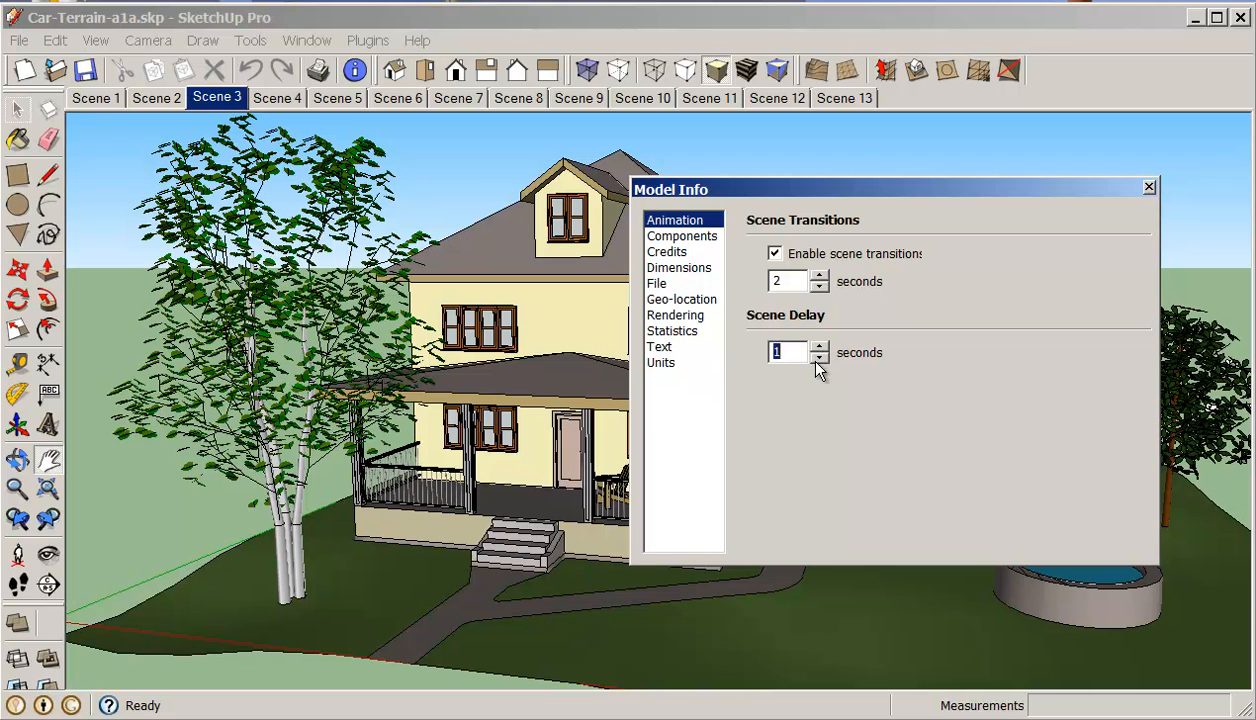
{"action": "left_click", "coordinate": [819, 358]}
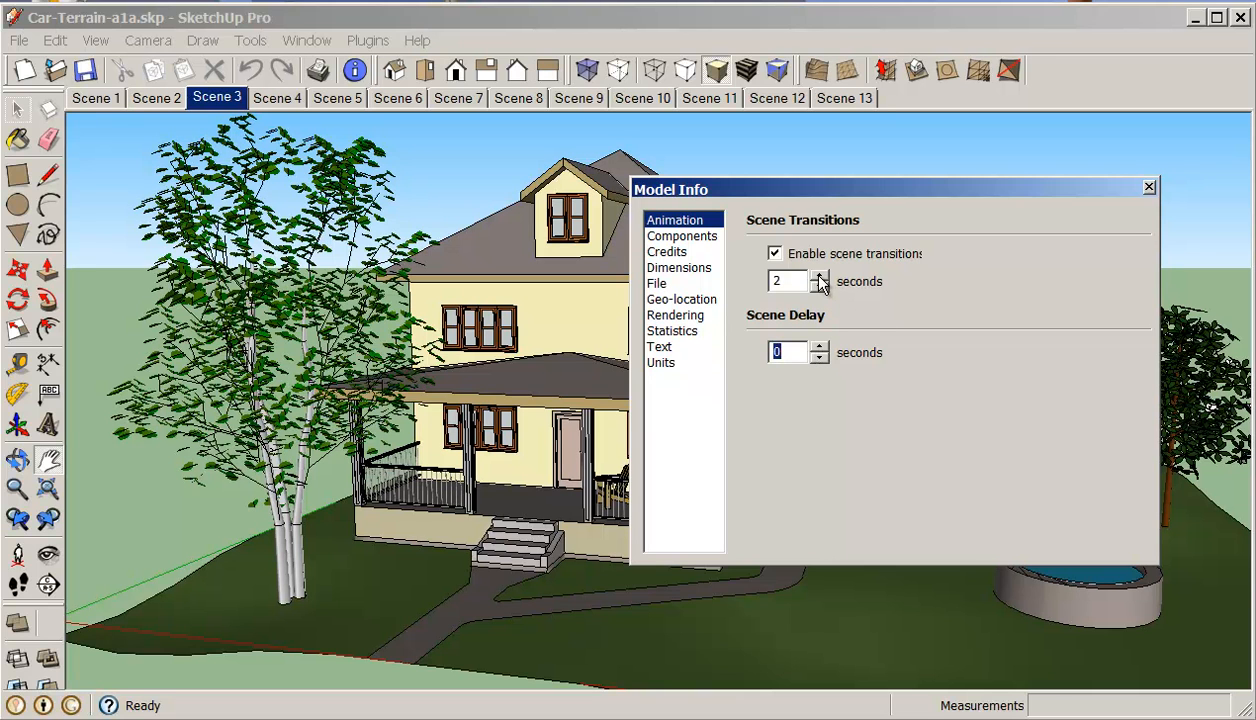
{"action": "left_click", "coordinate": [818, 275]}
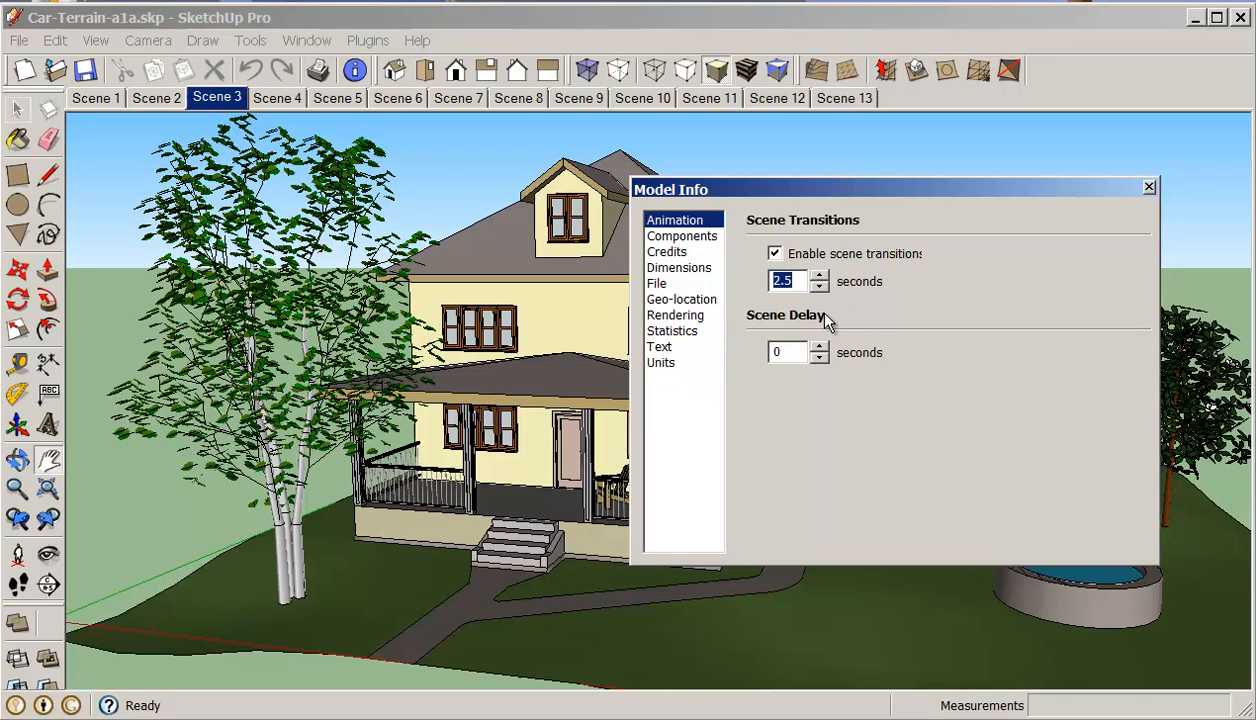
{"action": "mouse_move", "coordinate": [782, 213]}
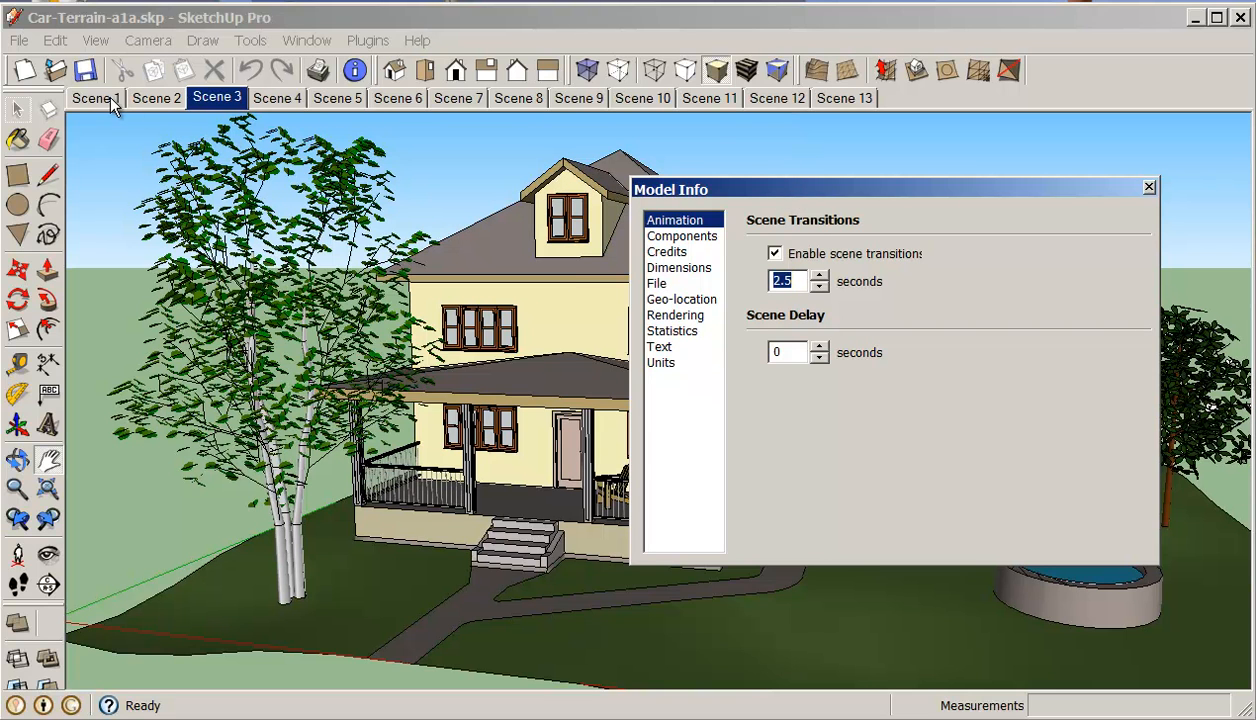
{"action": "mouse_move", "coordinate": [872, 188]}
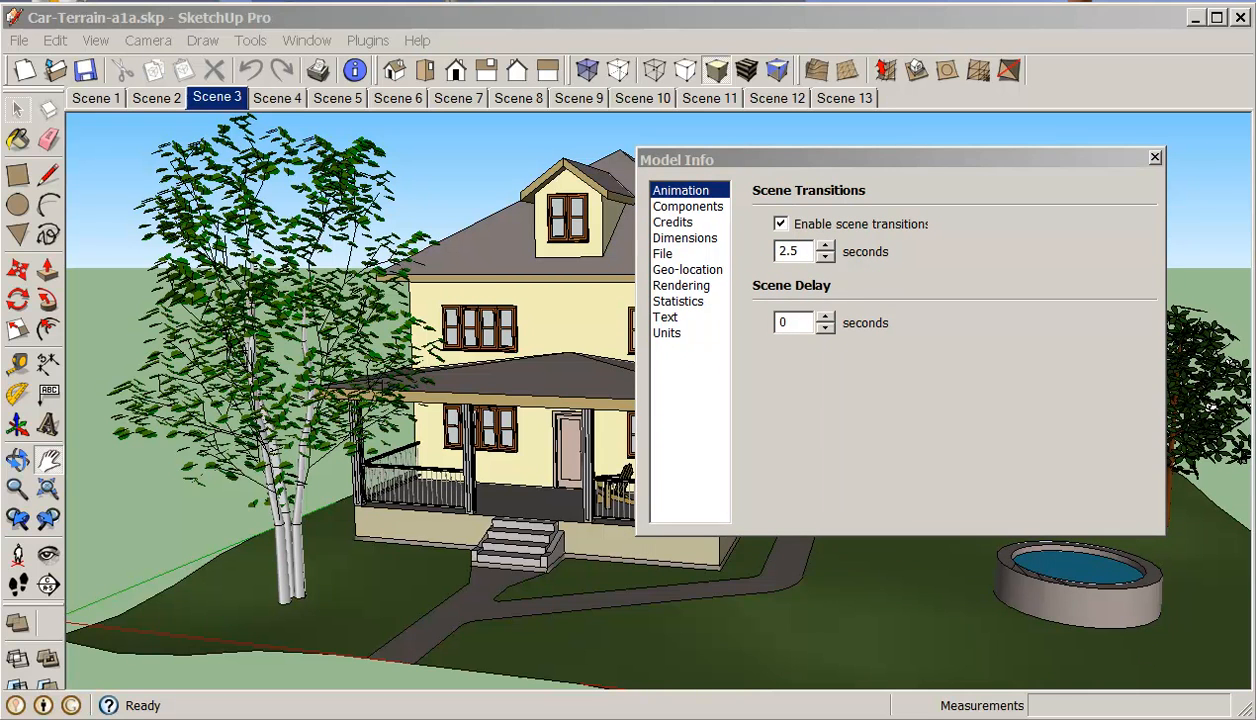
{"action": "mouse_move", "coordinate": [840, 165]}
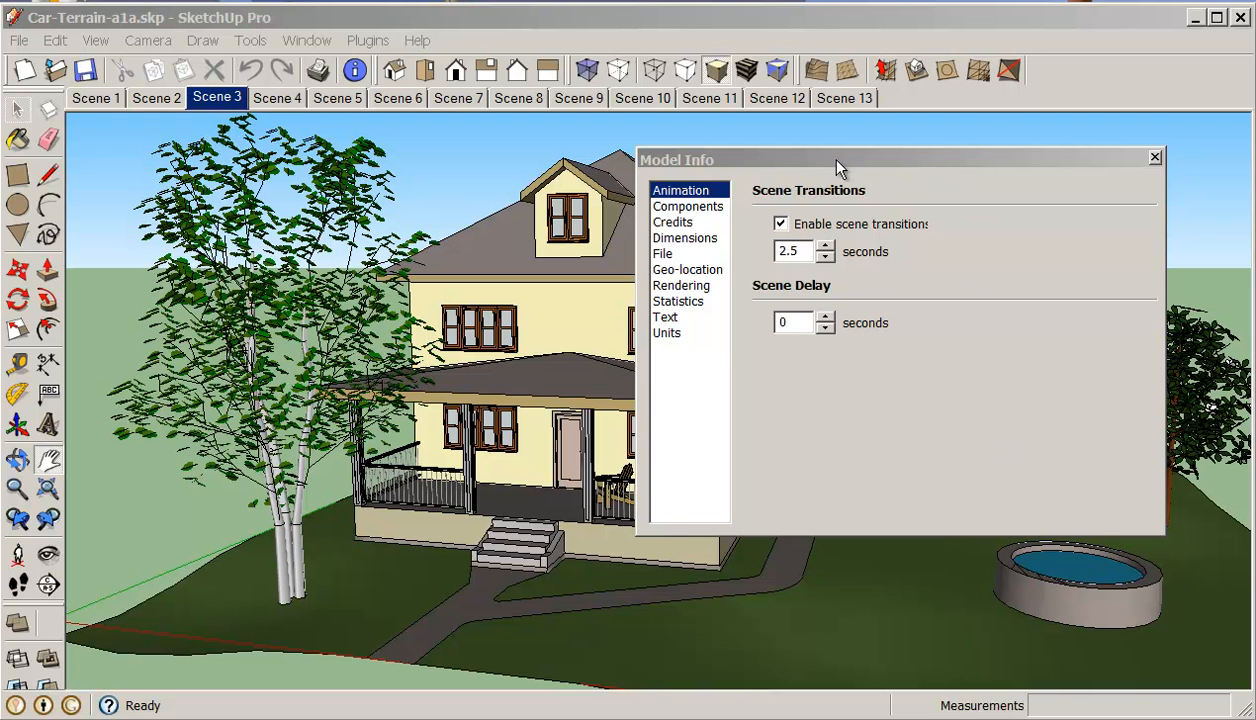
Step: Close the Model Info dialog and the Scenes window
{"action": "left_click", "coordinate": [1155, 157]}
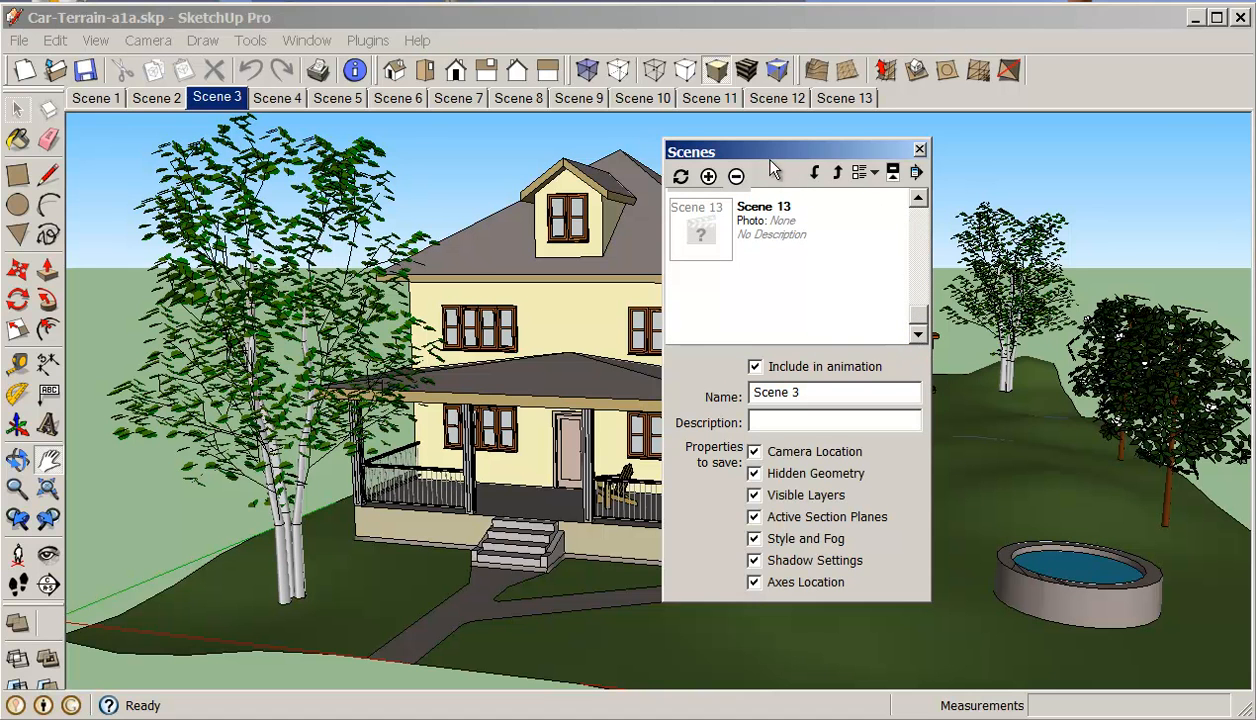
{"action": "left_click", "coordinate": [918, 149]}
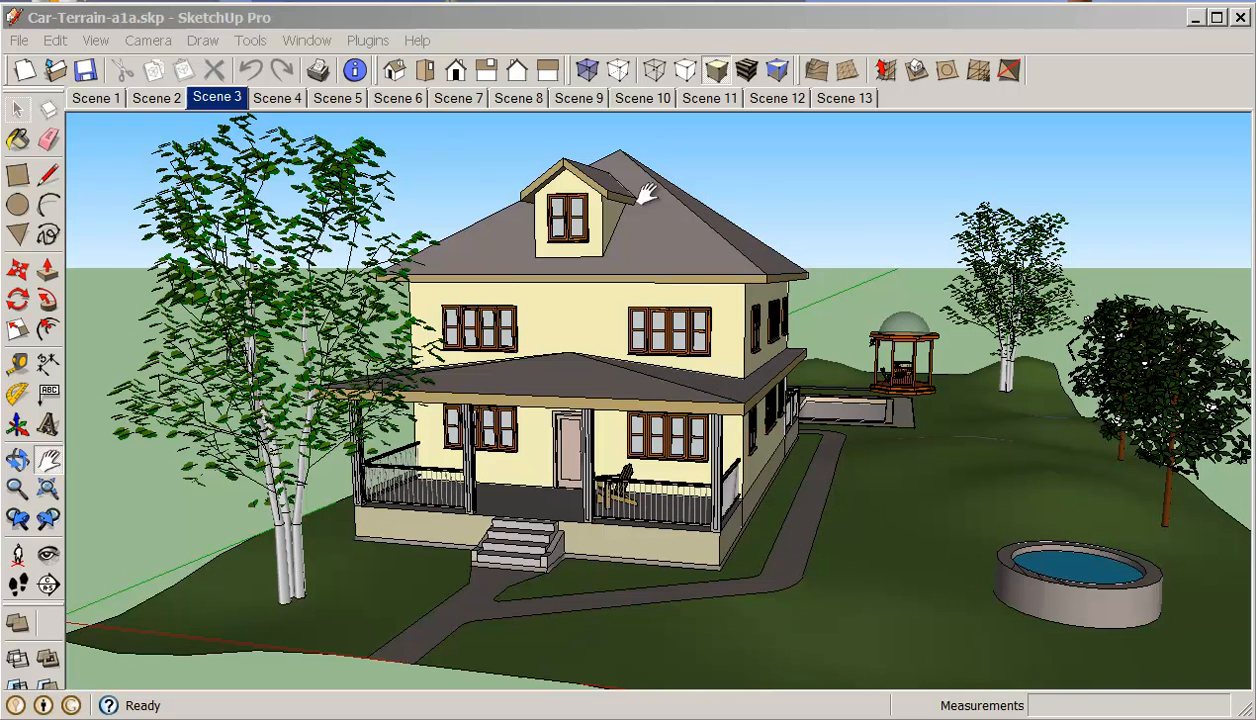
{"action": "mouse_move", "coordinate": [115, 170]}
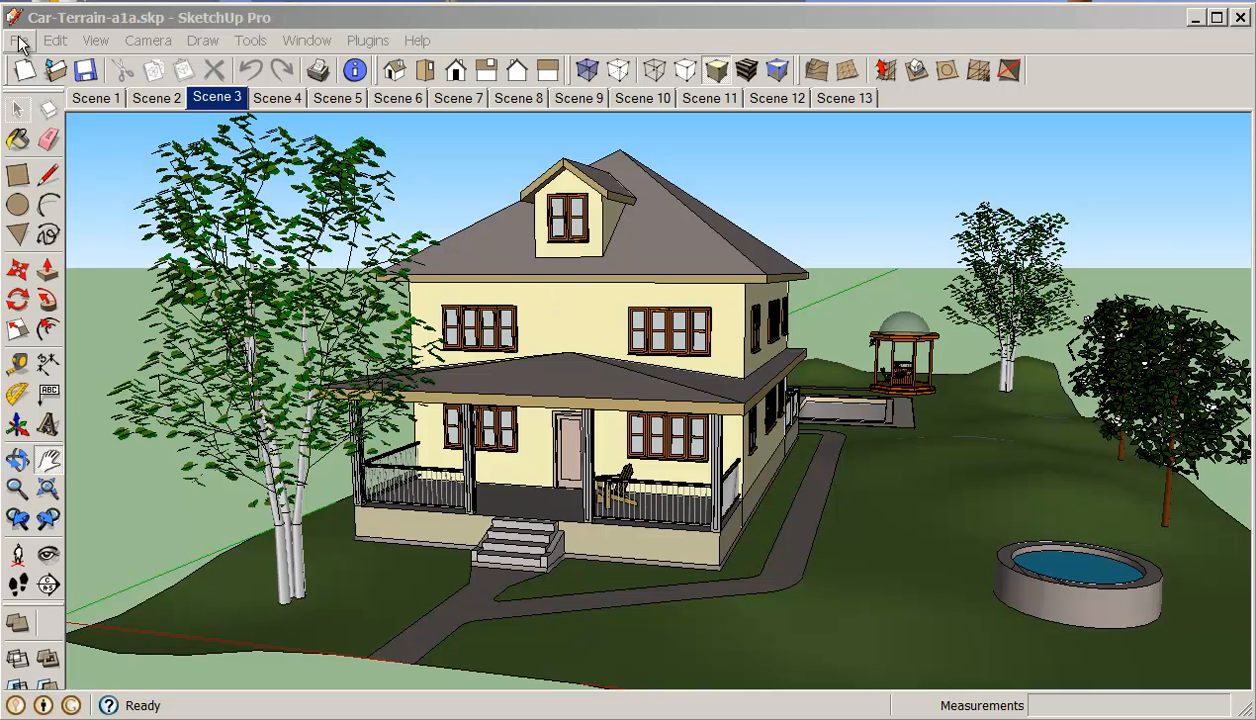
Step: Export the animation as Car-Terrain-a1a.avi into 0-BCIT/0-Intd-1360/Week-03, AVI type
{"action": "left_click", "coordinate": [19, 40]}
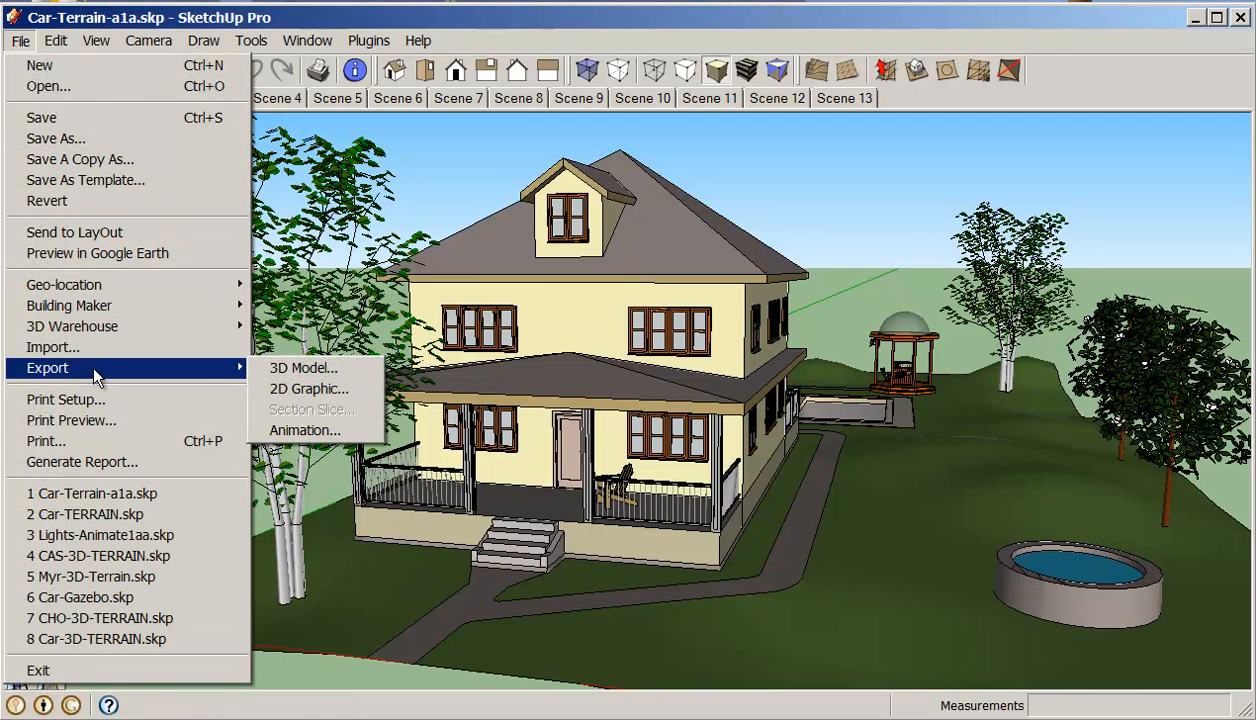
{"action": "left_click", "coordinate": [305, 430]}
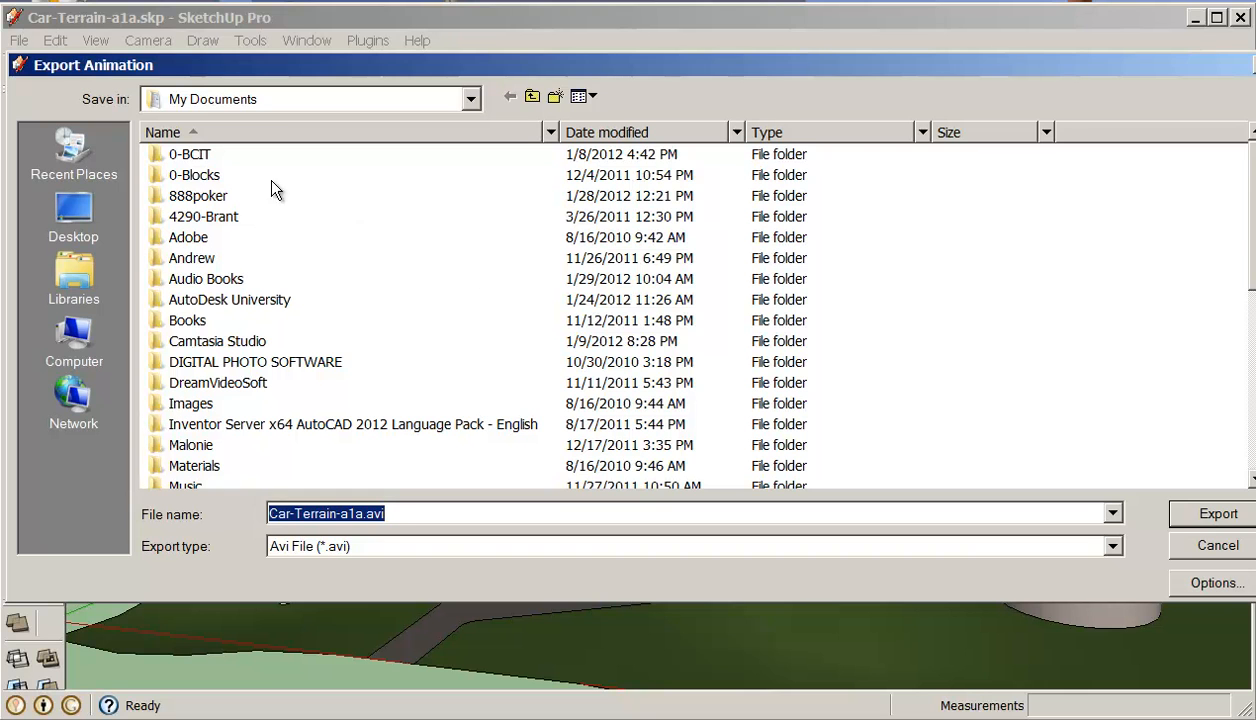
{"action": "double_click", "coordinate": [189, 154]}
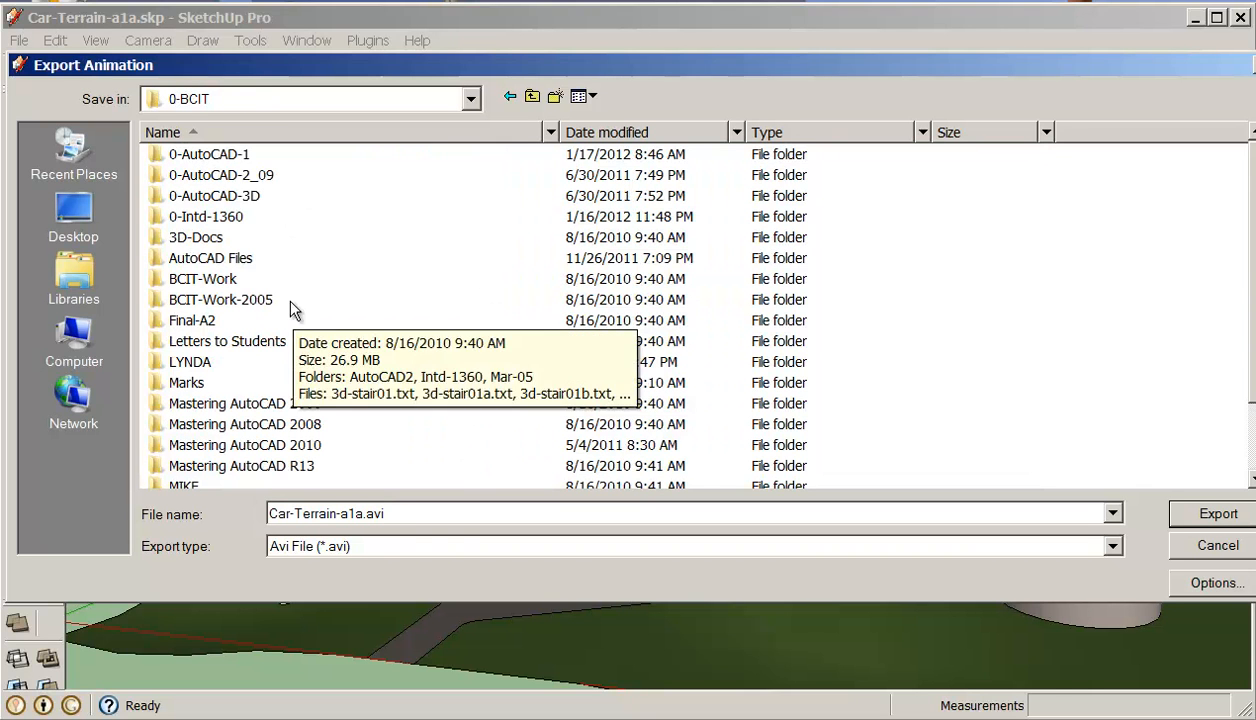
{"action": "double_click", "coordinate": [206, 216]}
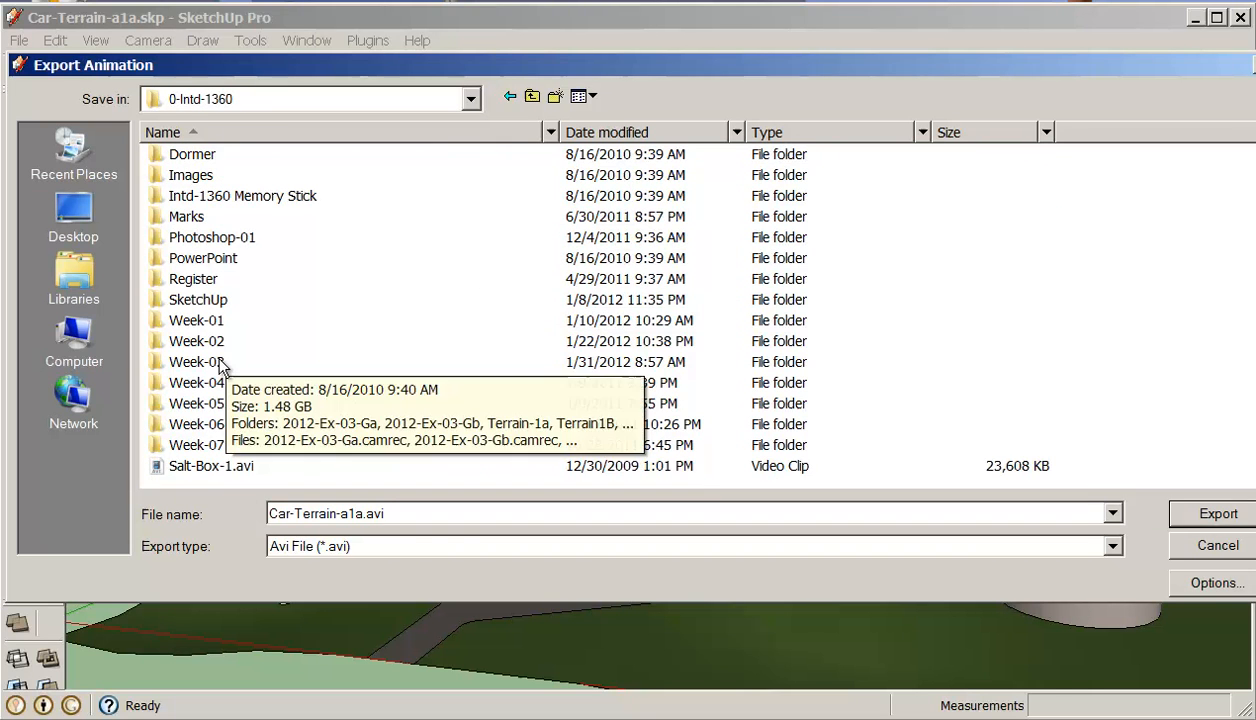
{"action": "double_click", "coordinate": [196, 361]}
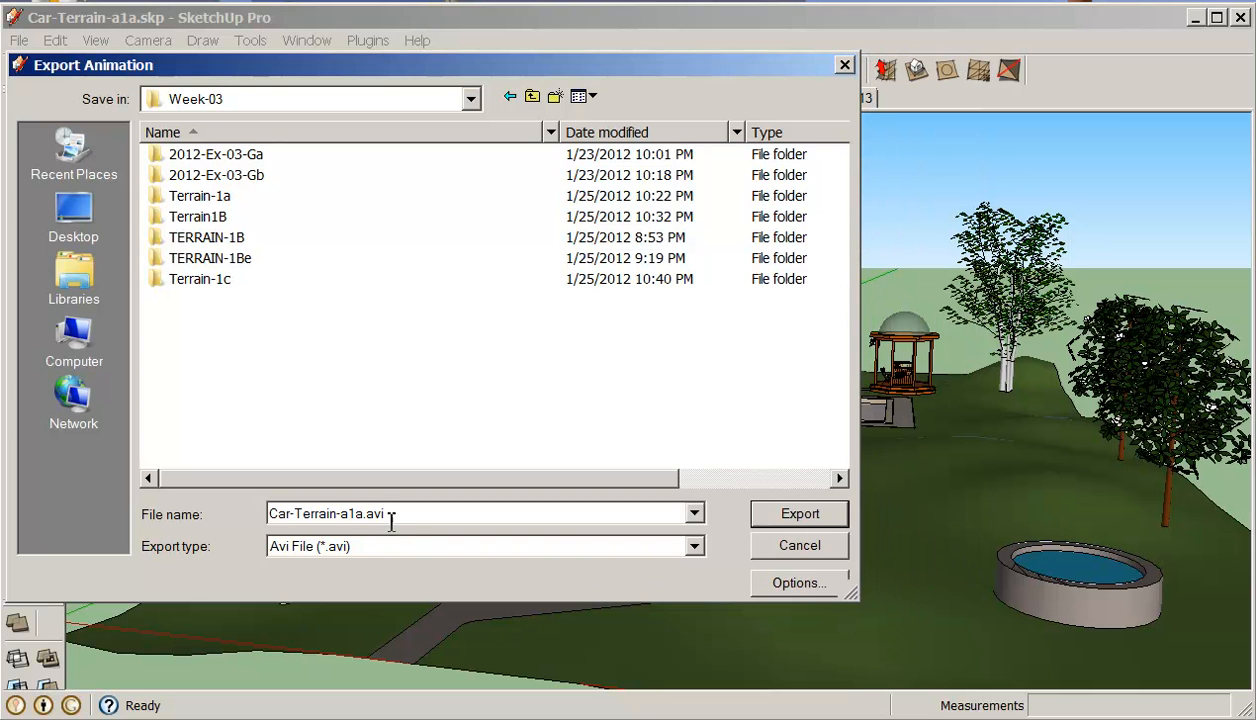
{"action": "left_click", "coordinate": [694, 546]}
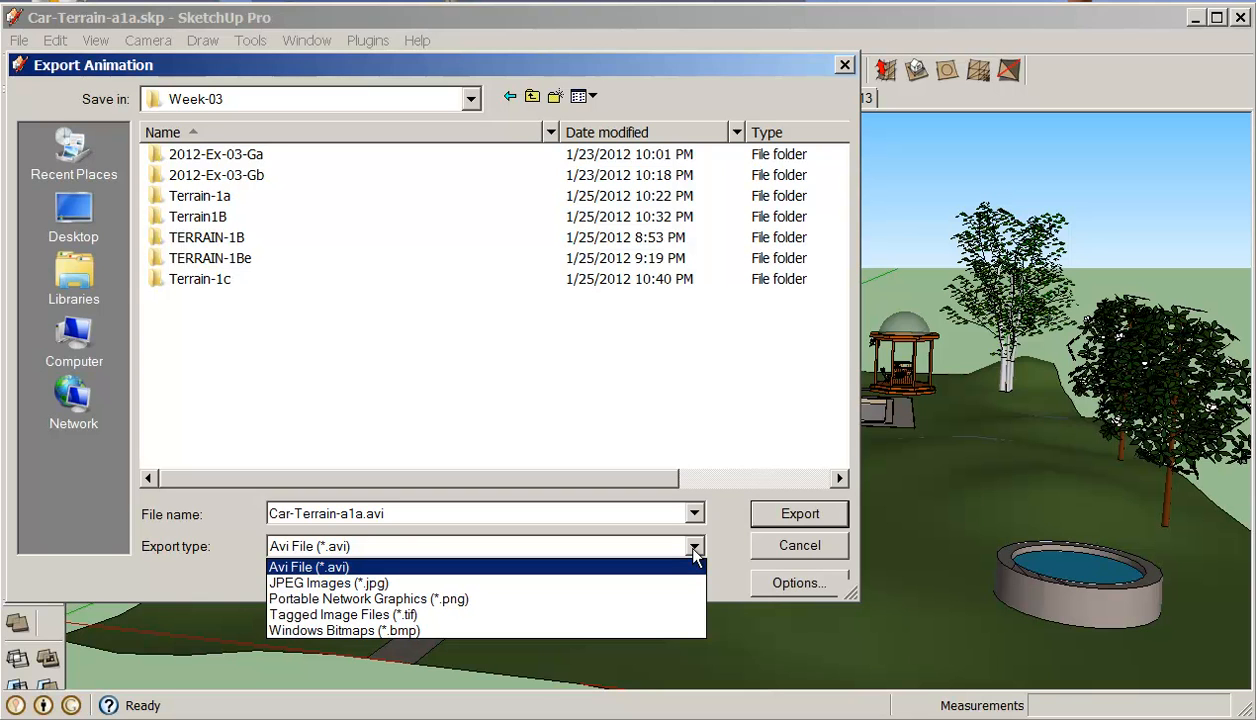
{"action": "left_click", "coordinate": [308, 567]}
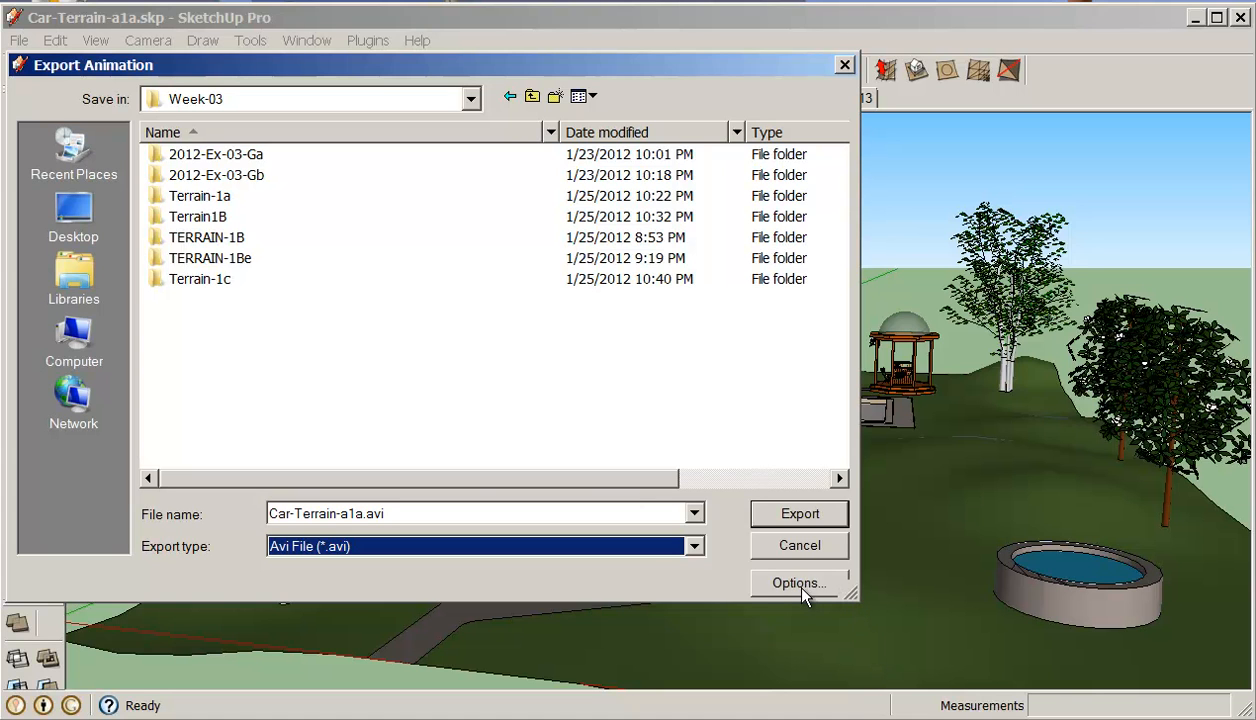
Step: Open export Options showing 1600×900, 15 fps, Cinepak codec
{"action": "left_click", "coordinate": [797, 583]}
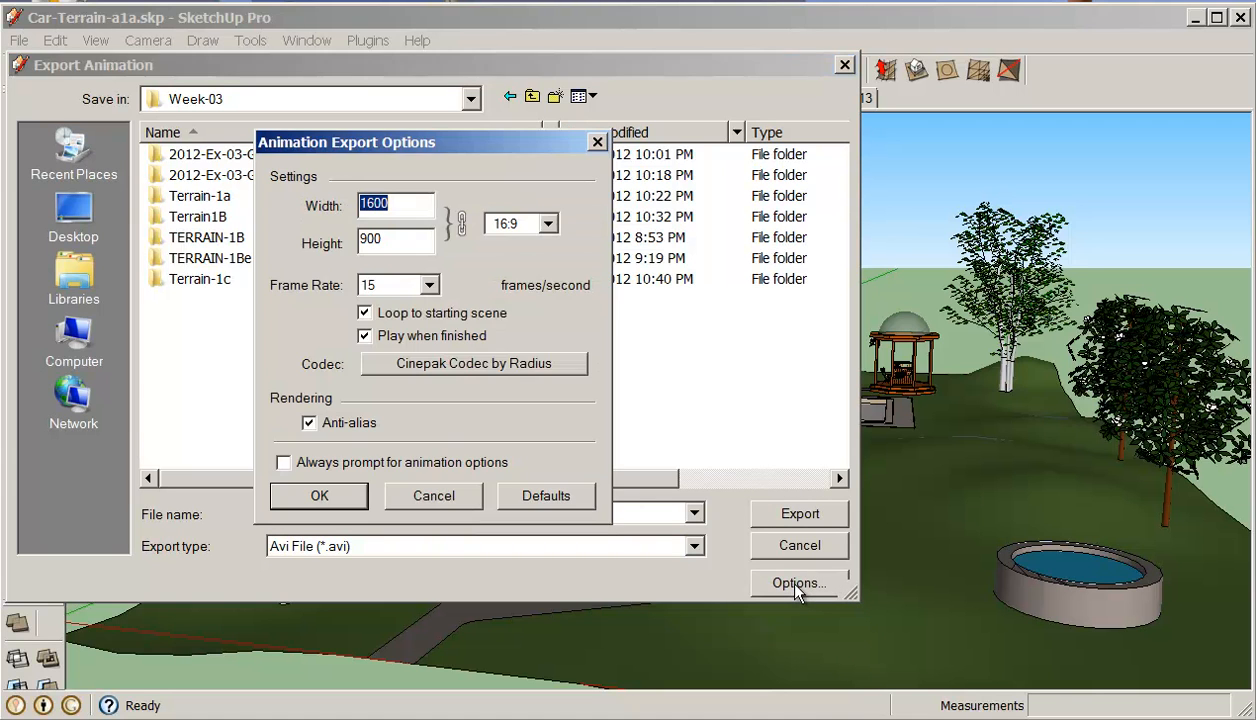
{"action": "mouse_move", "coordinate": [434, 268]}
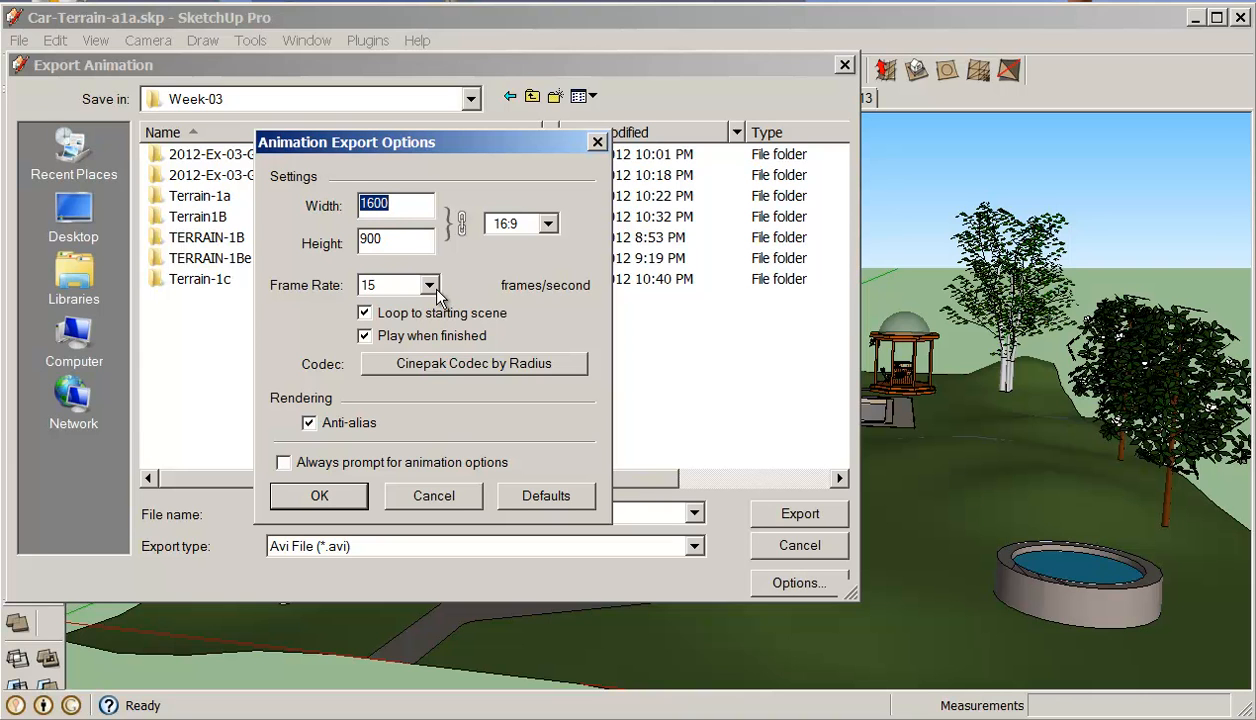
{"action": "mouse_move", "coordinate": [555, 230]}
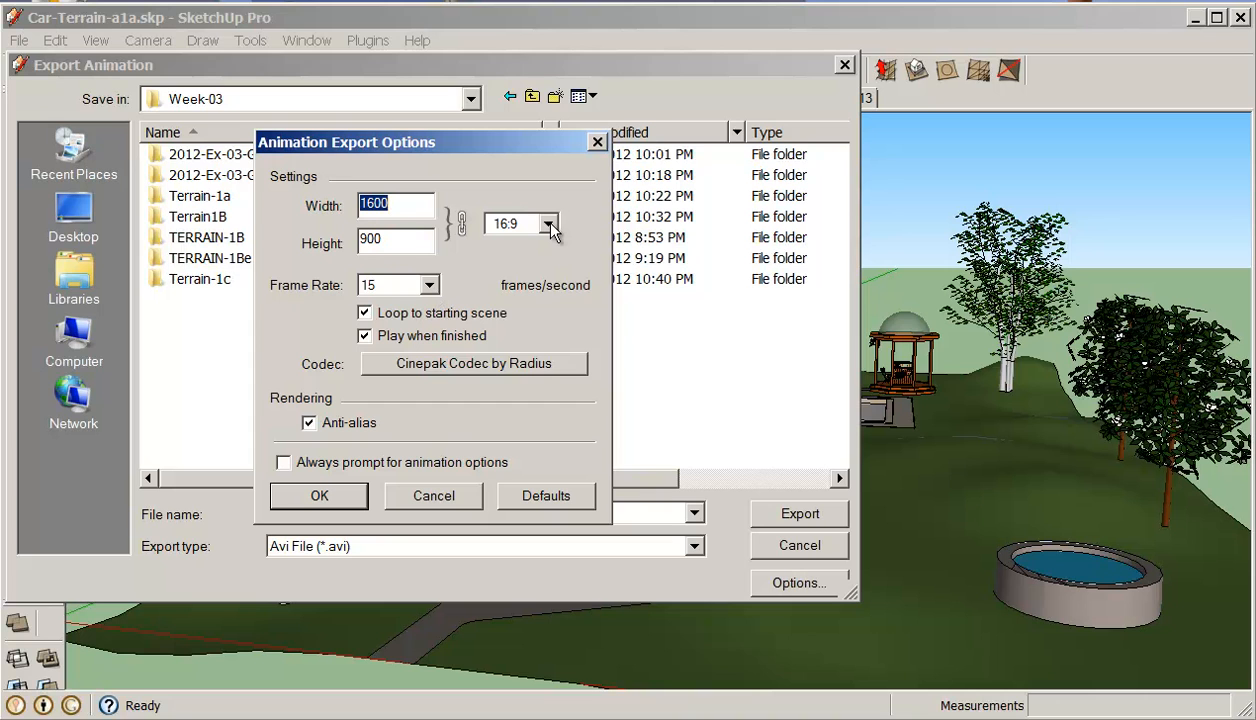
{"action": "mouse_move", "coordinate": [435, 235]}
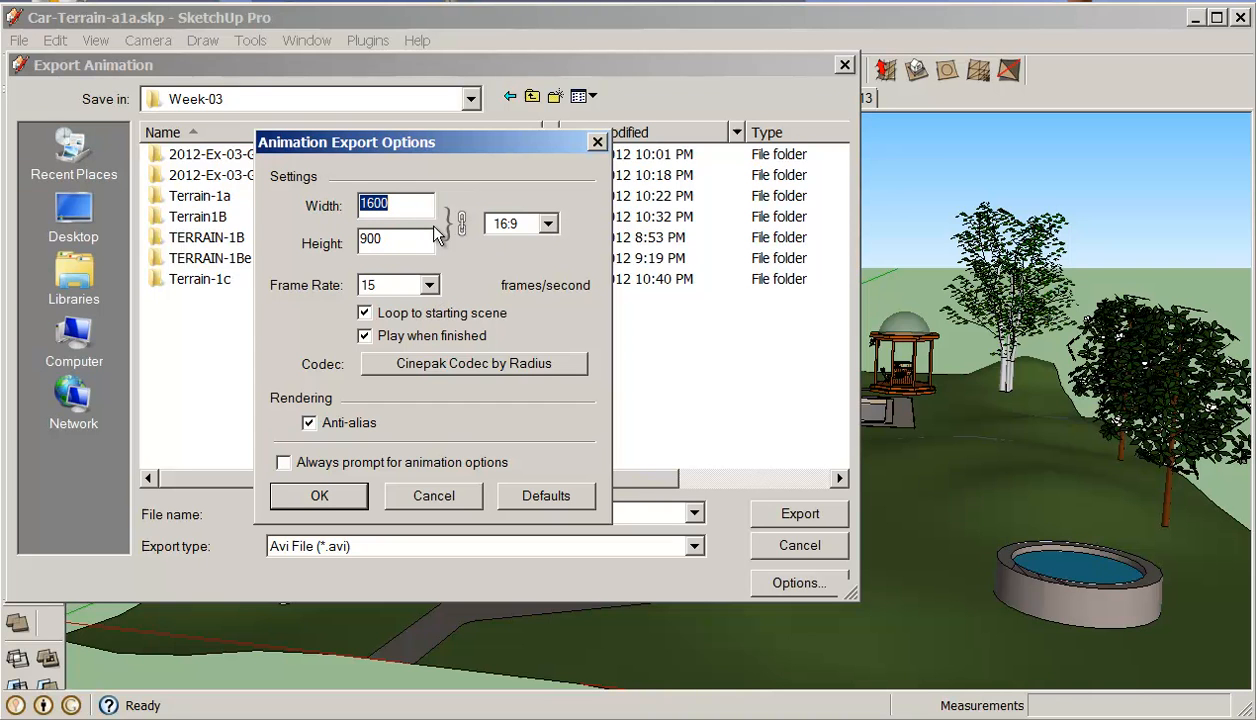
{"action": "mouse_move", "coordinate": [470, 370]}
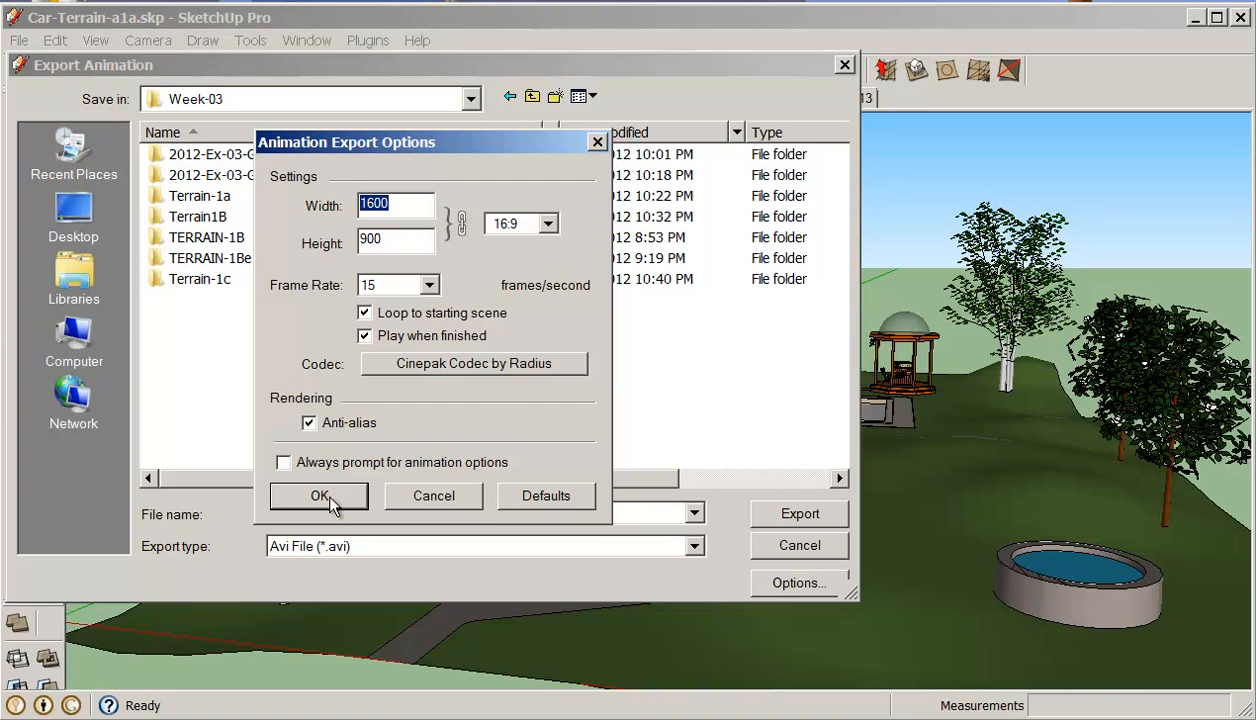
{"action": "mouse_move", "coordinate": [533, 477]}
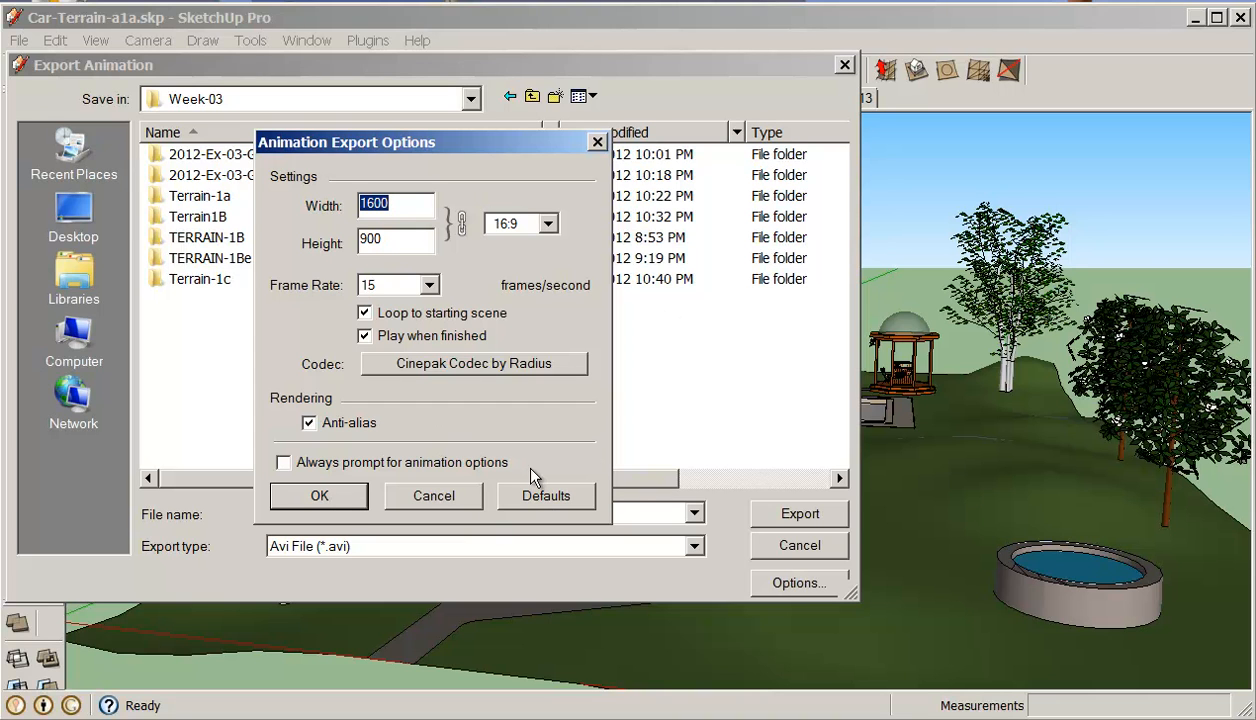